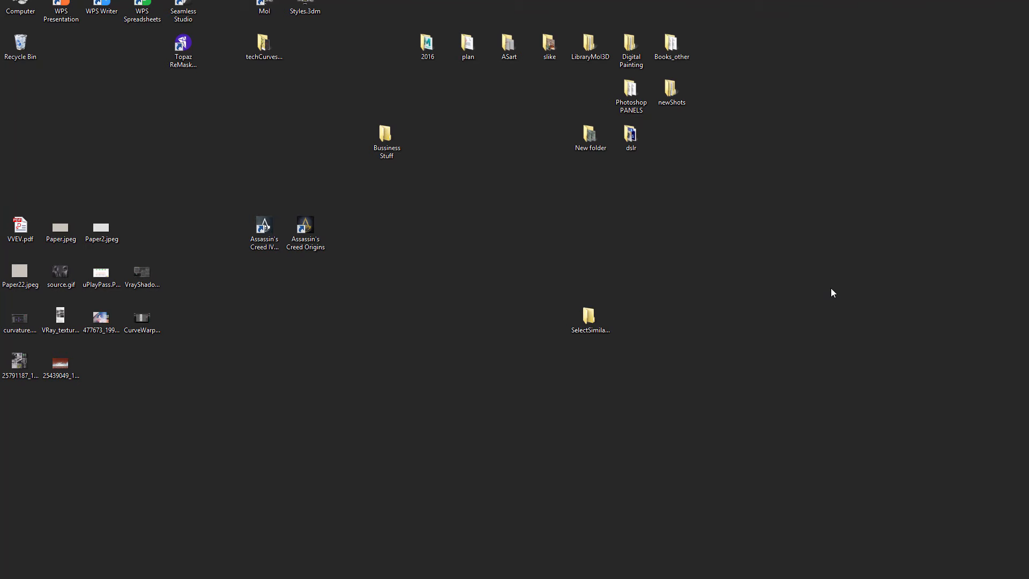
# Open the downloaded SelectSimilar_v1_00 folder and preview its shelf icon PNG
pyautogui.click(589, 318)
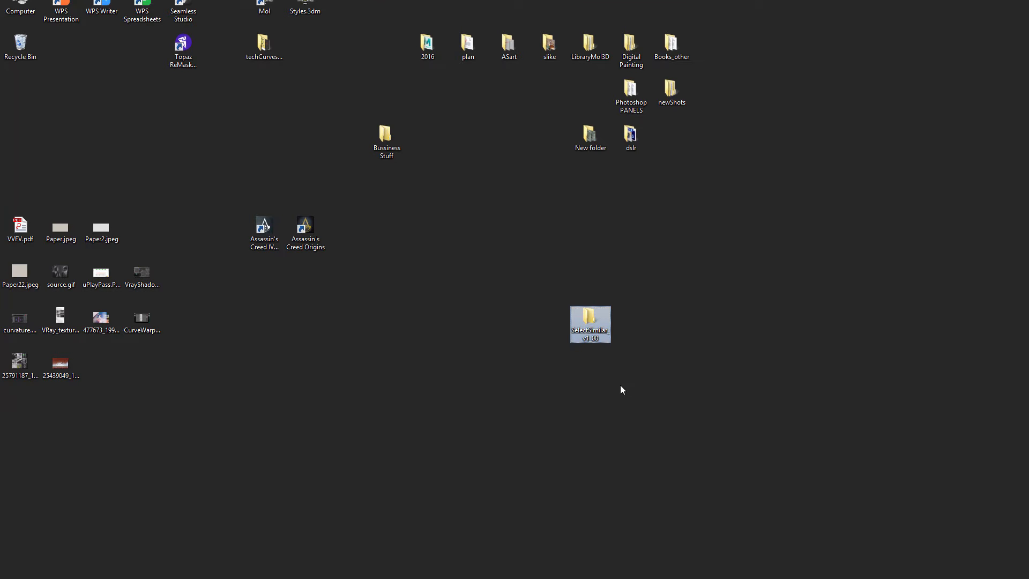
pyautogui.moveTo(347, 342)
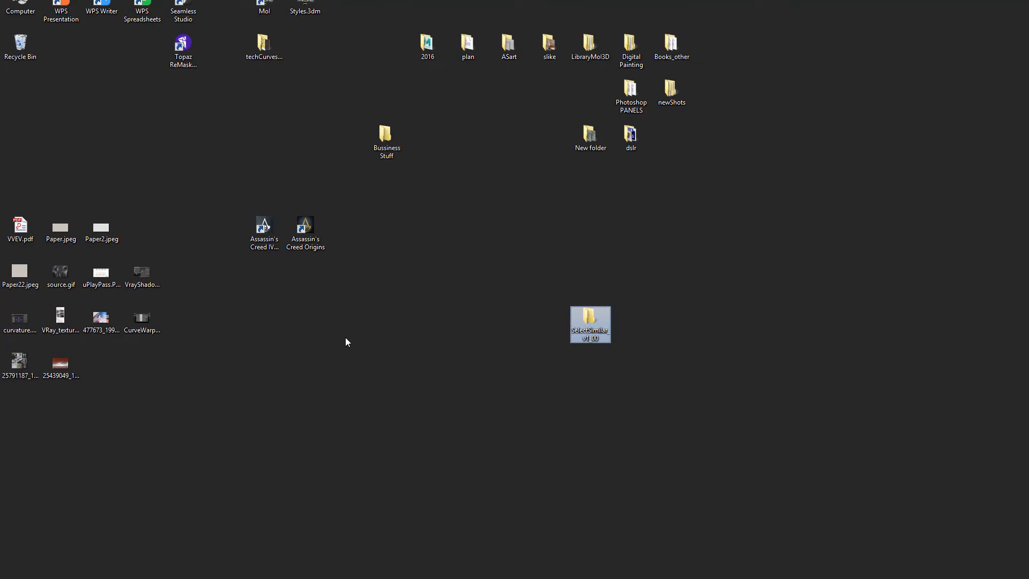
pyautogui.moveTo(537, 313)
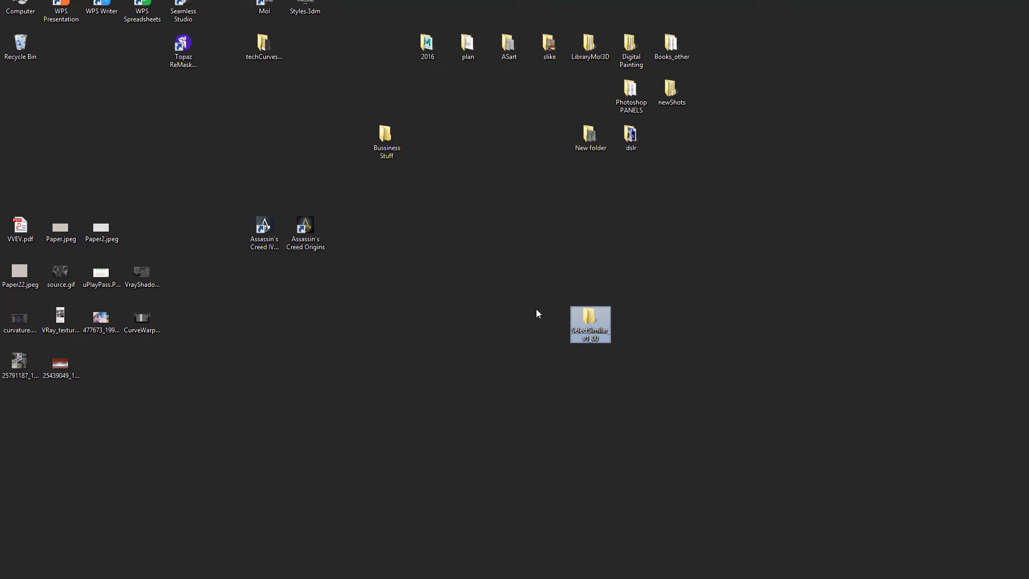
pyautogui.moveTo(713, 347)
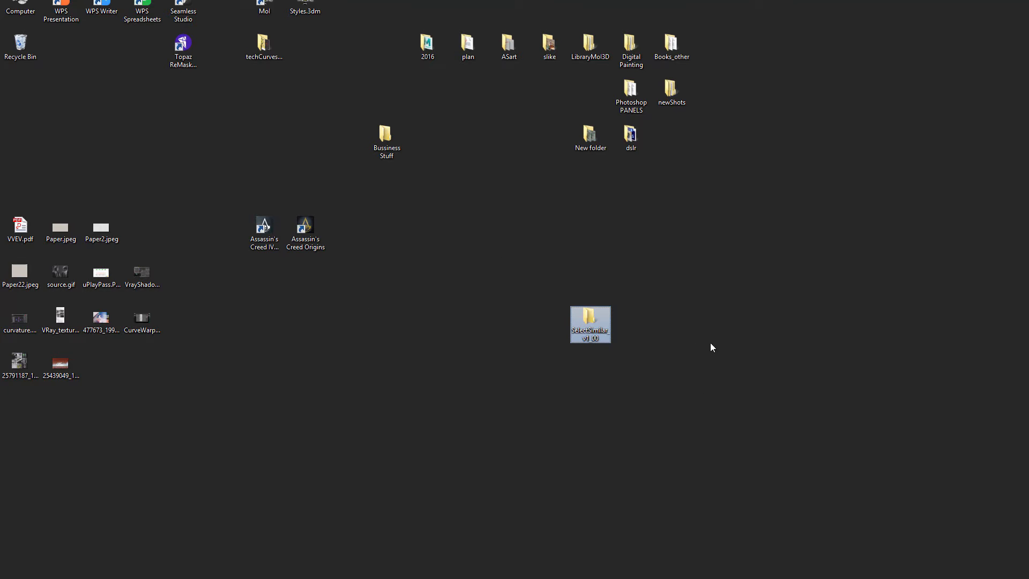
pyautogui.moveTo(600, 327)
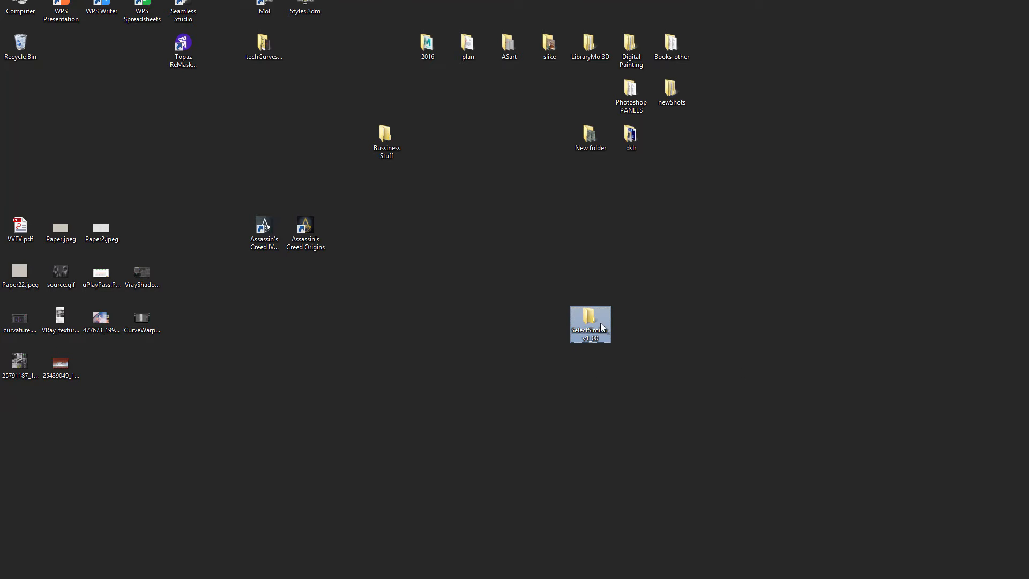
pyautogui.moveTo(586, 343)
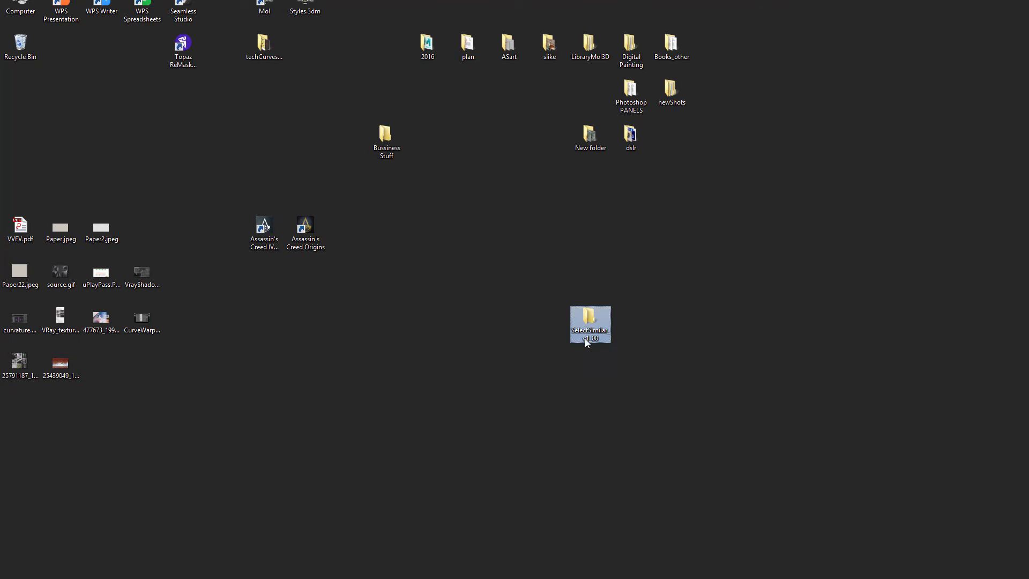
pyautogui.doubleClick(590, 324)
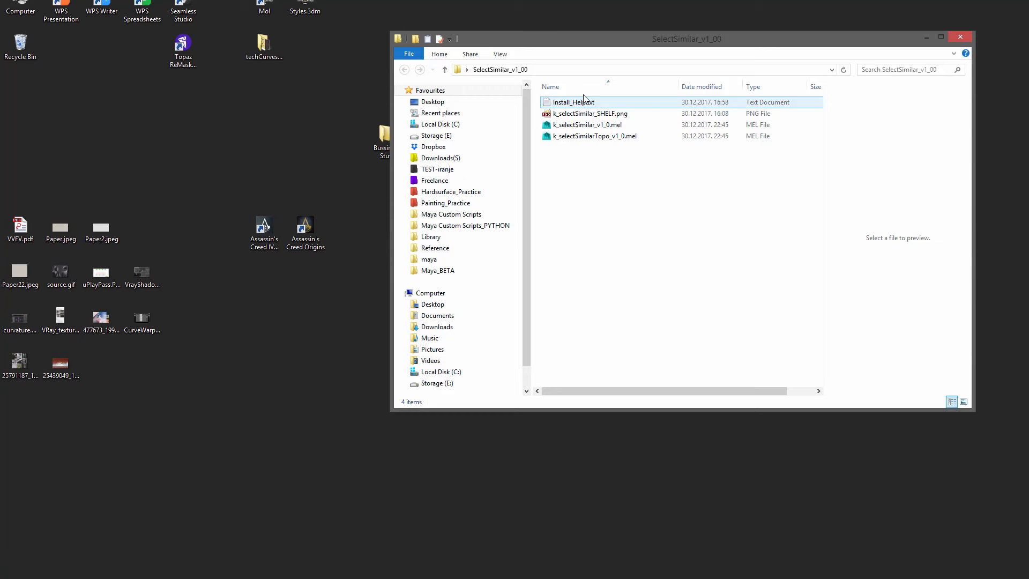
pyautogui.click(587, 114)
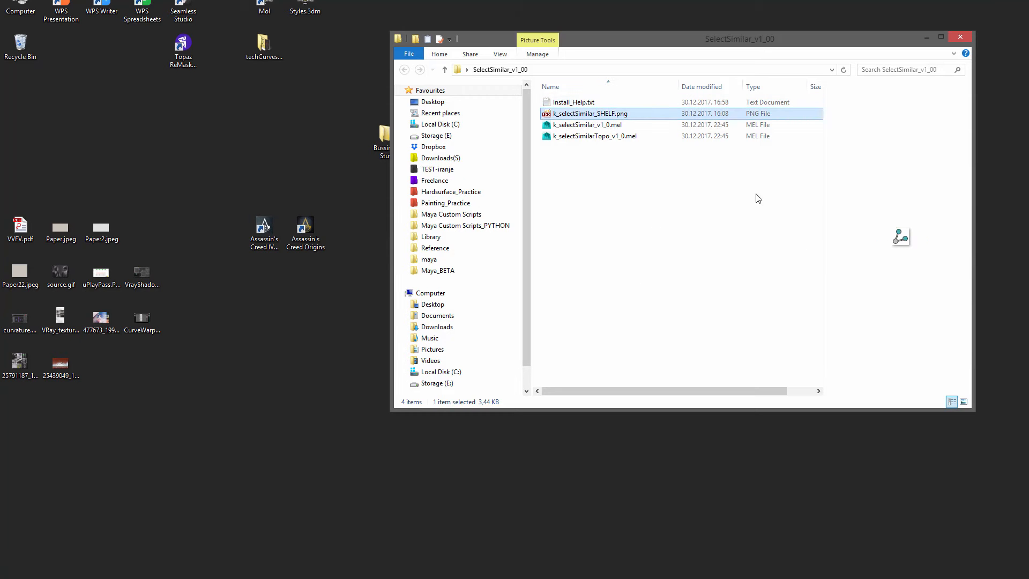
pyautogui.click(430, 338)
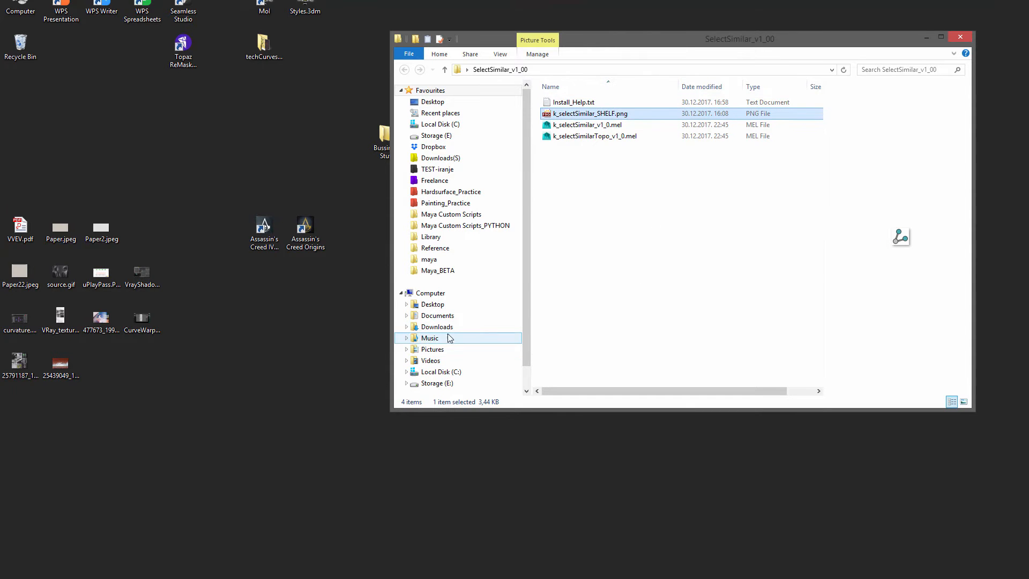
# Browse into Documents > maya, then preview the Install_Help.txt usage notes
pyautogui.click(437, 315)
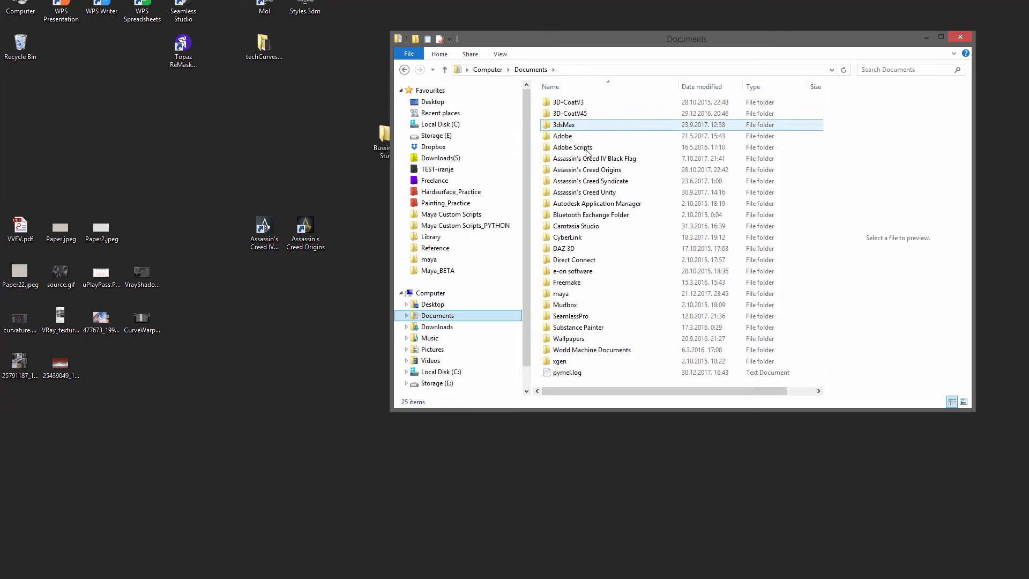
pyautogui.click(561, 293)
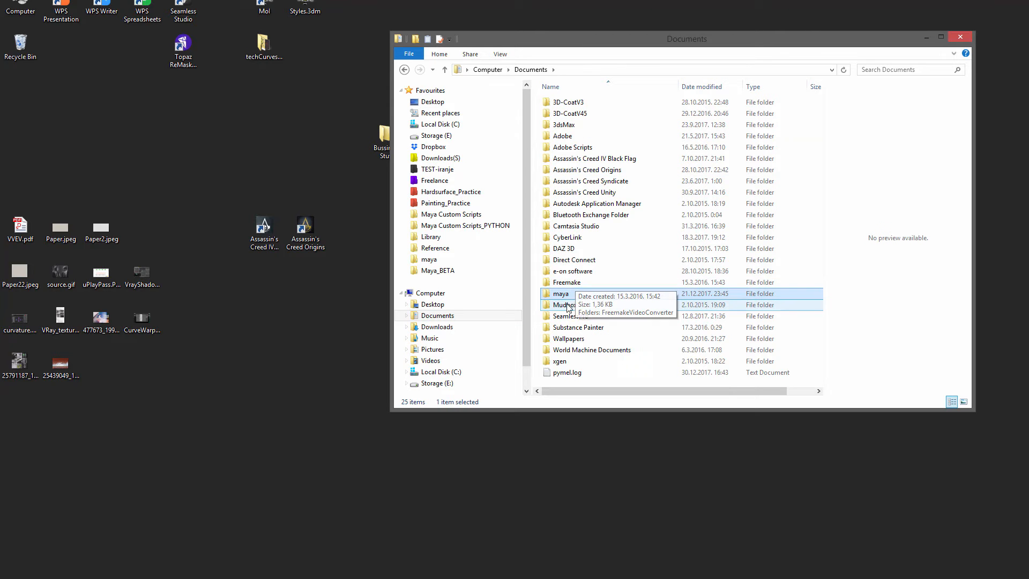
pyautogui.doubleClick(560, 294)
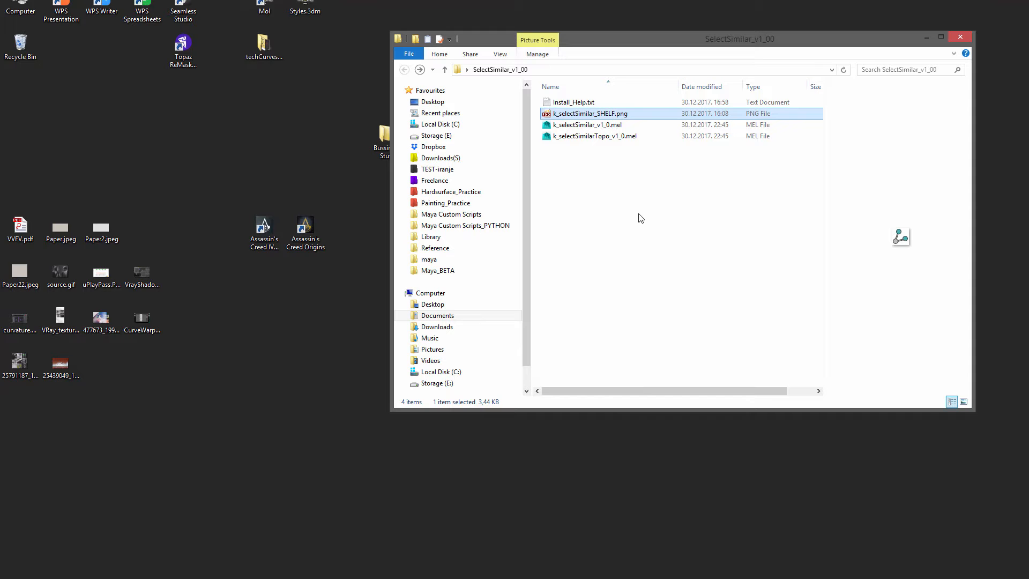
pyautogui.click(574, 101)
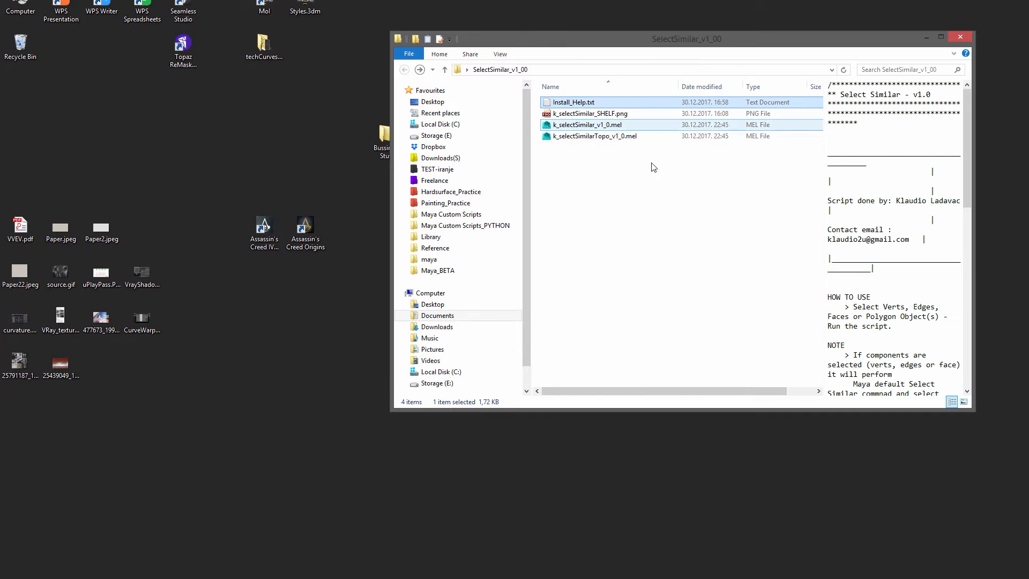
pyautogui.moveTo(604, 200)
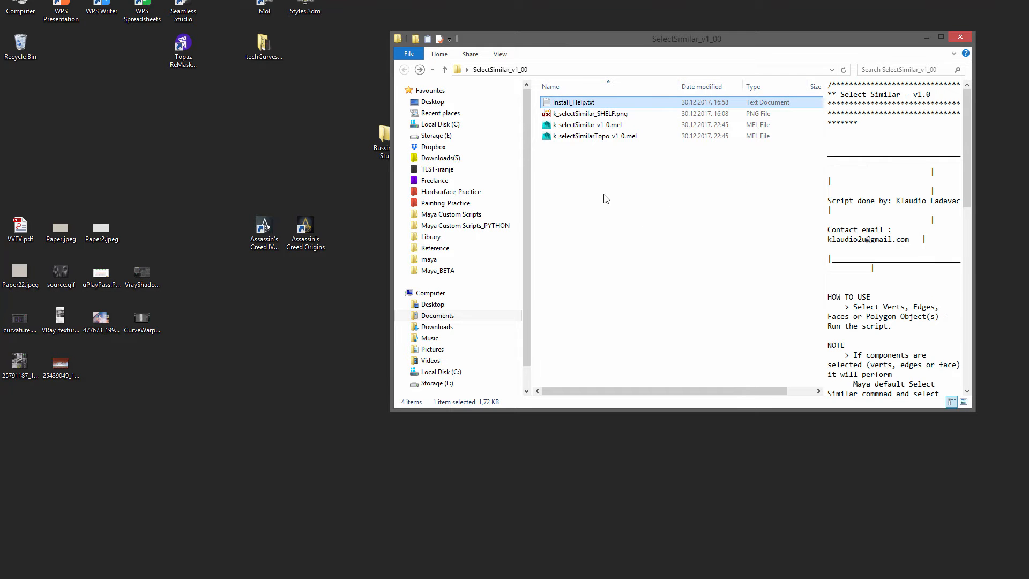
pyautogui.moveTo(578, 162)
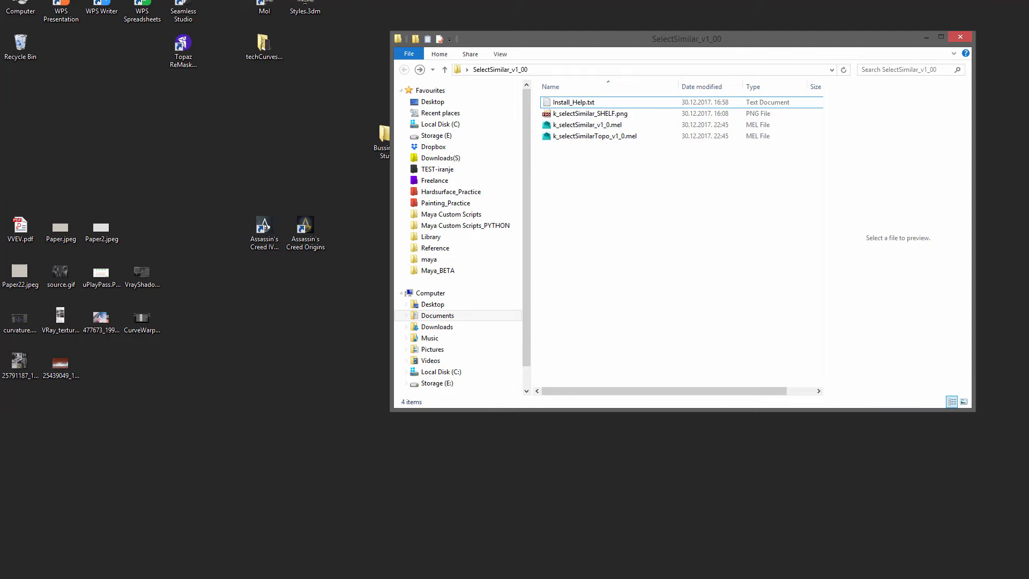
pyautogui.moveTo(263, 576)
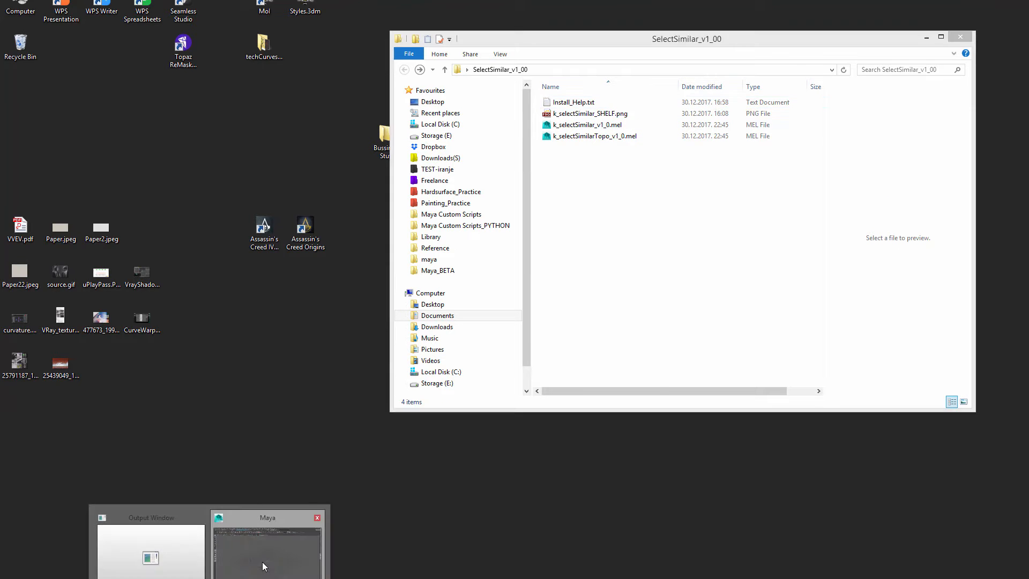
# Bring Maya forward and switch the Script Editor input to MEL for the Select Similar script
pyautogui.click(266, 543)
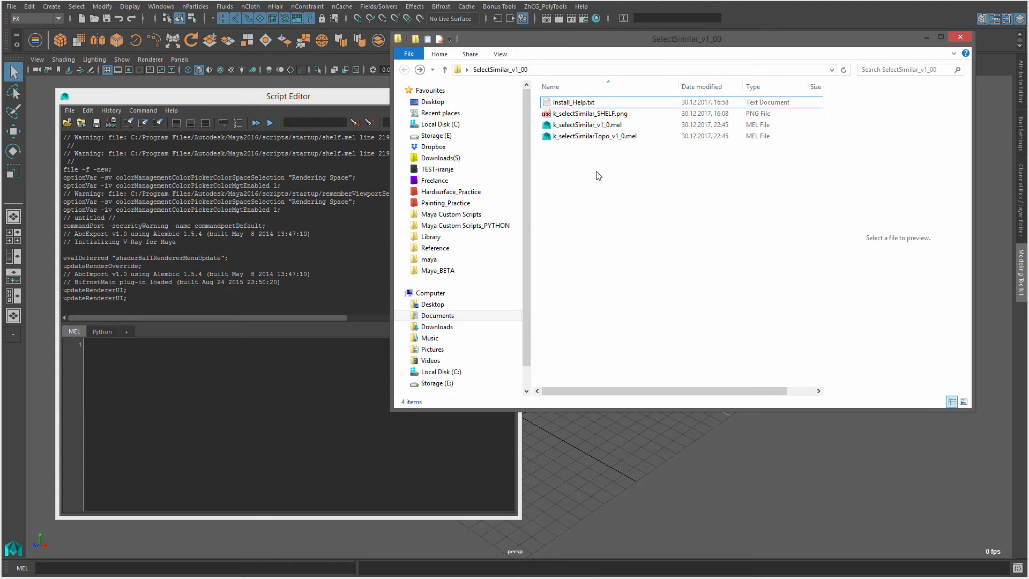
pyautogui.click(585, 158)
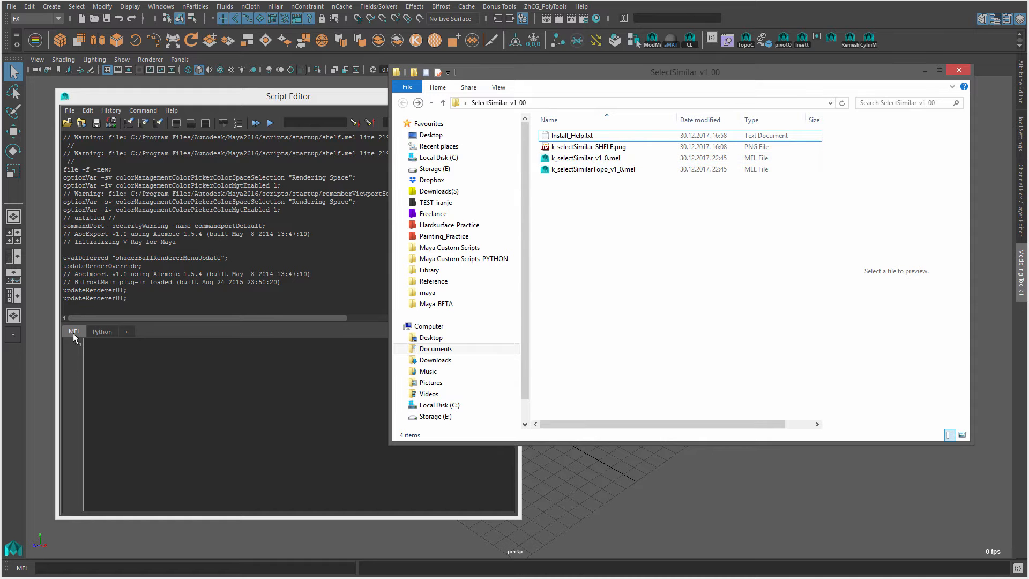
pyautogui.click(584, 158)
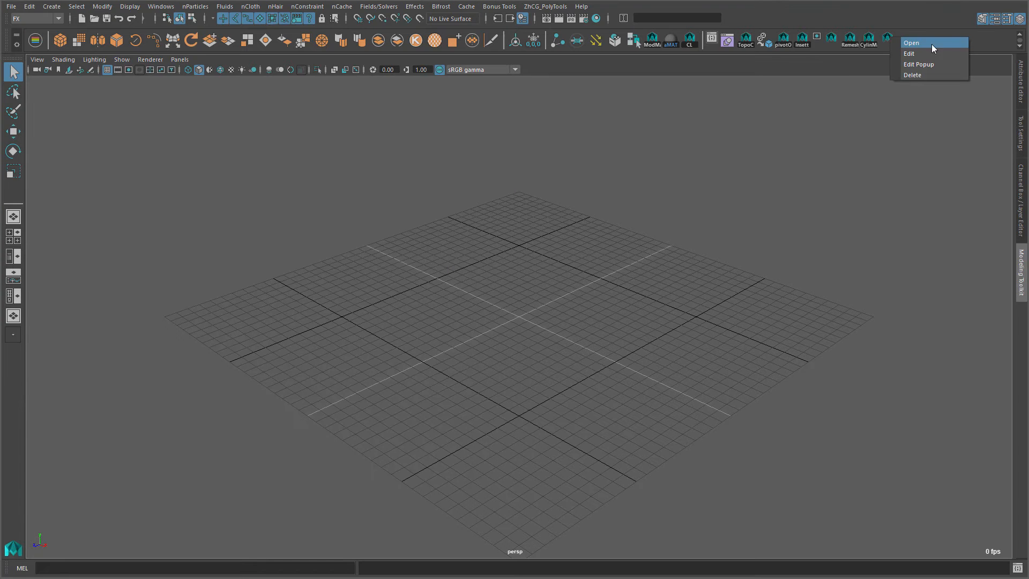
# Set the shelf button tooltip to Select Similar and its icon to k_selectSimilar_SHELF.png
pyautogui.click(909, 54)
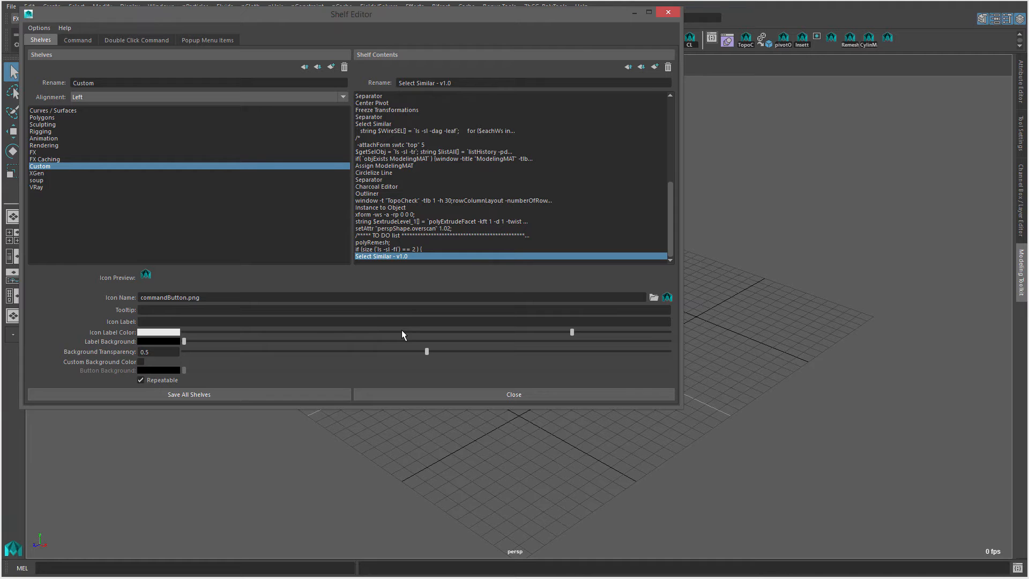
pyautogui.write('Select Similar')
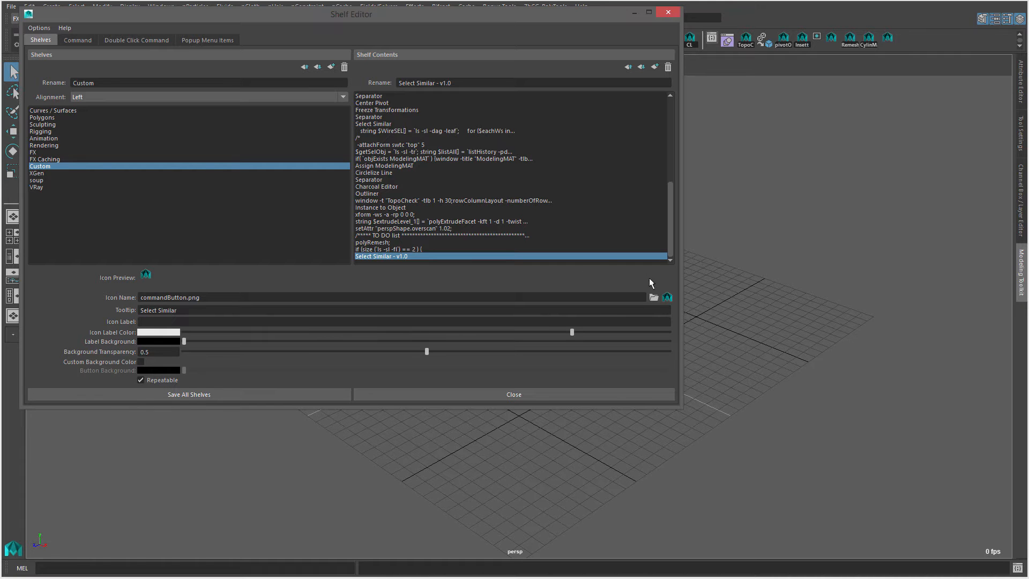
pyautogui.click(653, 297)
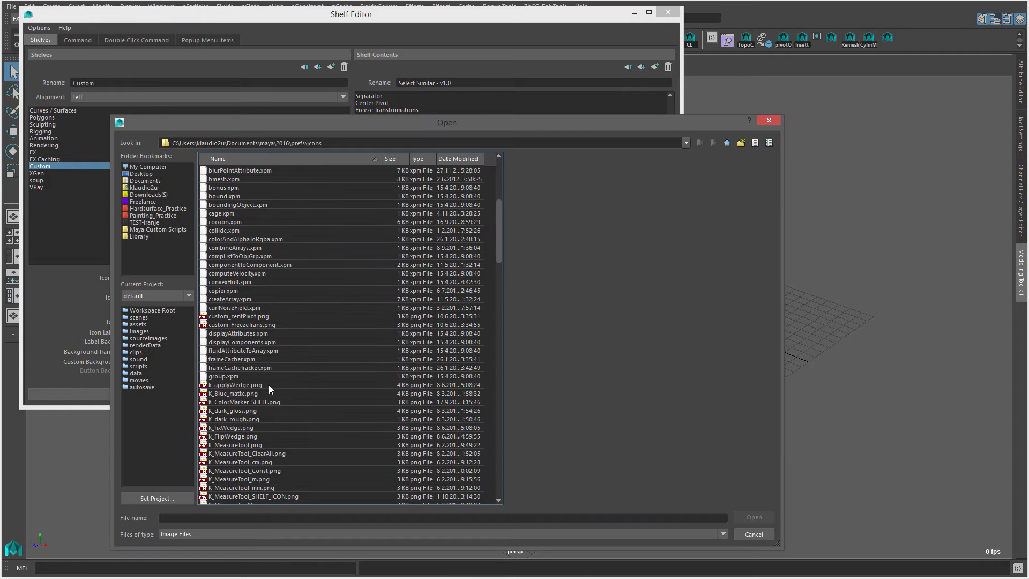
pyautogui.scroll(-3)
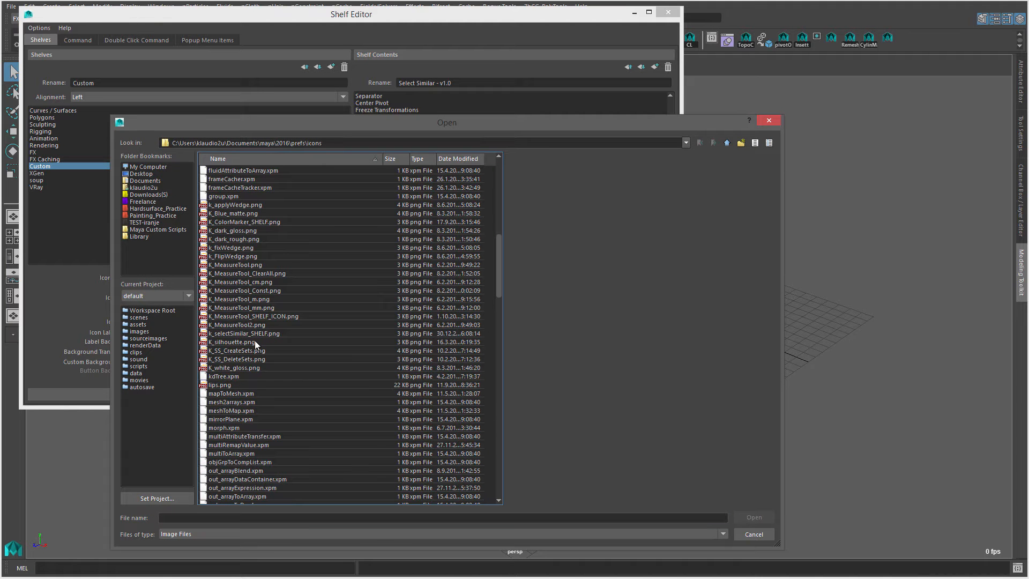
pyautogui.click(244, 334)
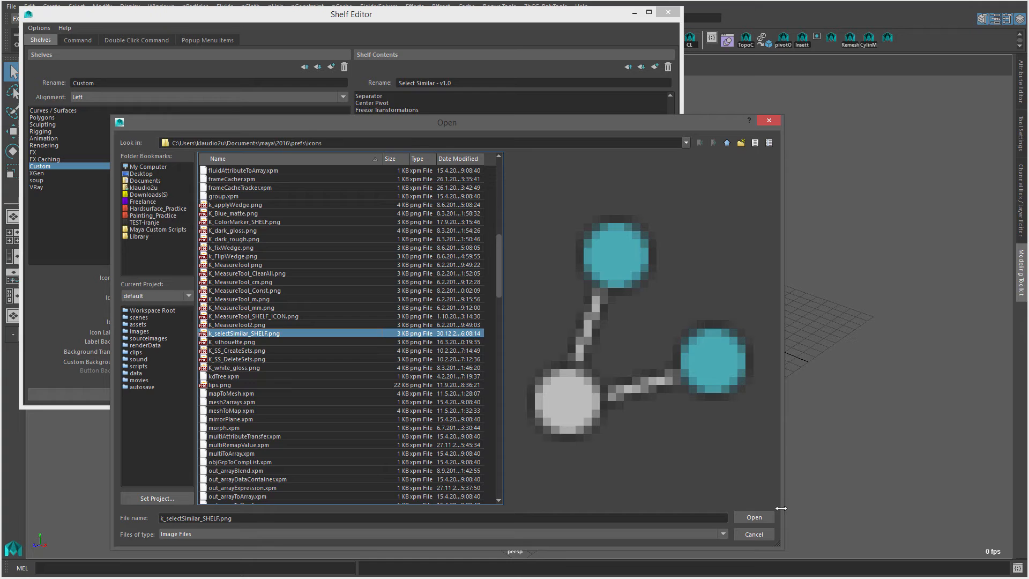
pyautogui.click(753, 518)
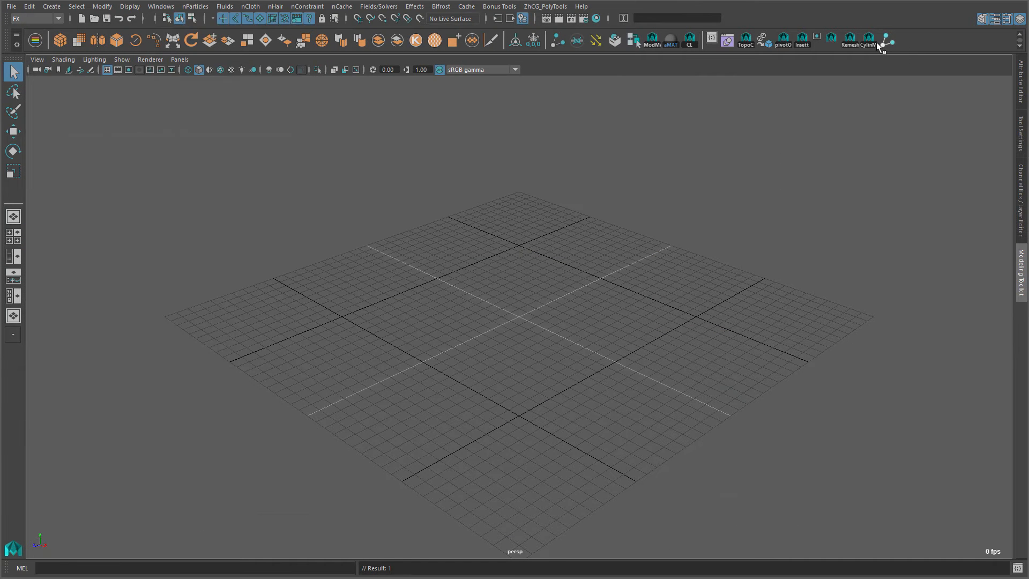
pyautogui.moveTo(818, 99)
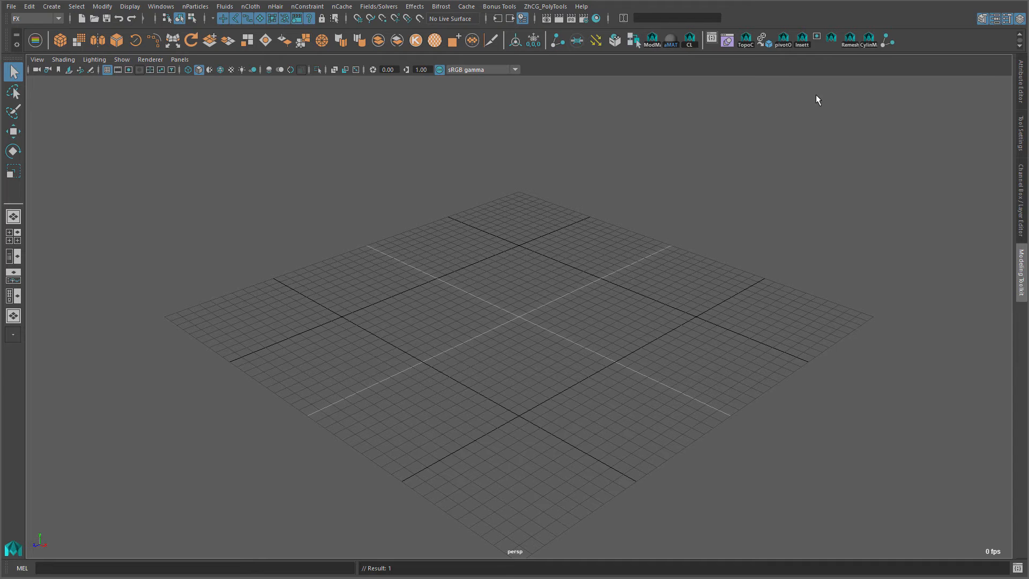
pyautogui.moveTo(891, 60)
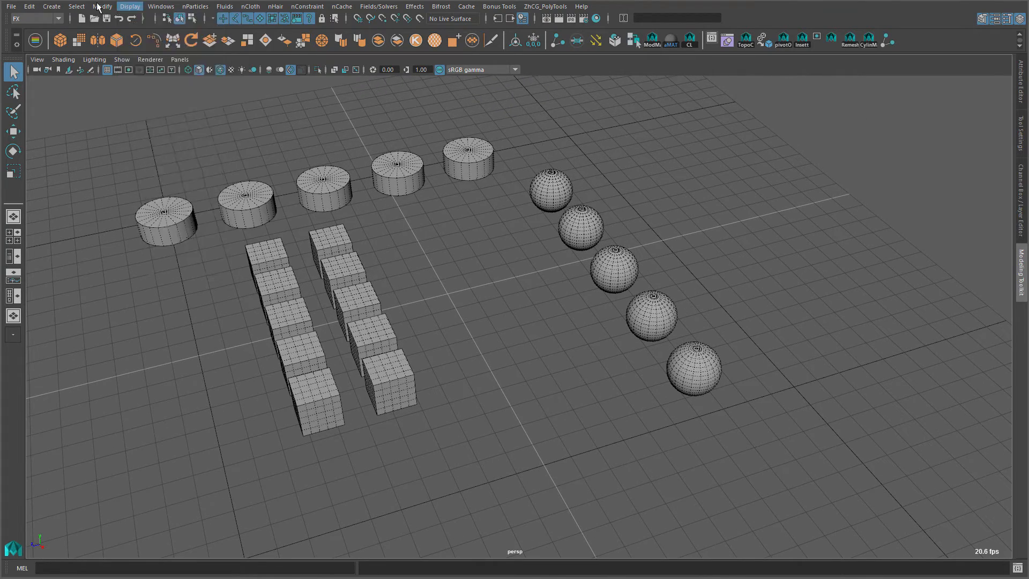
# Switch to shaded display and select the last sphere, pSphere5, in the row
pyautogui.click(75, 6)
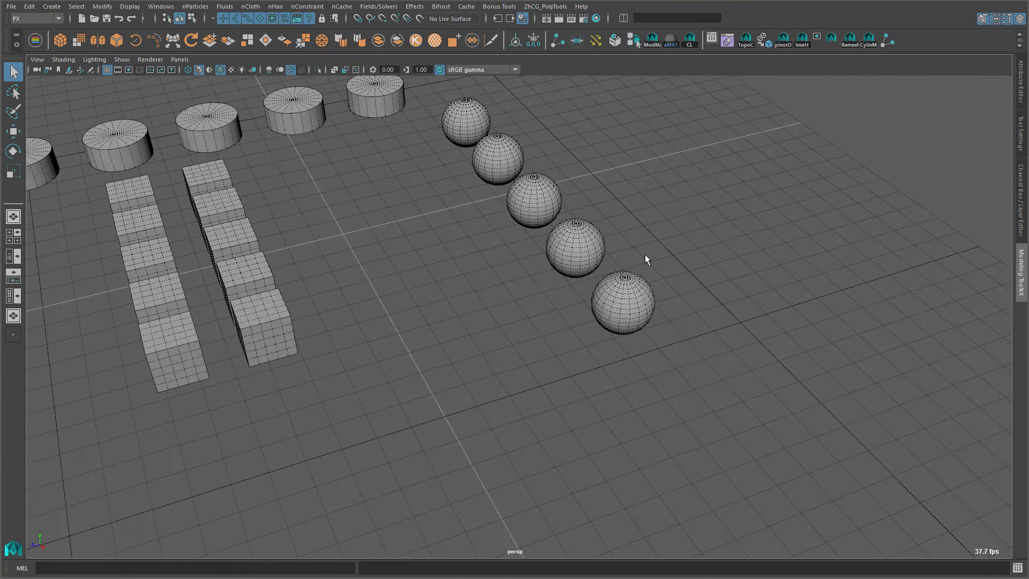
pyautogui.click(624, 304)
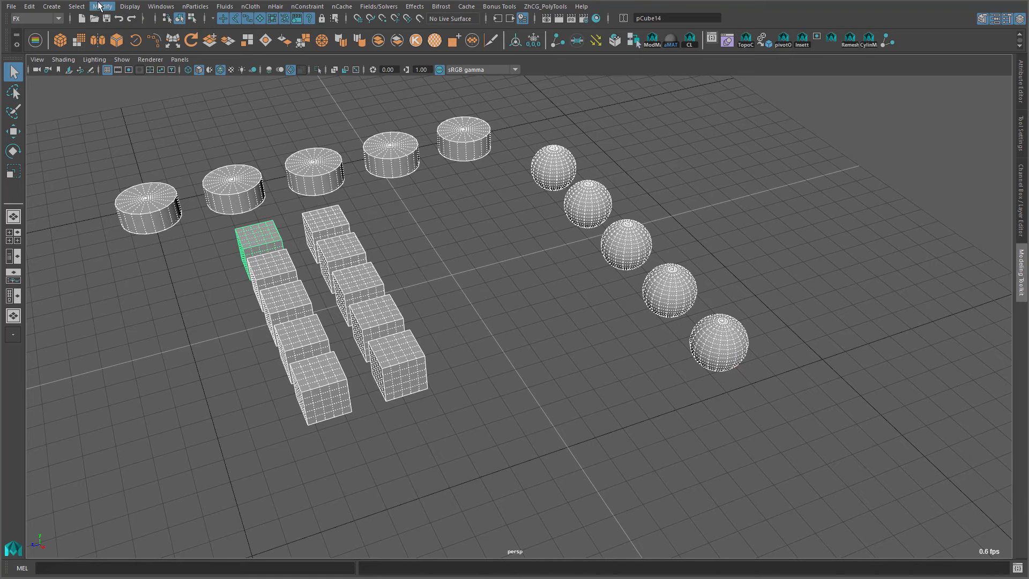
pyautogui.moveTo(356, 219)
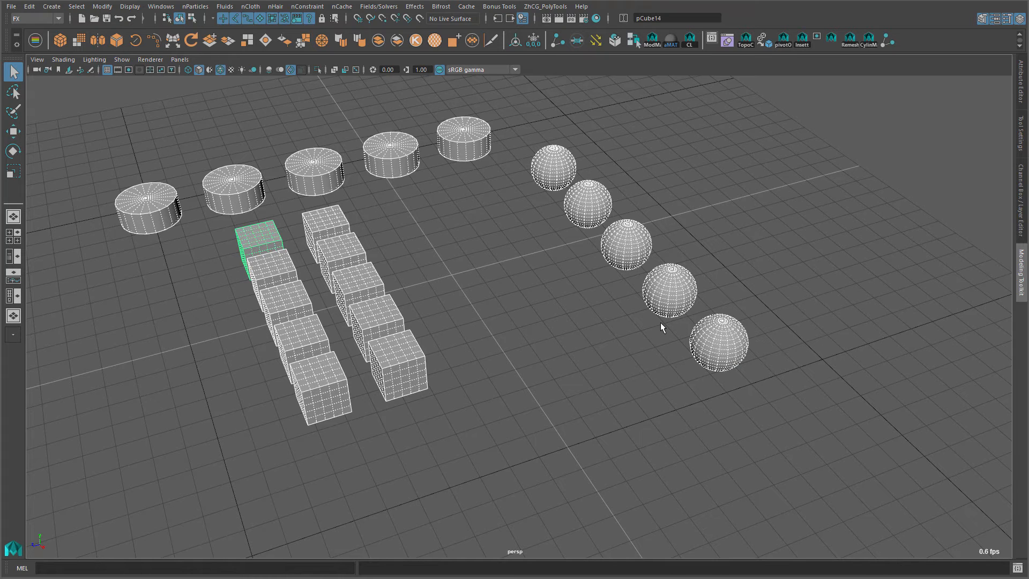
pyautogui.moveTo(685, 328)
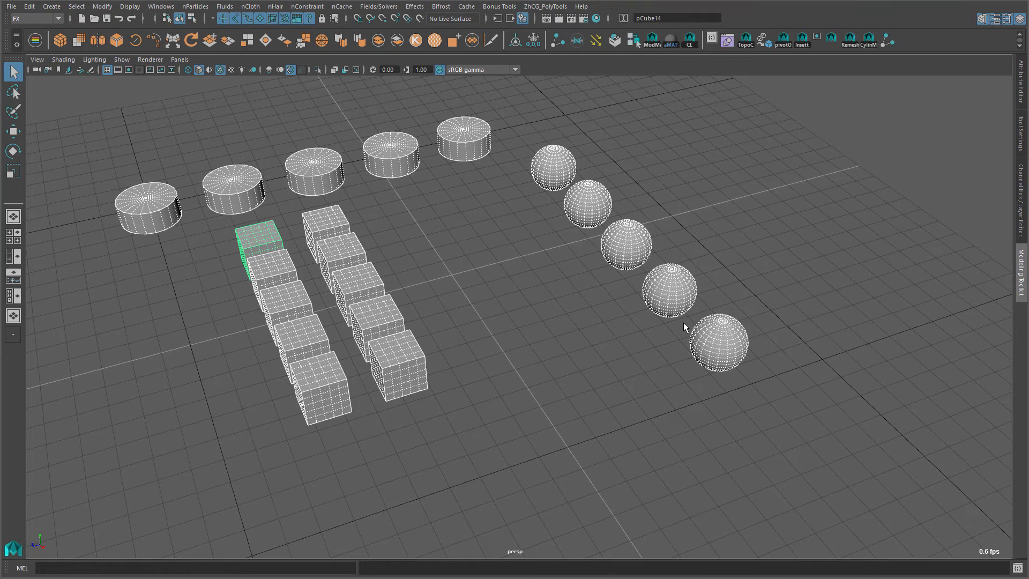
pyautogui.moveTo(661, 325)
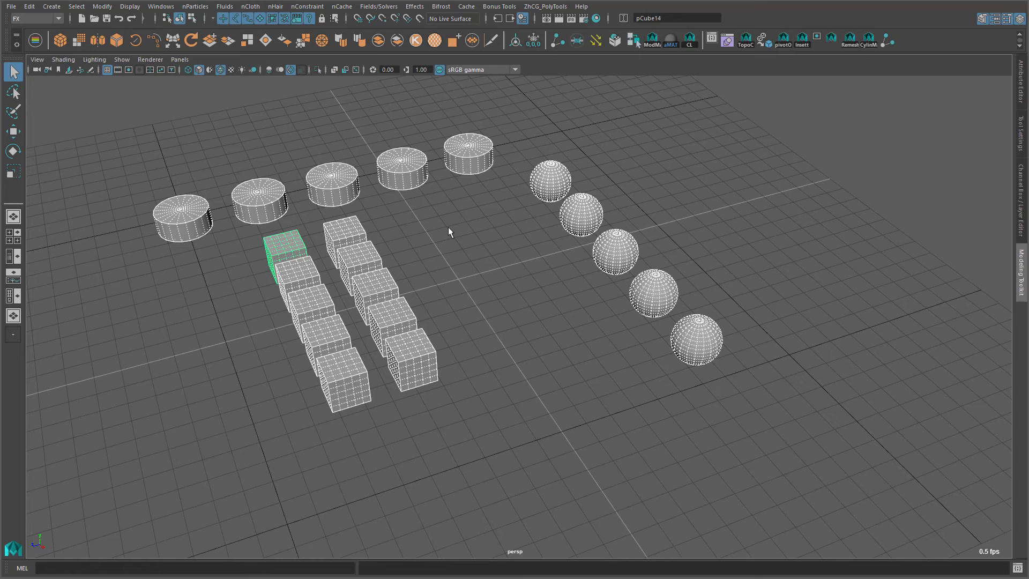
pyautogui.moveTo(360, 187)
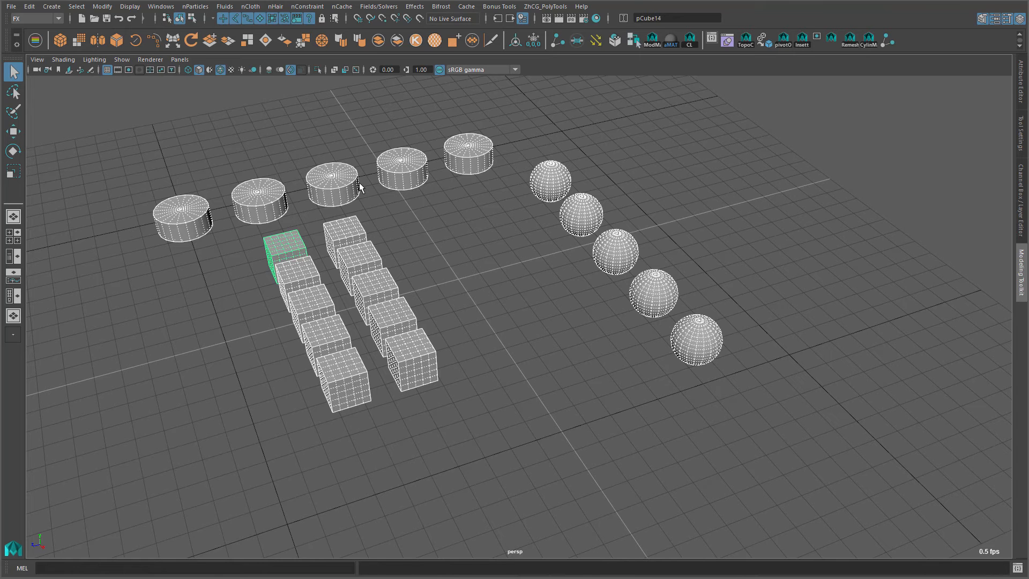
pyautogui.moveTo(548, 286)
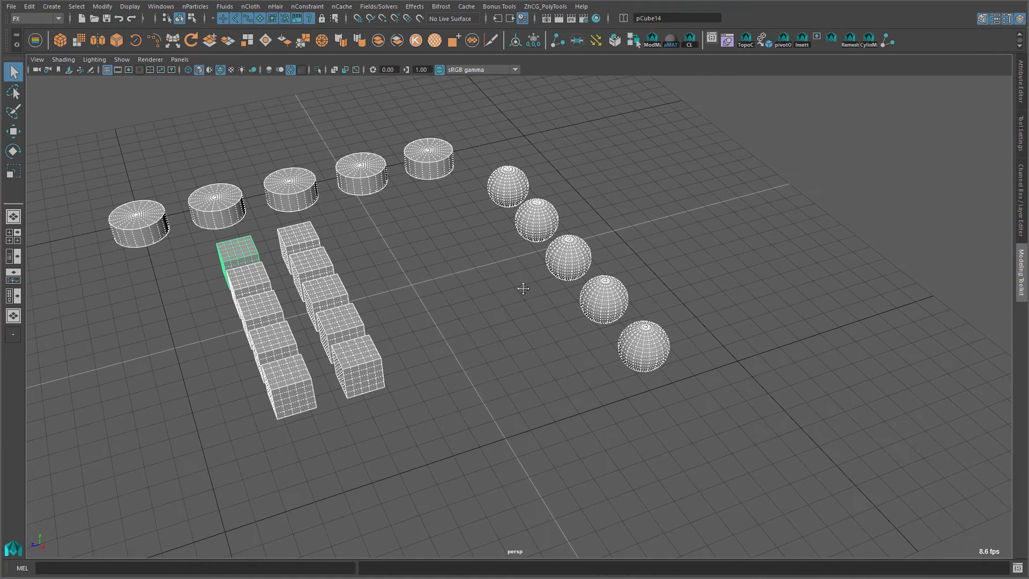
pyautogui.moveTo(505, 340)
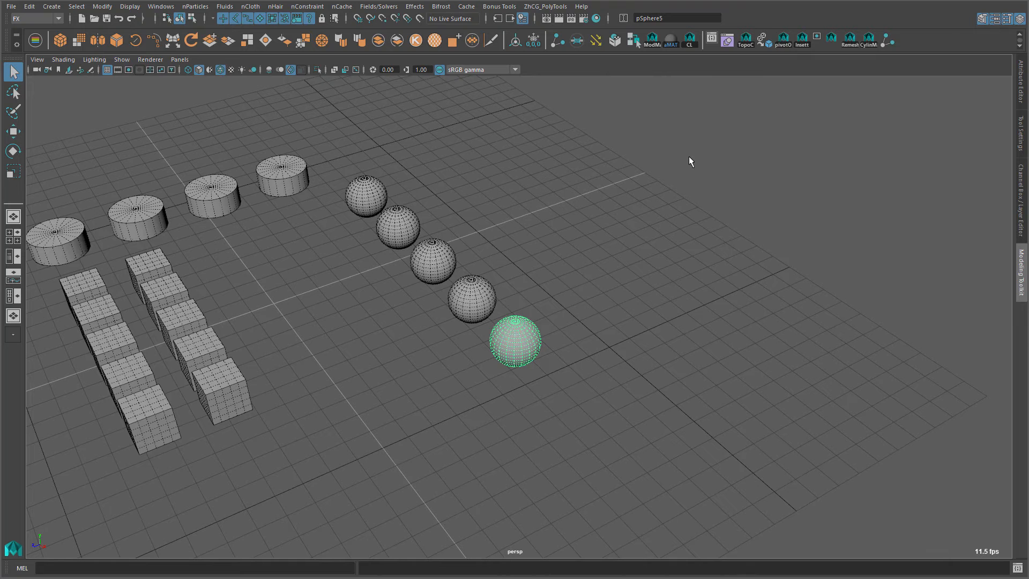
pyautogui.moveTo(890, 44)
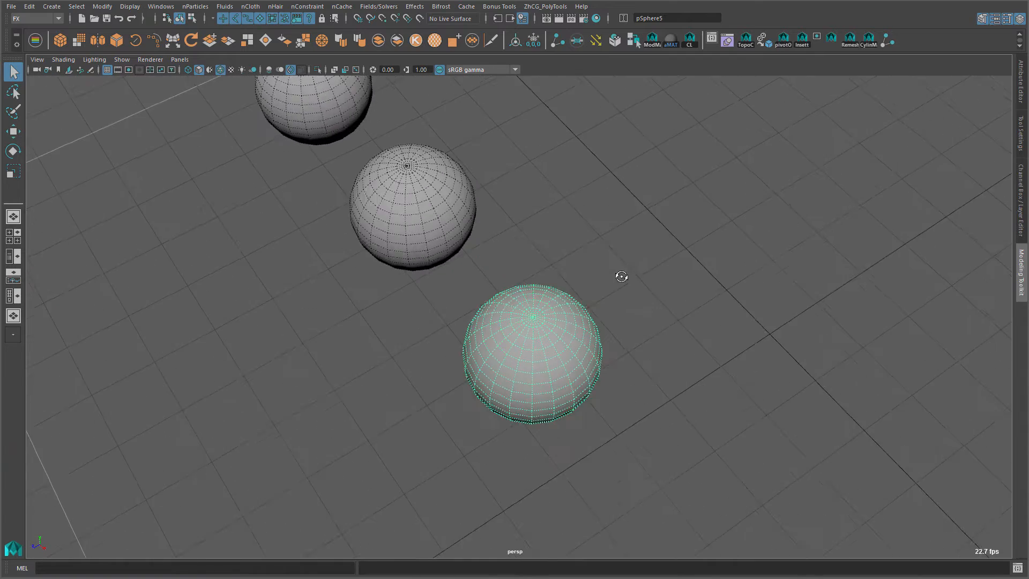
pyautogui.click(548, 294)
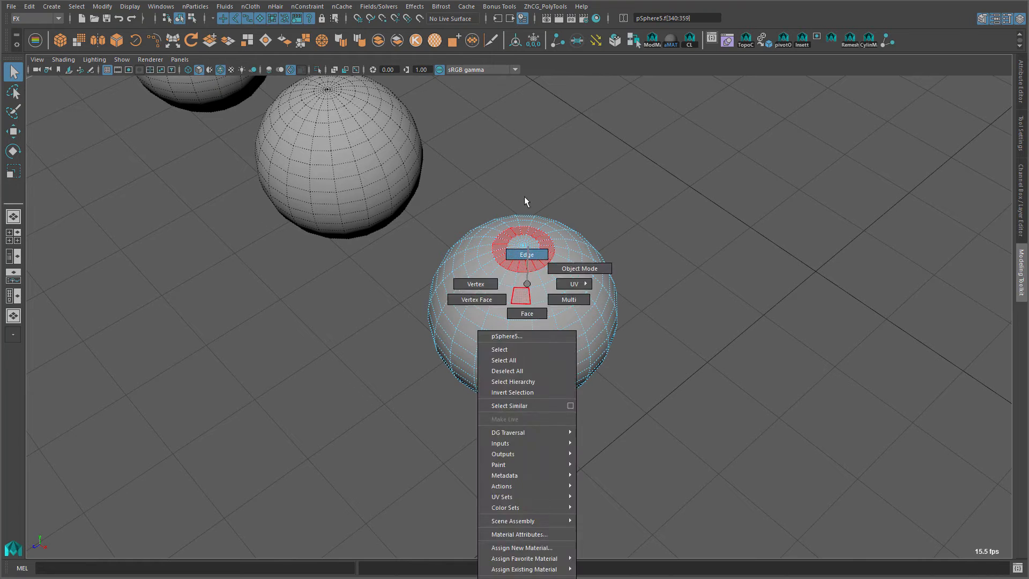
pyautogui.click(578, 268)
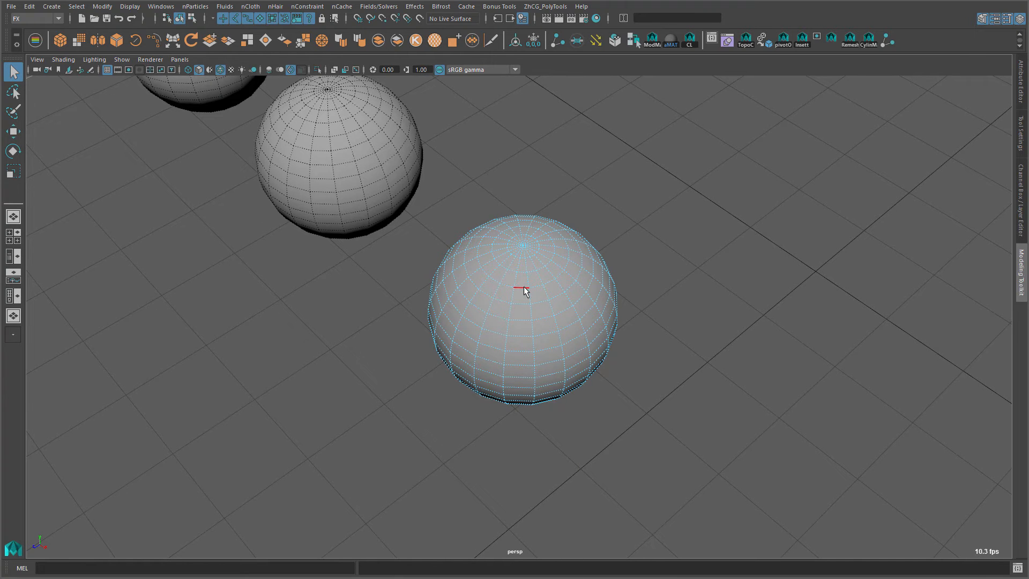
pyautogui.click(524, 290)
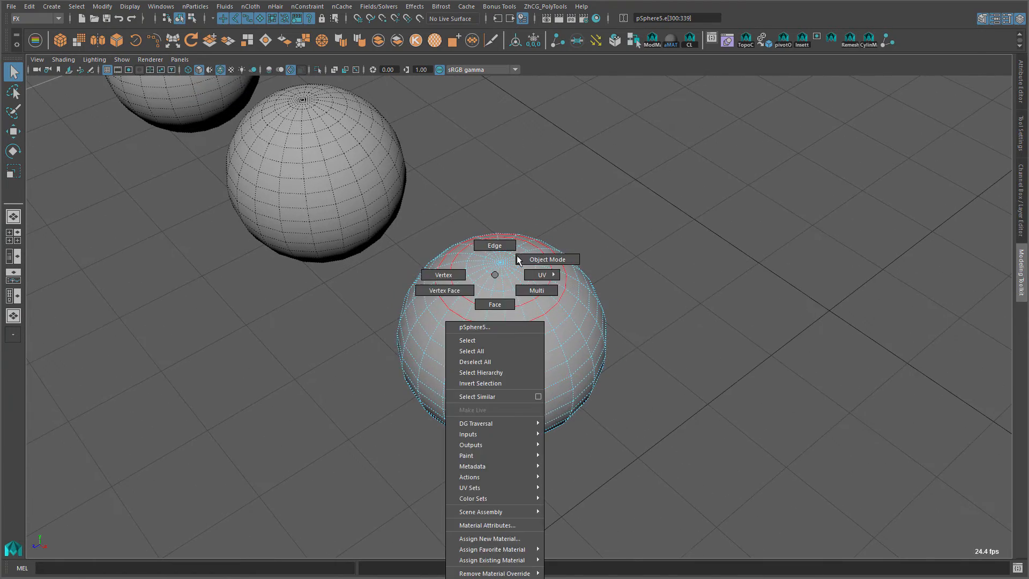
pyautogui.click(548, 259)
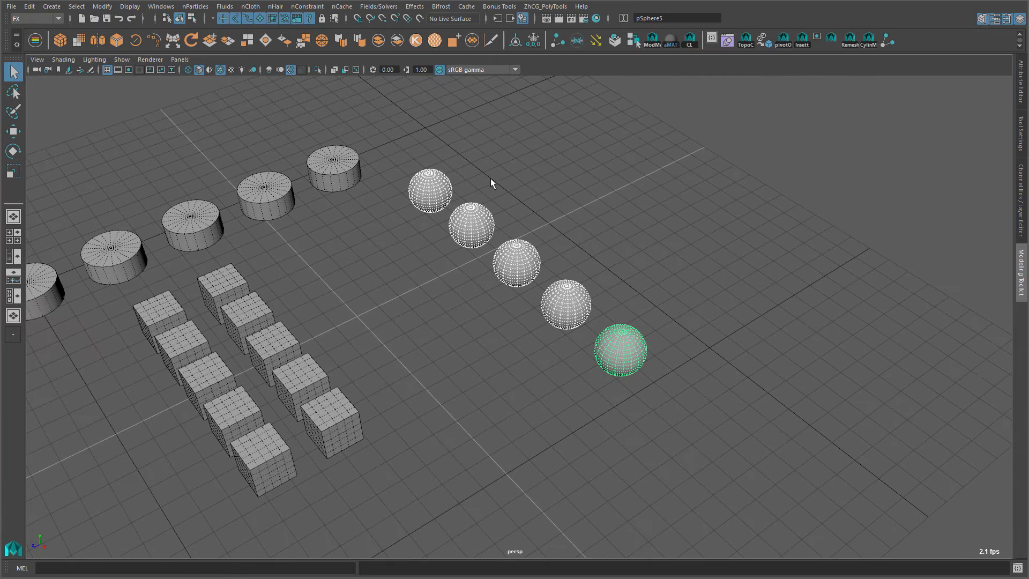
pyautogui.moveTo(478, 195)
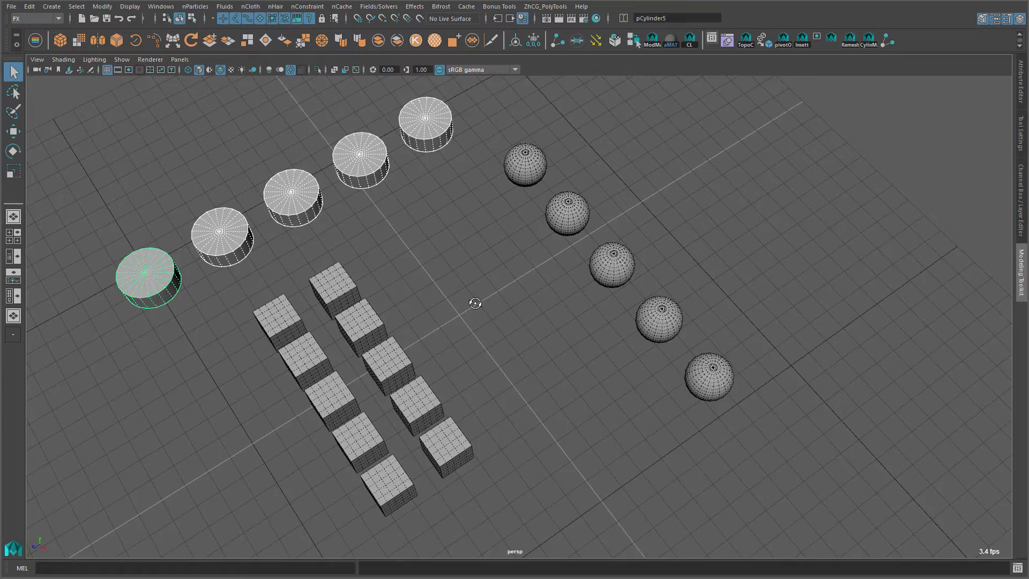
pyautogui.click(524, 163)
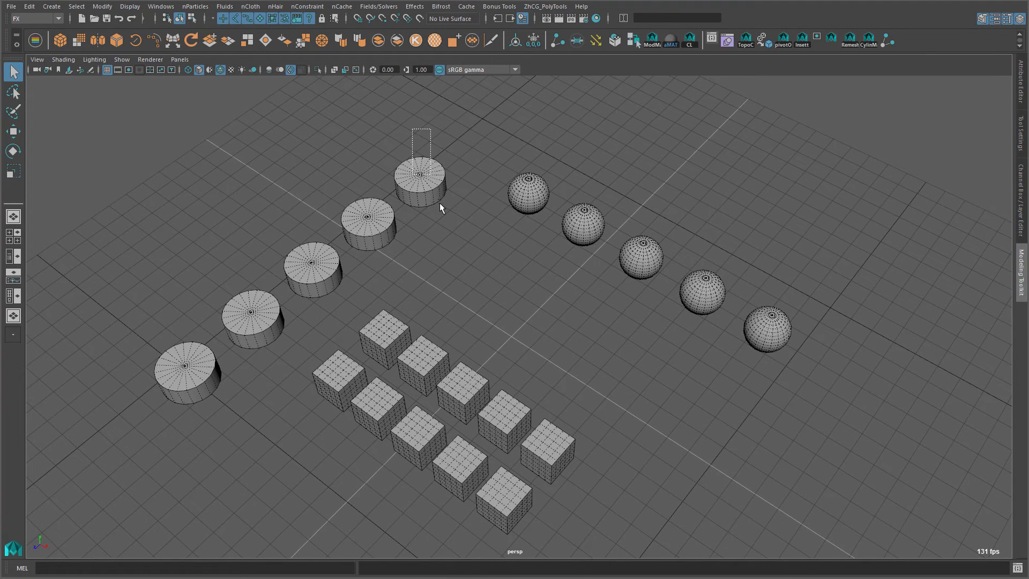
pyautogui.click(765, 329)
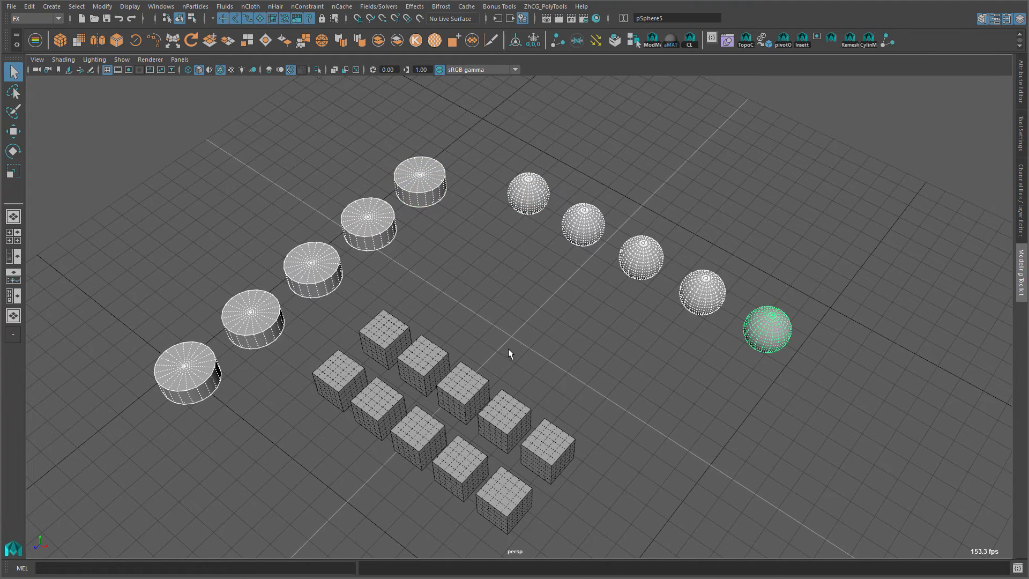
pyautogui.moveTo(597, 255)
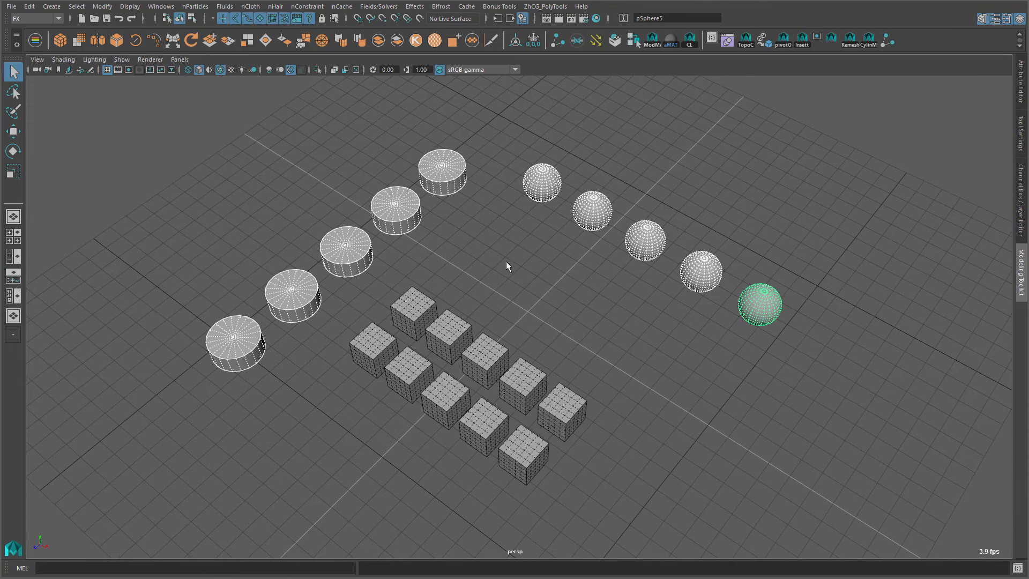
pyautogui.moveTo(431, 186)
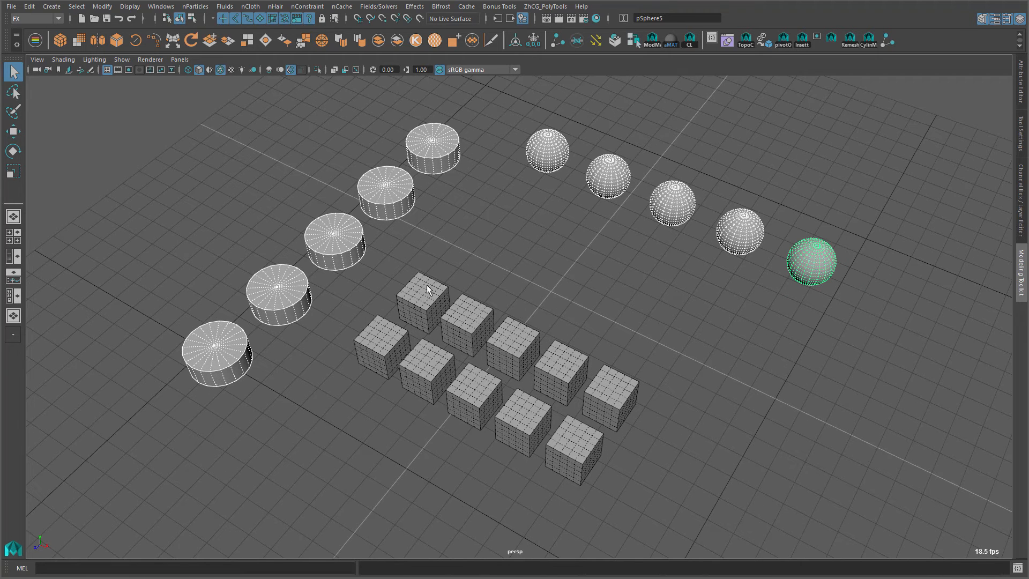
pyautogui.moveTo(427, 299)
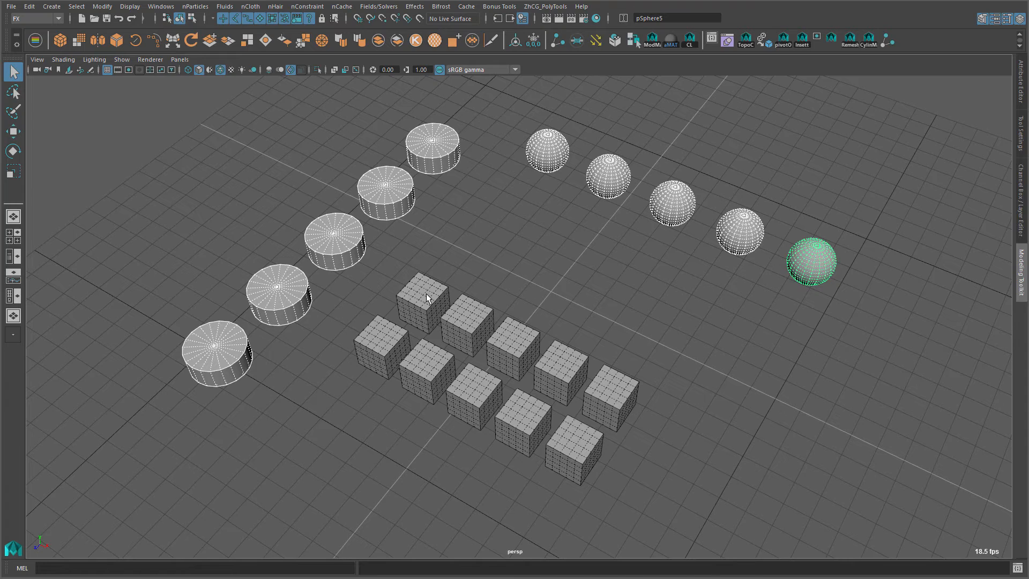
pyautogui.click(388, 355)
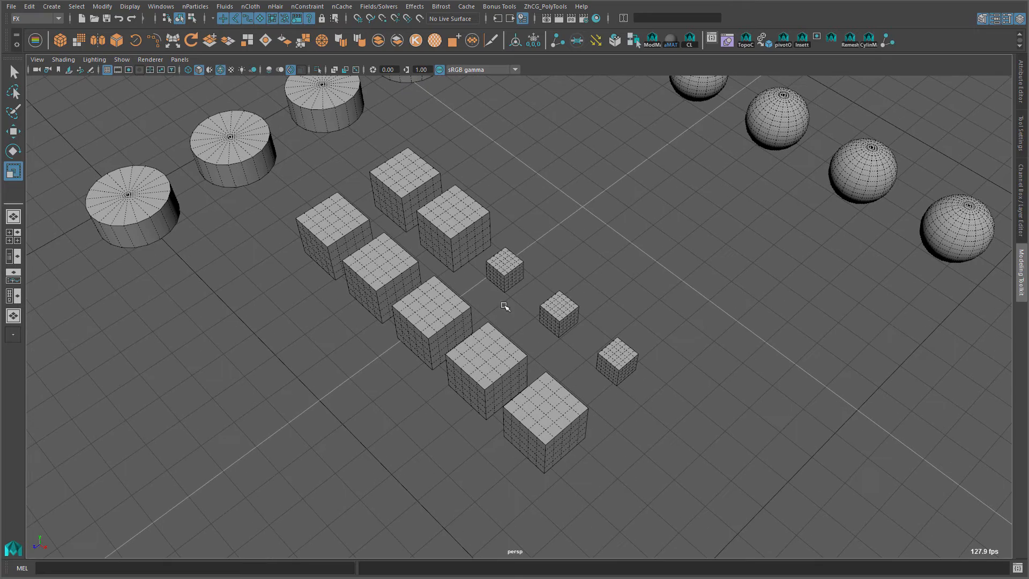
pyautogui.moveTo(530, 296)
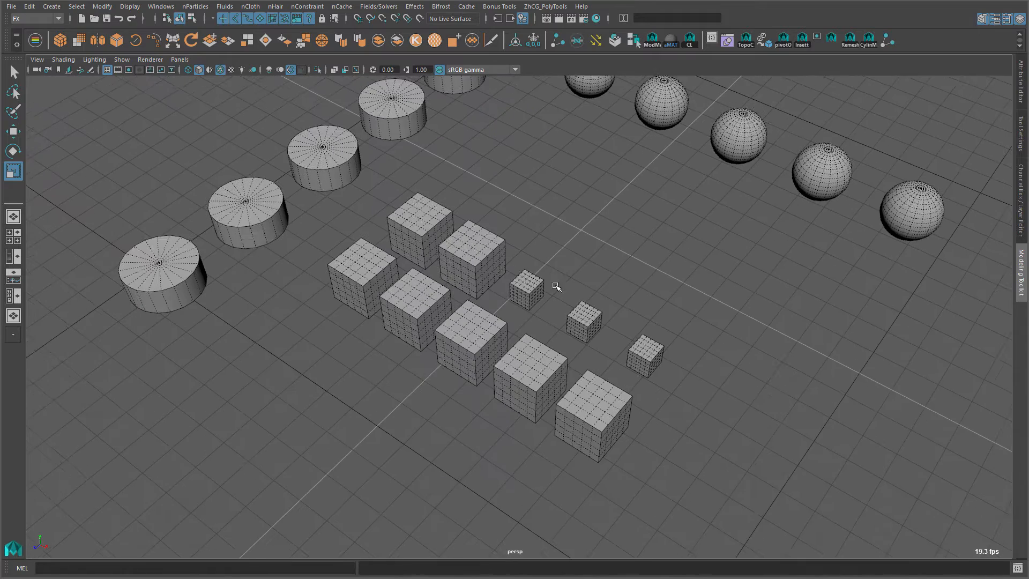
# Select one of the full-size cubes after shrinking three cubes
pyautogui.click(473, 263)
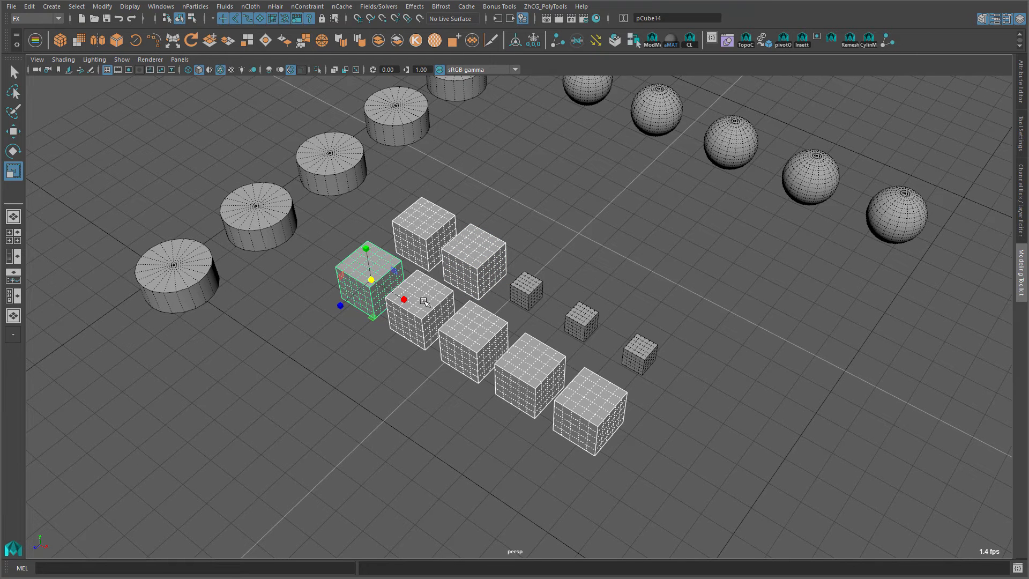
pyautogui.moveTo(514, 289)
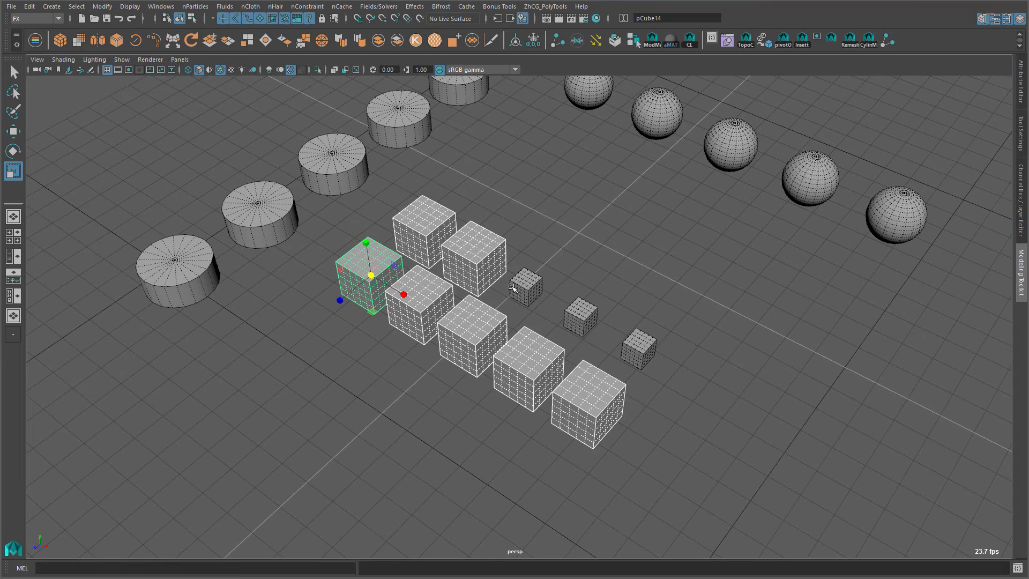
pyautogui.click(525, 287)
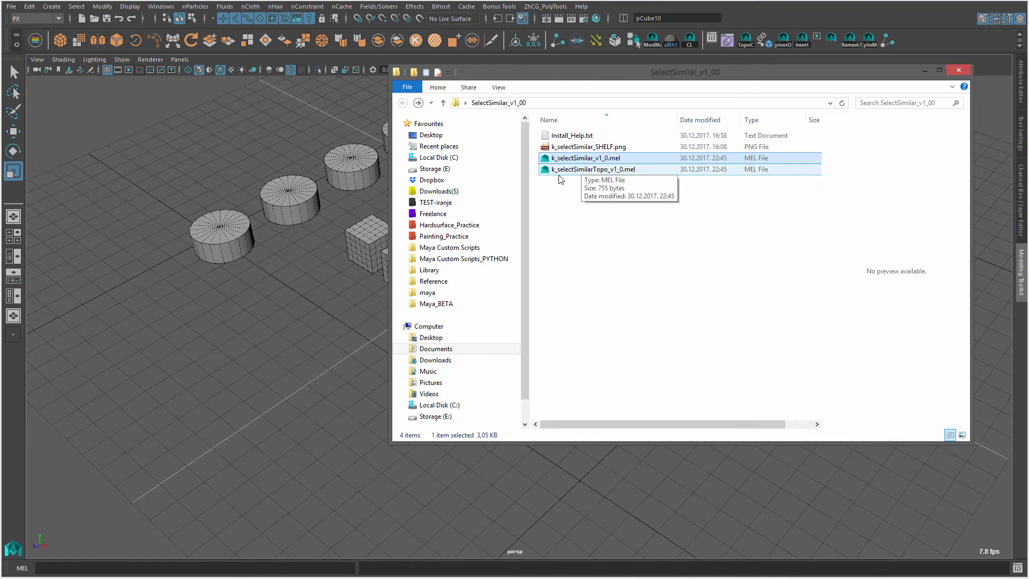
# Select the k_selectSimilarTopo_v1_0.mel script in the SelectSimilar_v1_00 folder
pyautogui.click(591, 169)
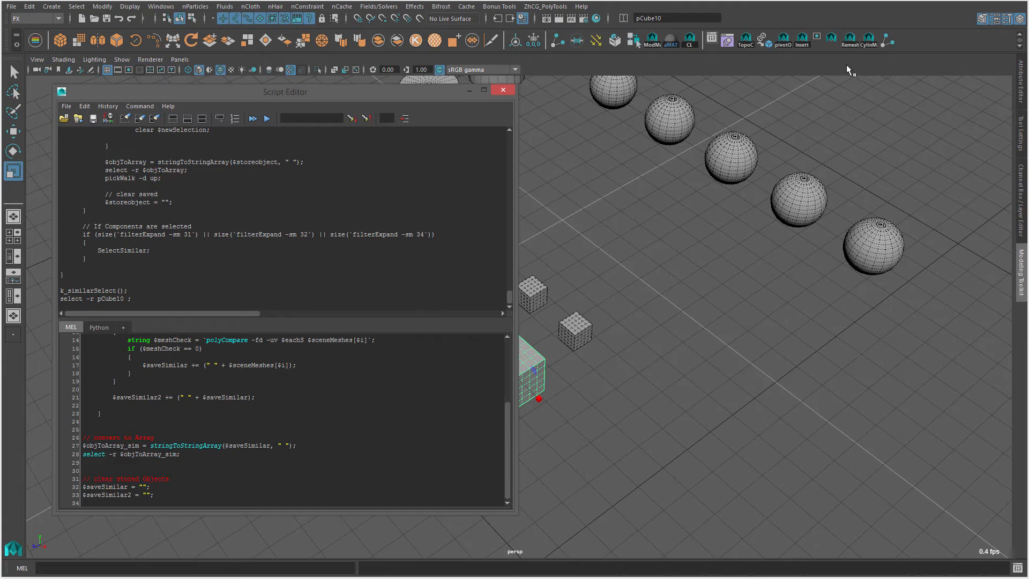
pyautogui.moveTo(896, 39)
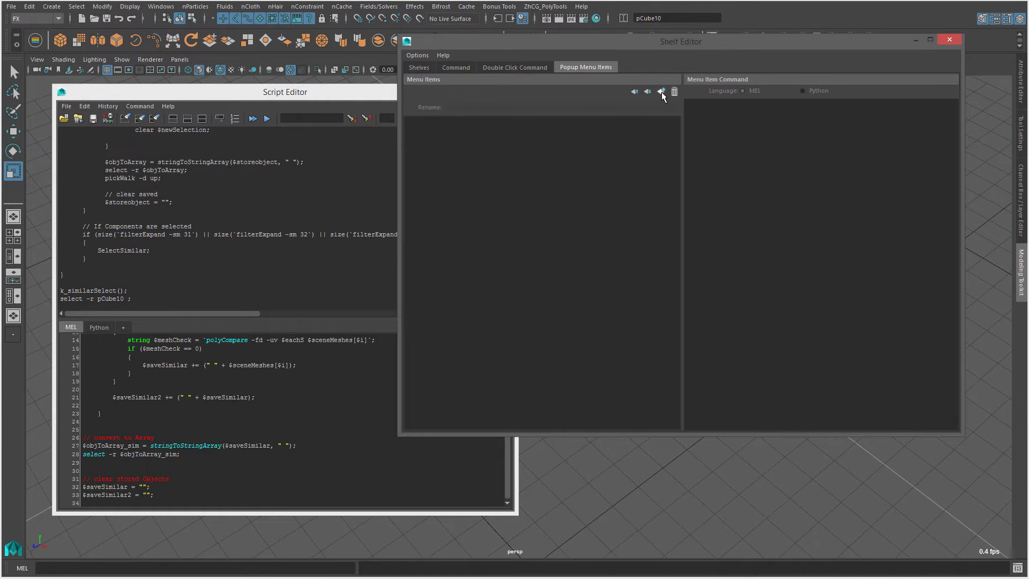
# Add a popup item named Select Similar - Topo running the topology script, then close the Shelf Editor
pyautogui.click(661, 91)
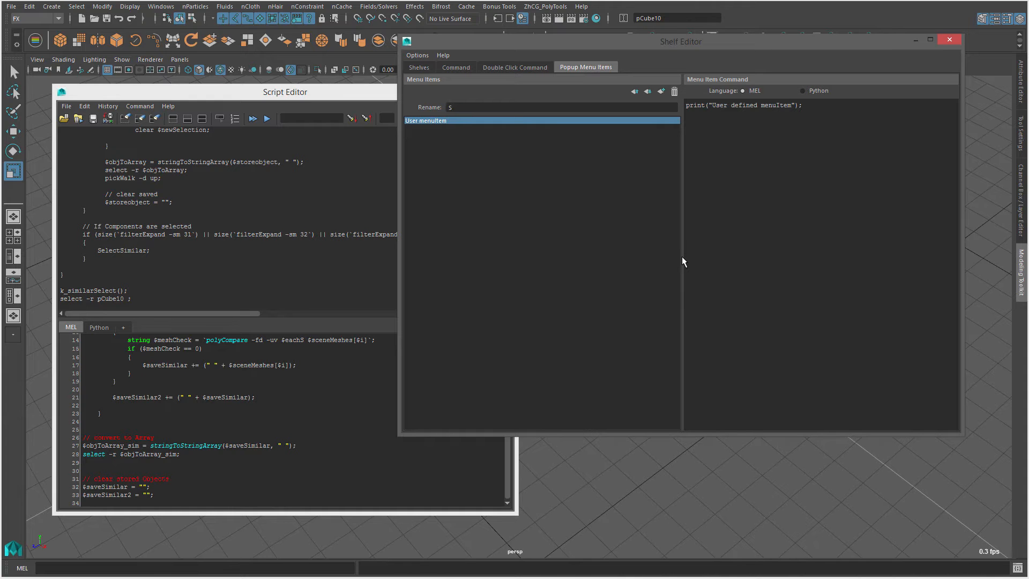
pyautogui.write('Select Similar - T')
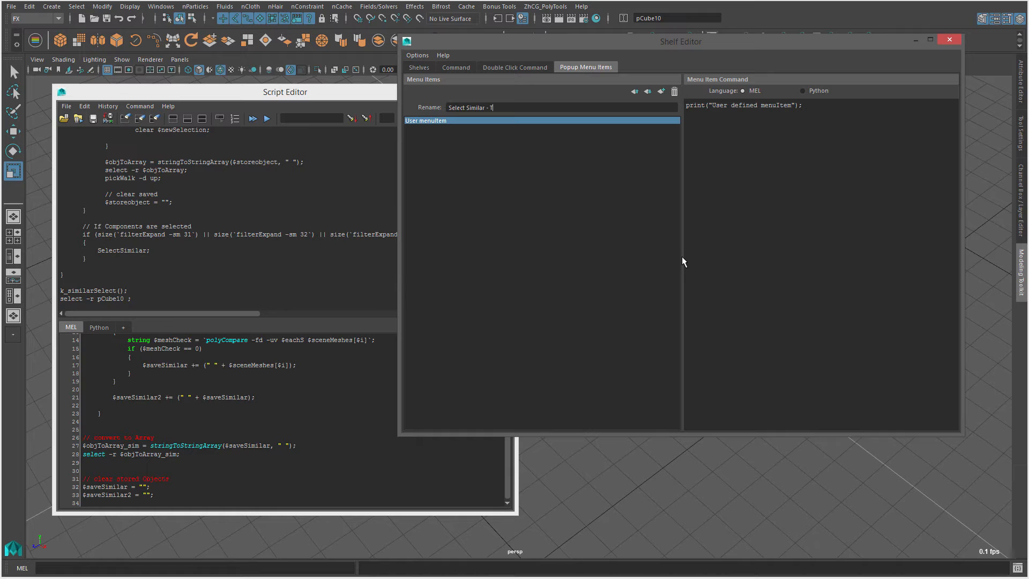
pyautogui.write('opo')
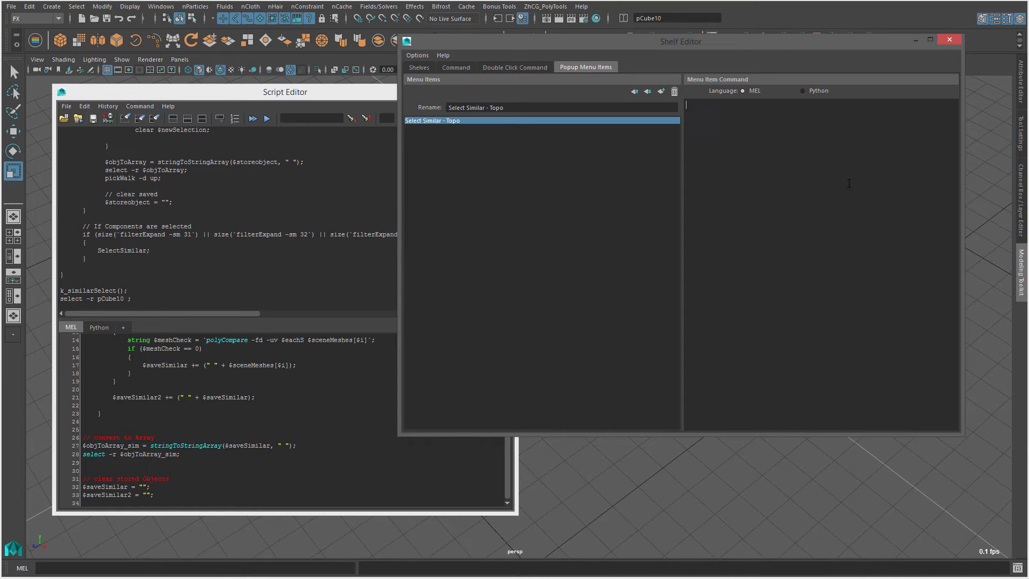
pyautogui.moveTo(769, 261)
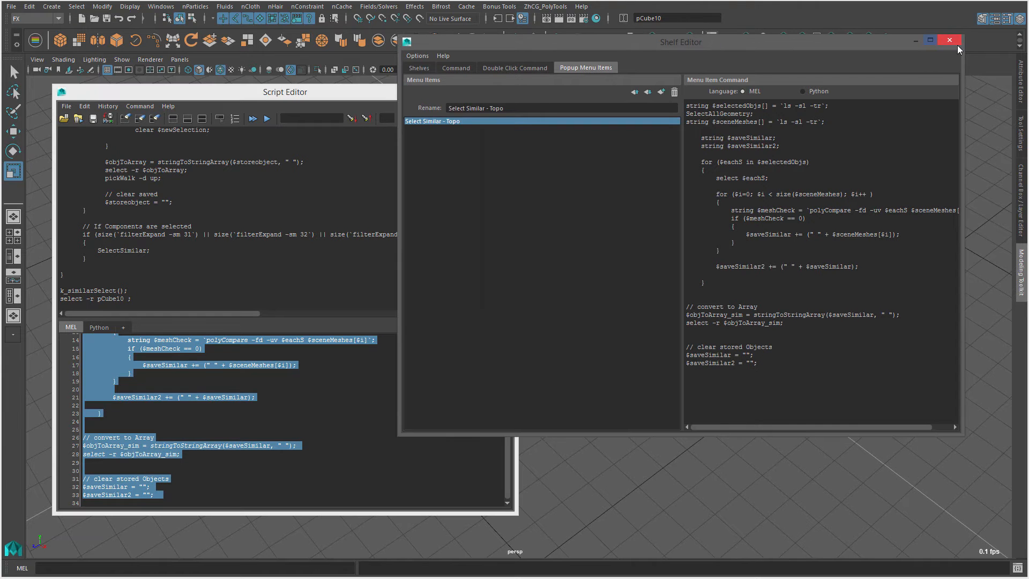
pyautogui.click(949, 40)
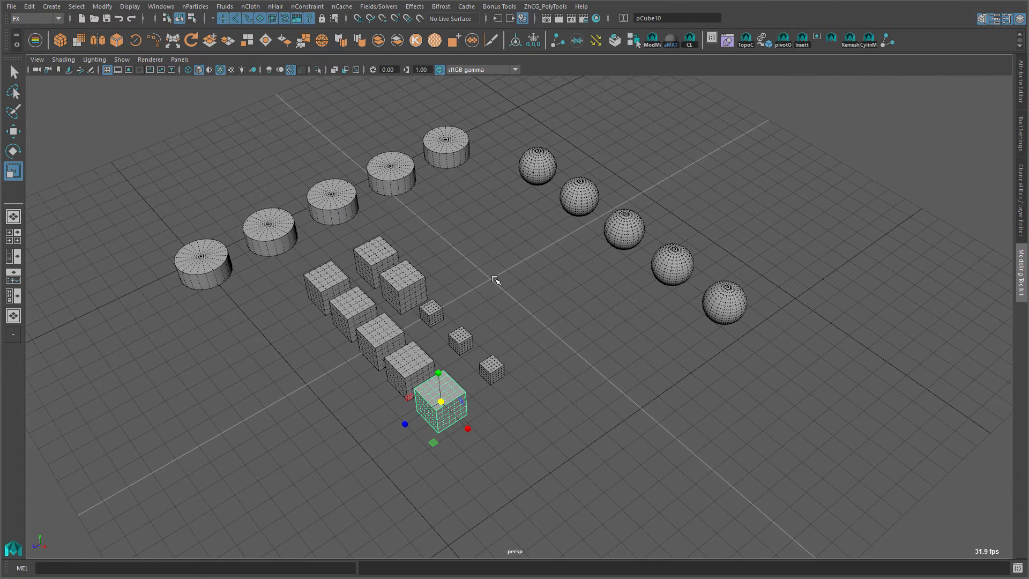
# Run Select Similar - Topo from the shelf button's popup to grab cubes matching the chosen cube's topology
pyautogui.rightClick(860, 45)
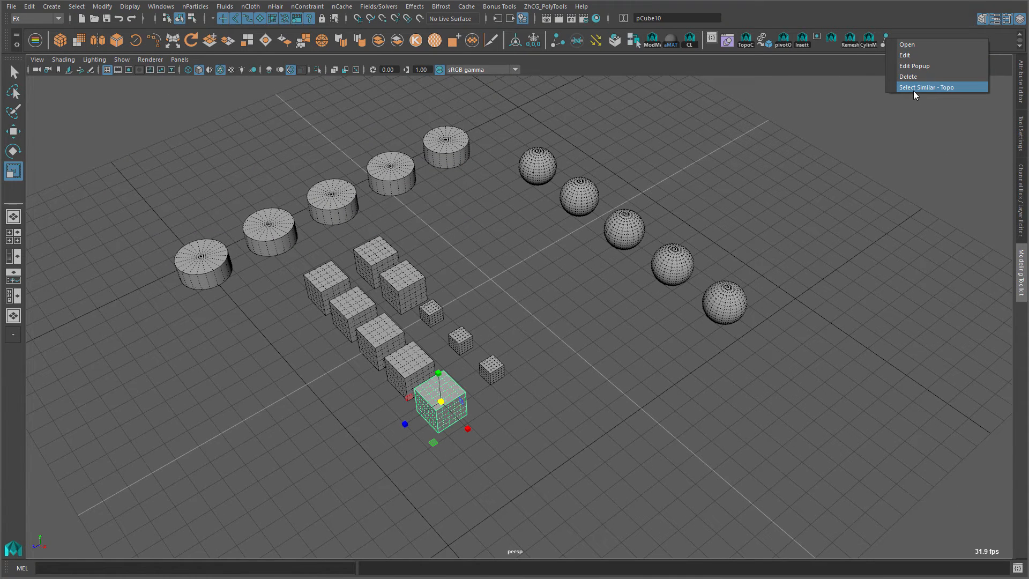
pyautogui.moveTo(518, 346)
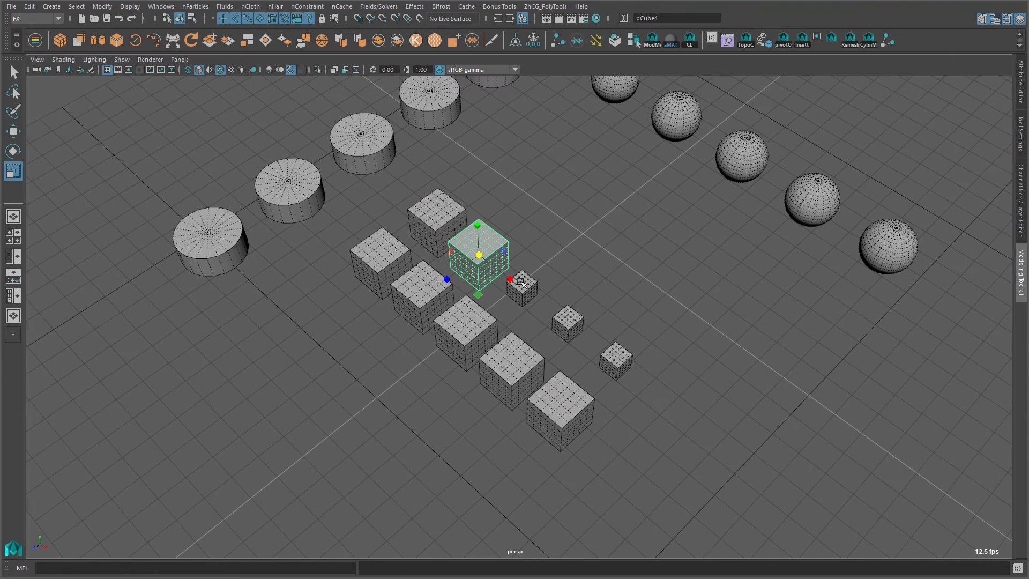
pyautogui.moveTo(533, 283)
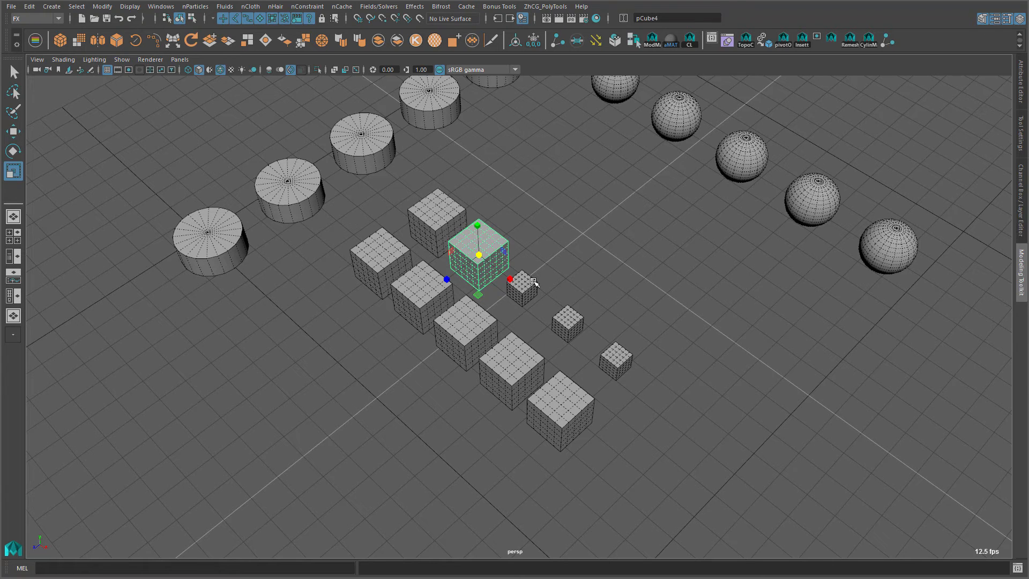
pyautogui.moveTo(739, 244)
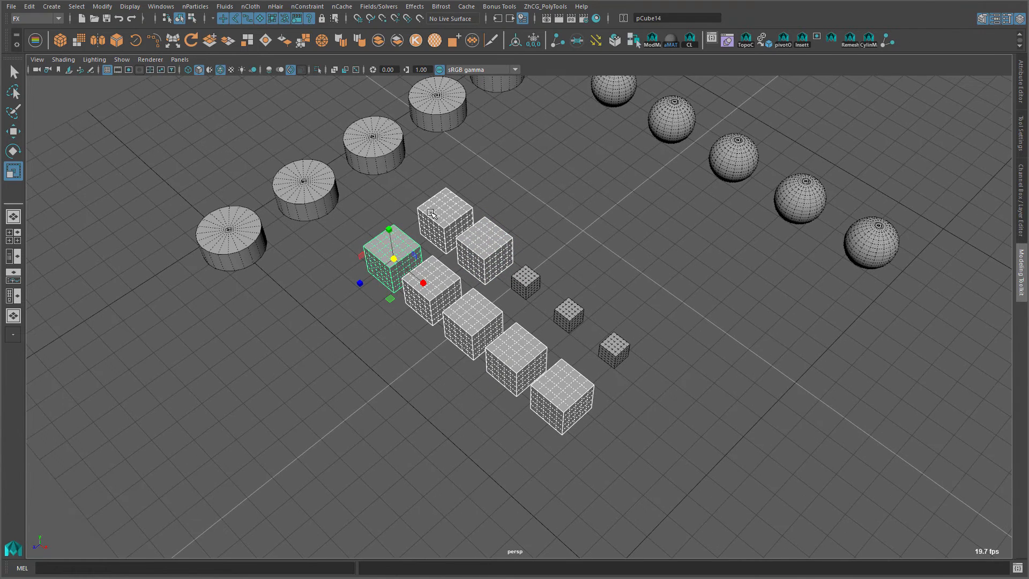
pyautogui.moveTo(505, 308)
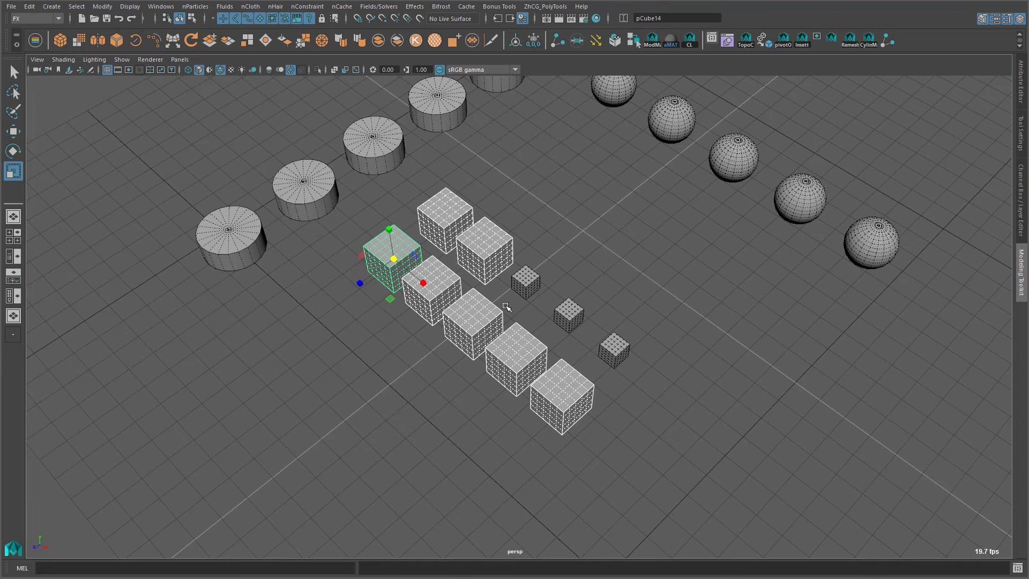
pyautogui.moveTo(903, 28)
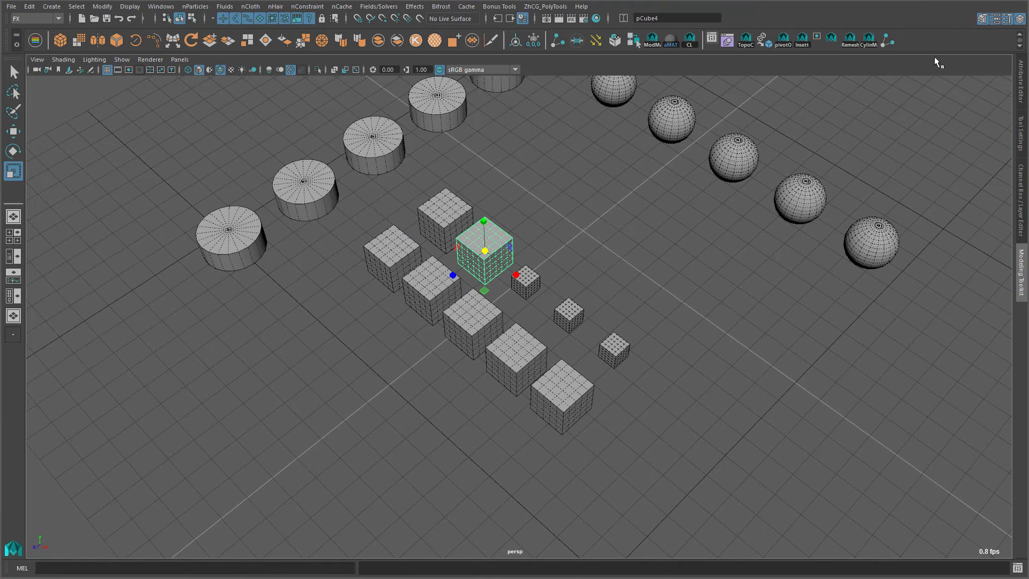
pyautogui.rightClick(888, 41)
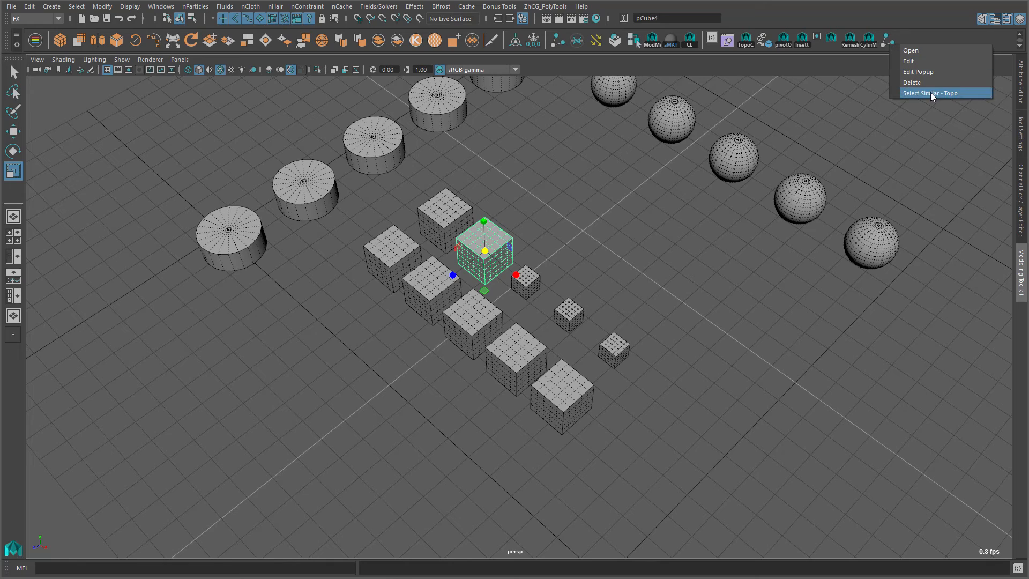
pyautogui.click(931, 92)
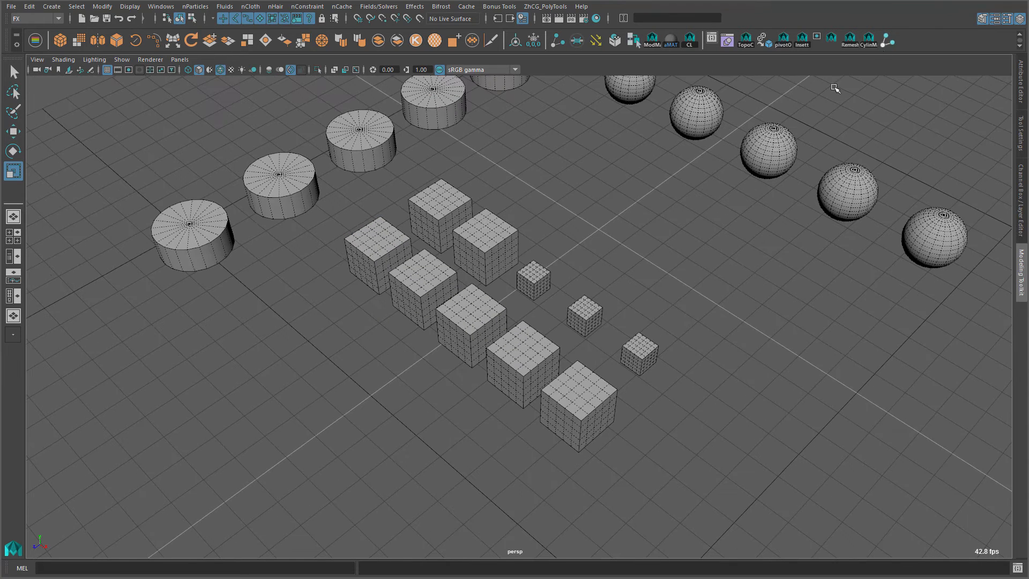
# Try Select Similar - Topo on a cube, a sphere and a cylinder in turn
pyautogui.click(482, 247)
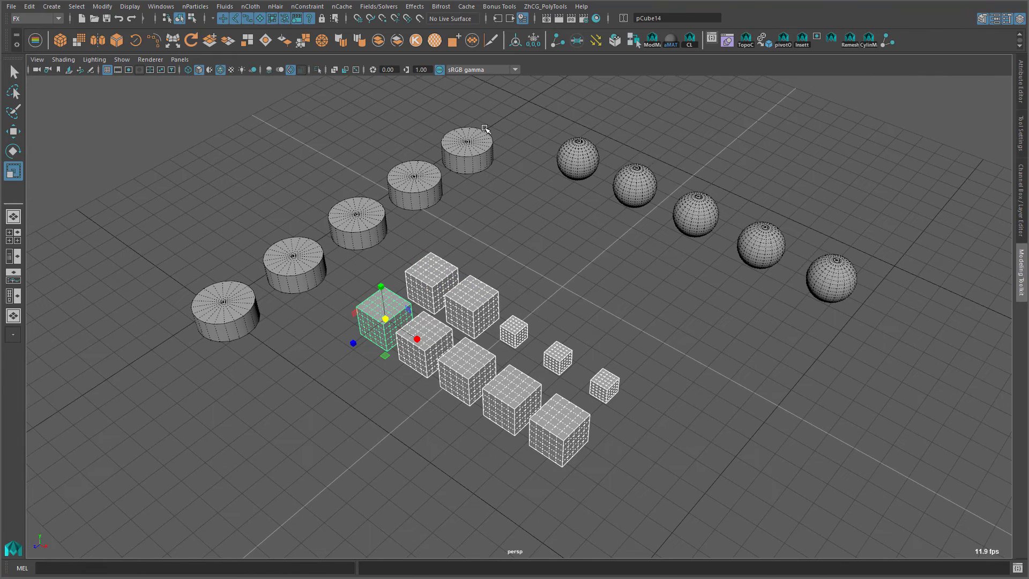
pyautogui.click(633, 183)
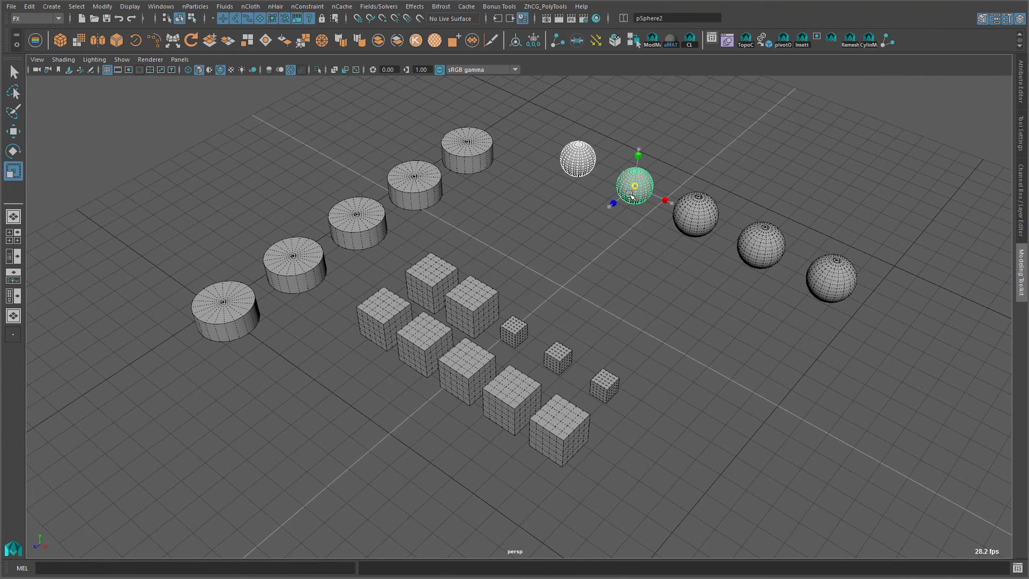
pyautogui.click(472, 308)
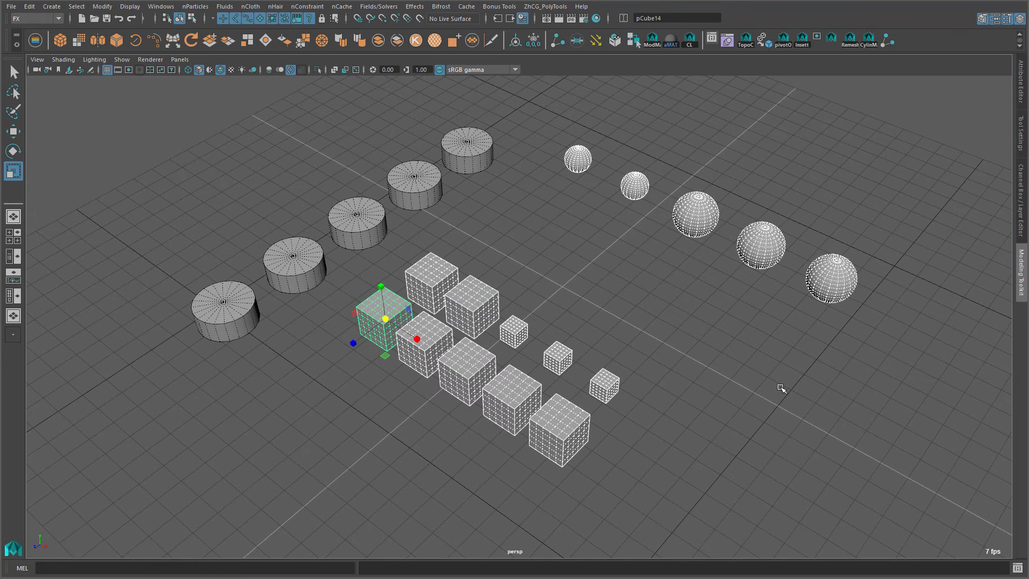
pyautogui.click(466, 151)
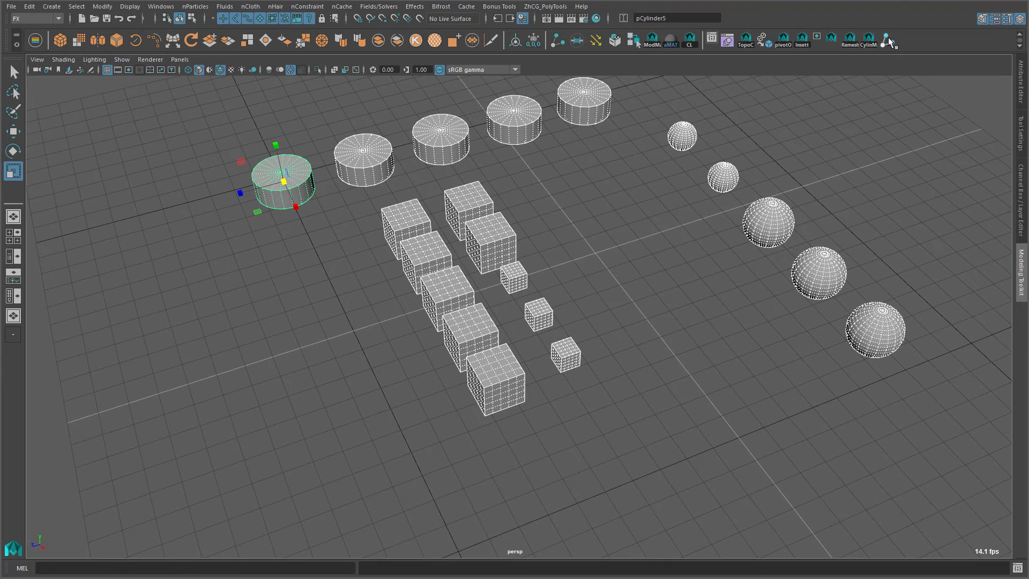
pyautogui.rightClick(890, 41)
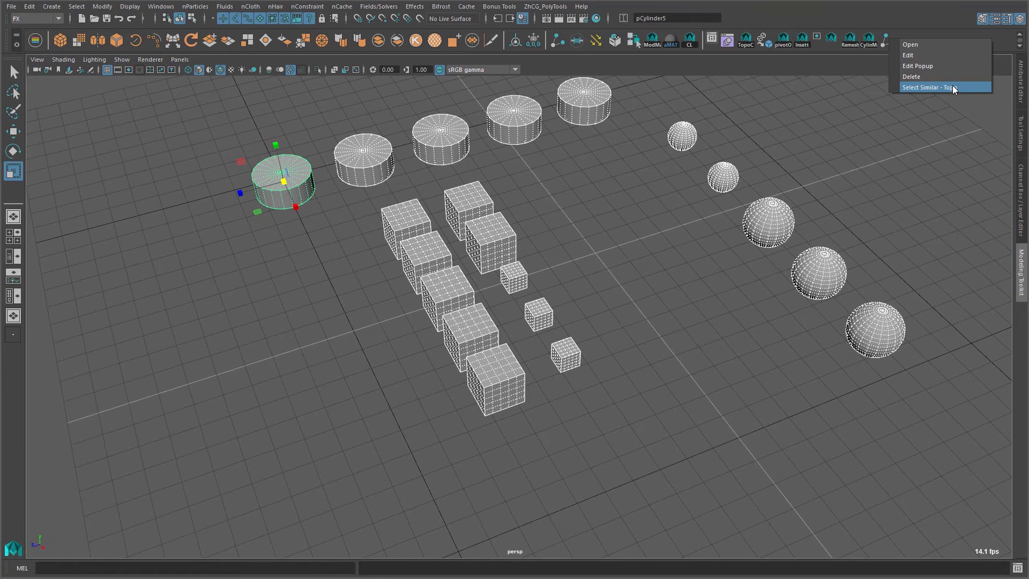
pyautogui.moveTo(854, 90)
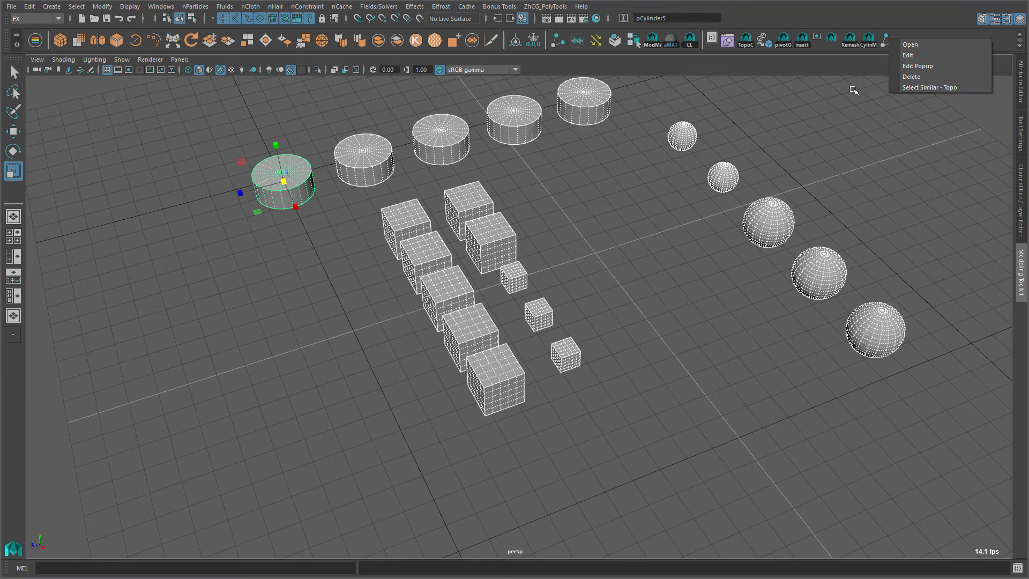
pyautogui.moveTo(886, 47)
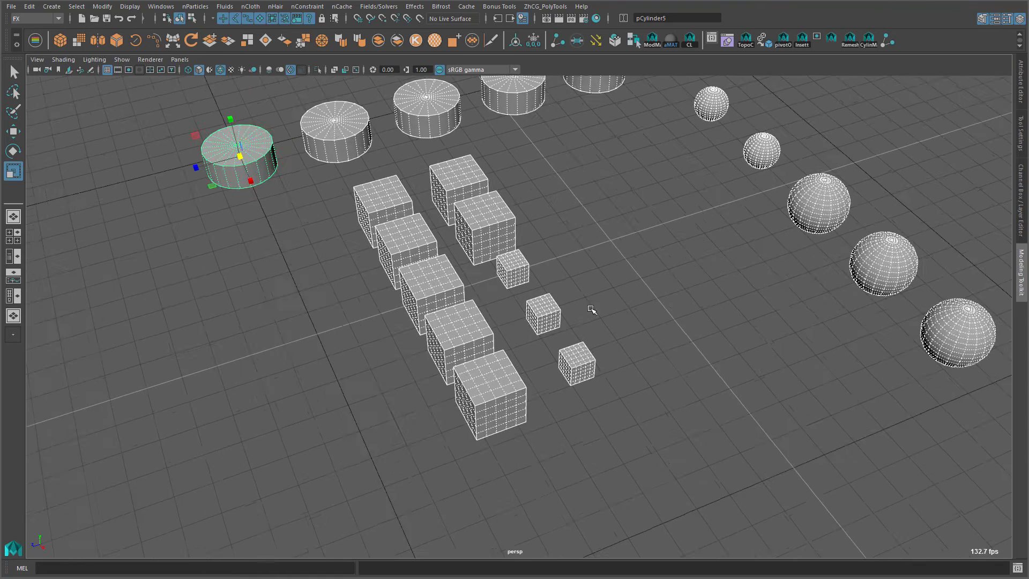
# Clear the selection, briefly selecting and deselecting the front cube of the row
pyautogui.click(505, 308)
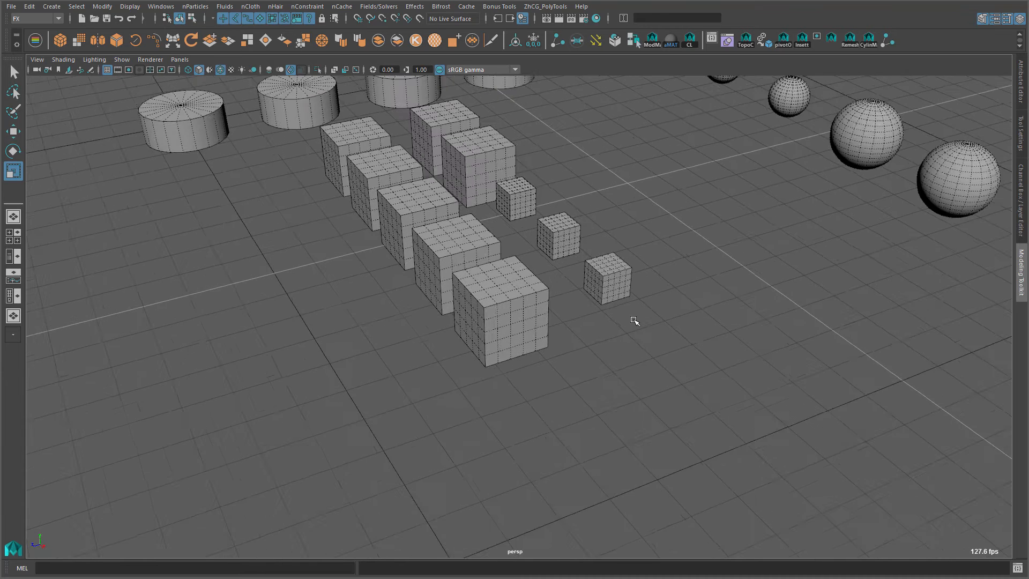
pyautogui.click(502, 321)
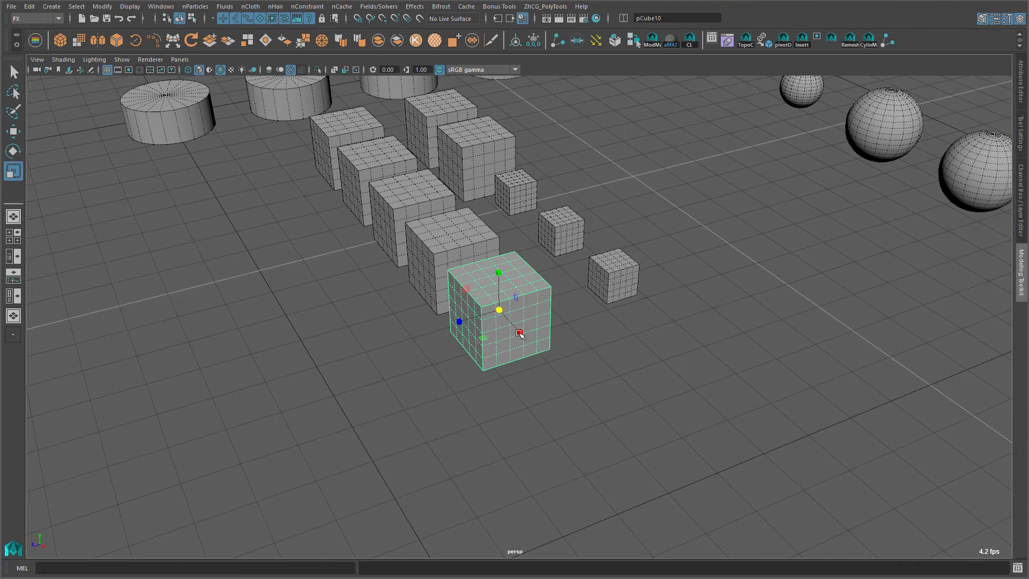
pyautogui.click(528, 324)
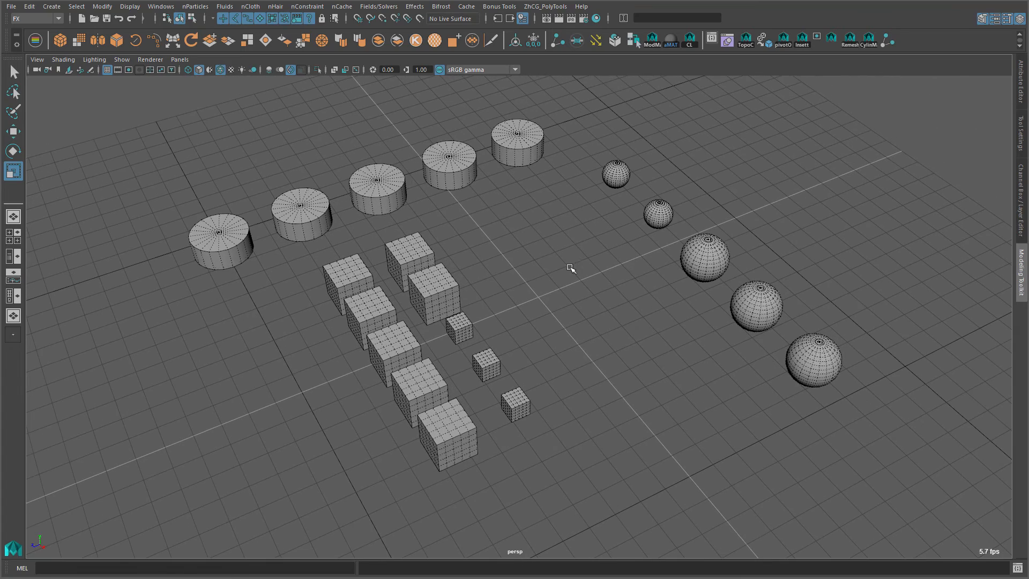
pyautogui.moveTo(589, 353)
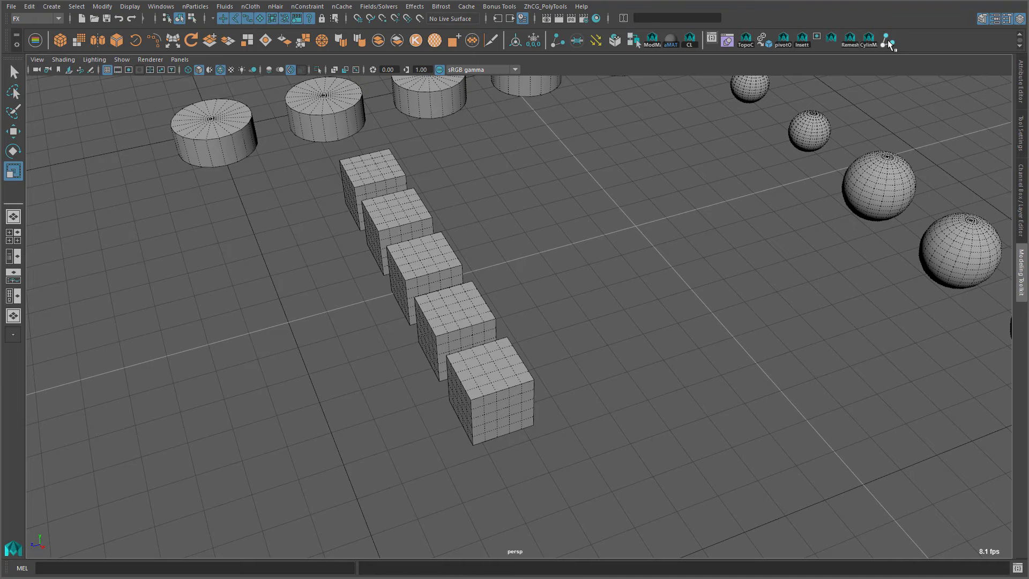
# Trim the cubes to a row of five and select the separate cube pCube15 beside it
pyautogui.rightClick(886, 40)
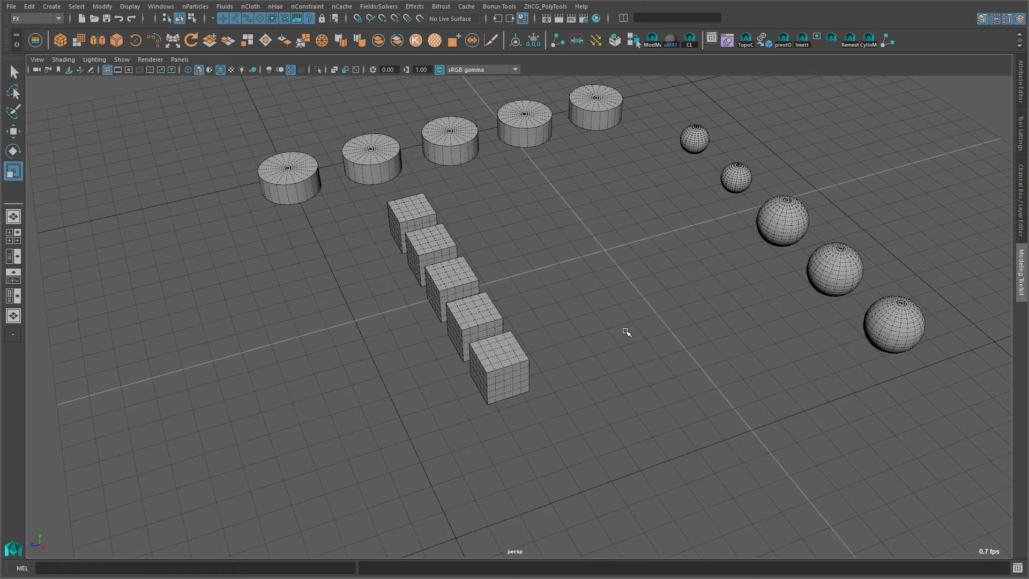
pyautogui.click(499, 364)
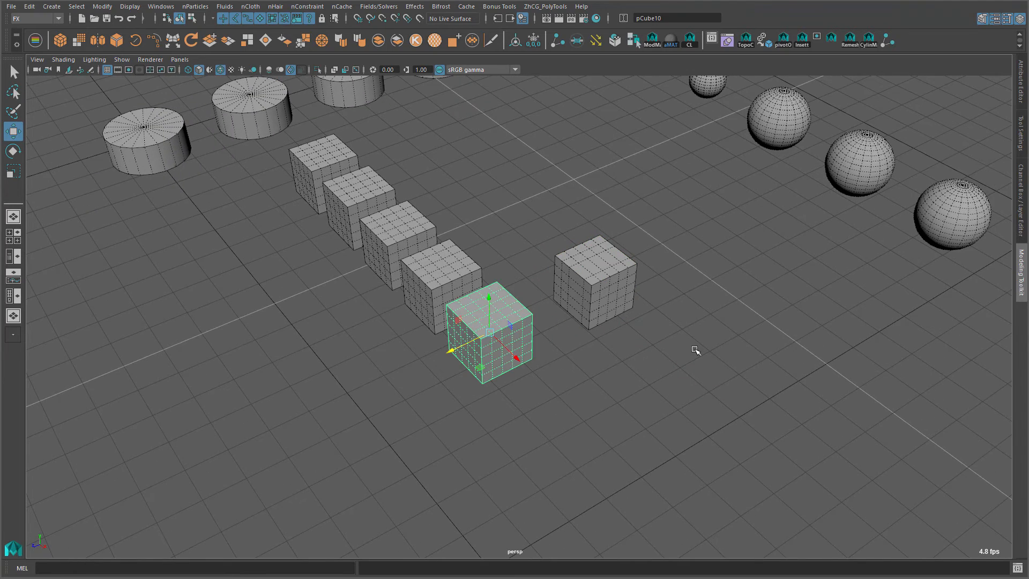
pyautogui.click(594, 282)
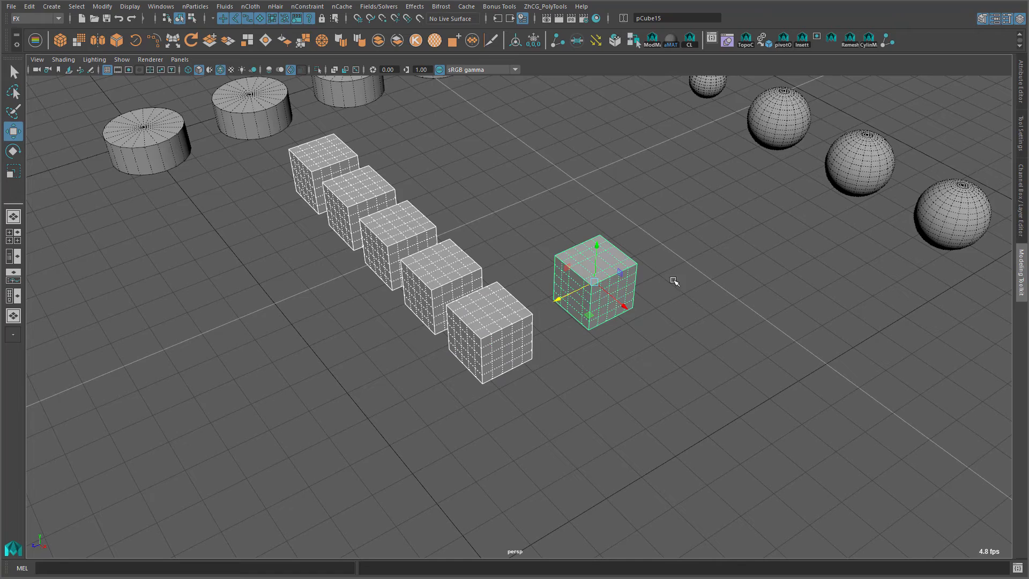
pyautogui.moveTo(597, 256)
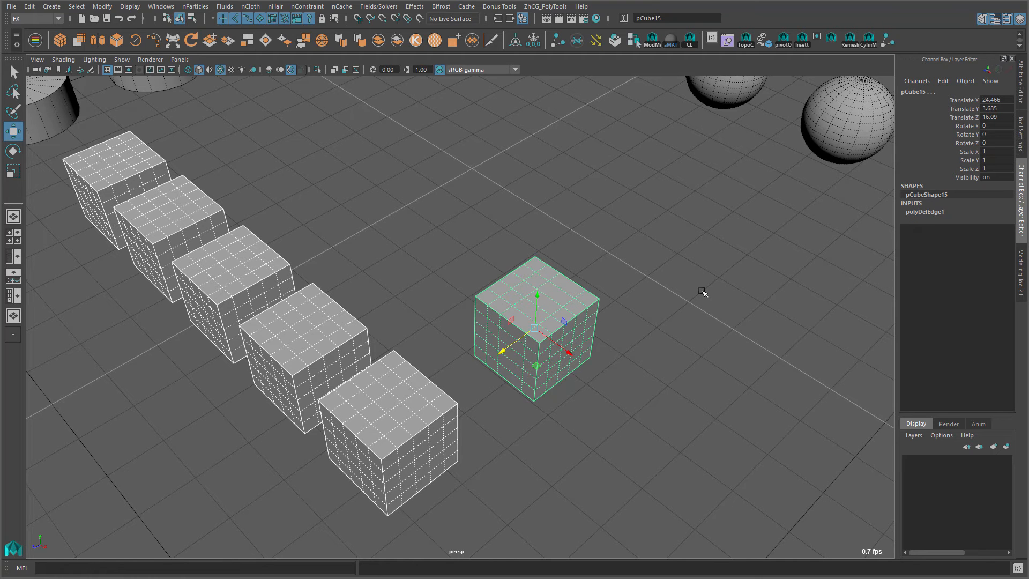
pyautogui.moveTo(513, 381)
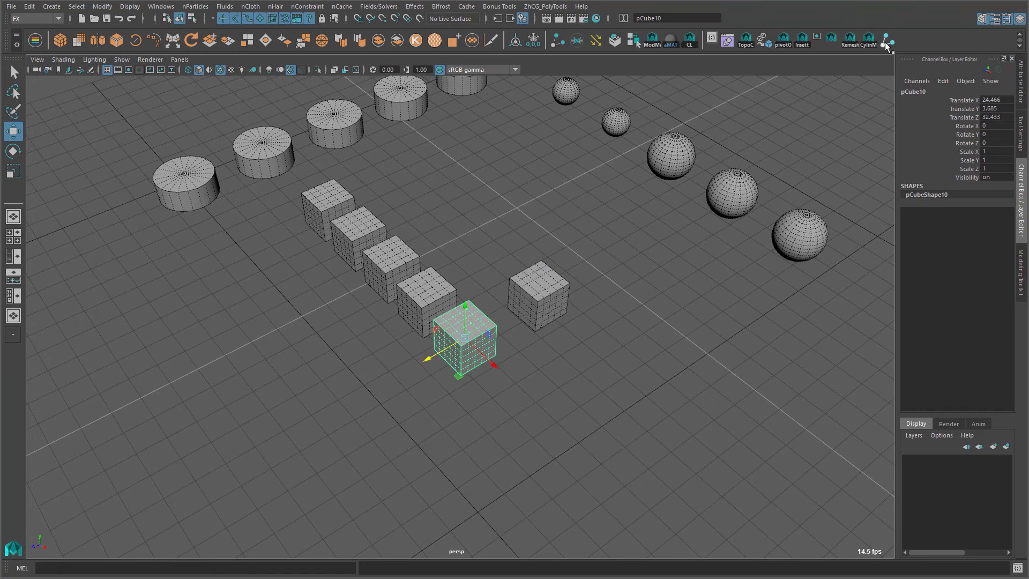
# Reselect pCube15 to show its transform values and shape-only history
pyautogui.click(325, 203)
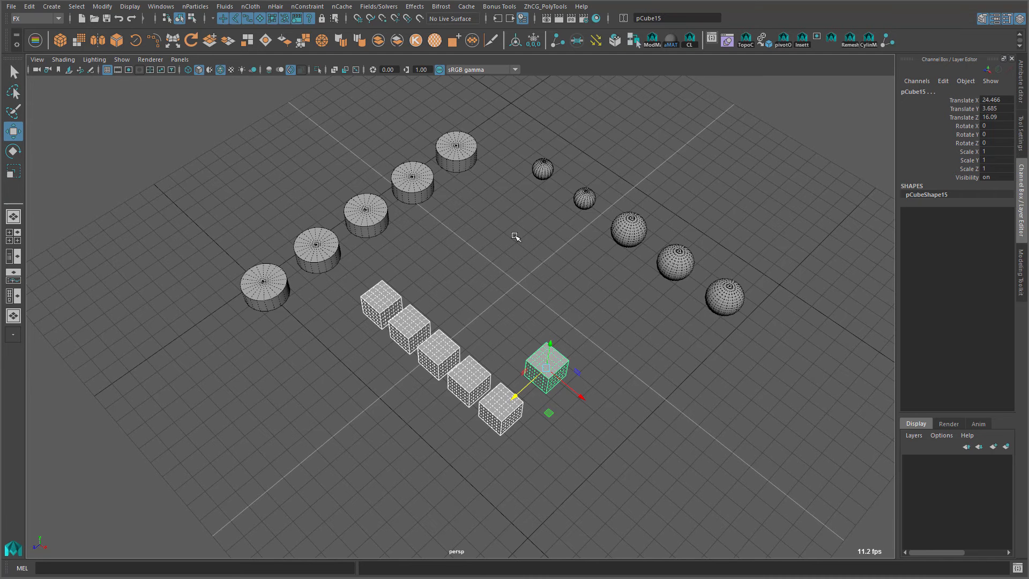
pyautogui.moveTo(568, 255)
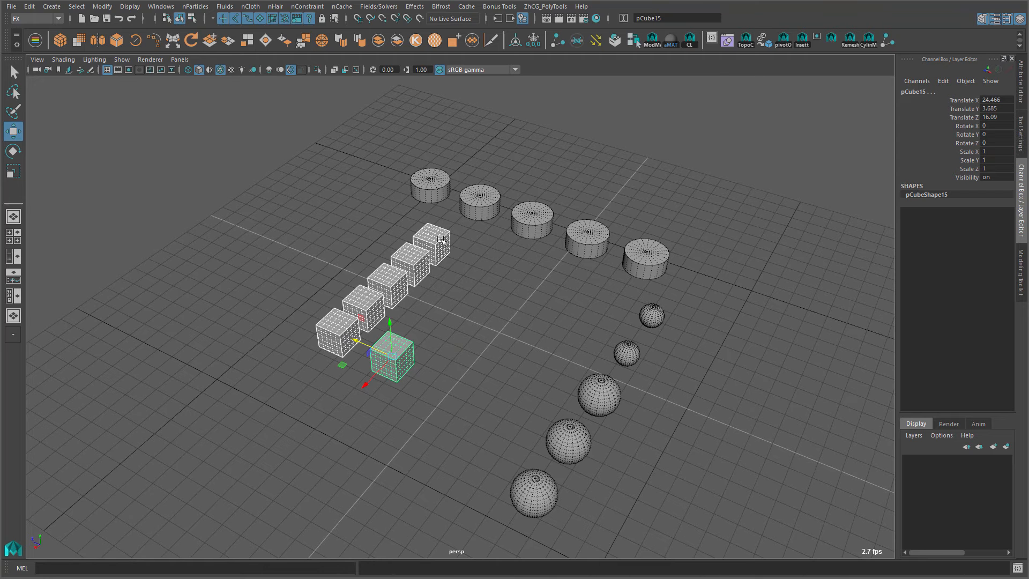
pyautogui.moveTo(449, 246)
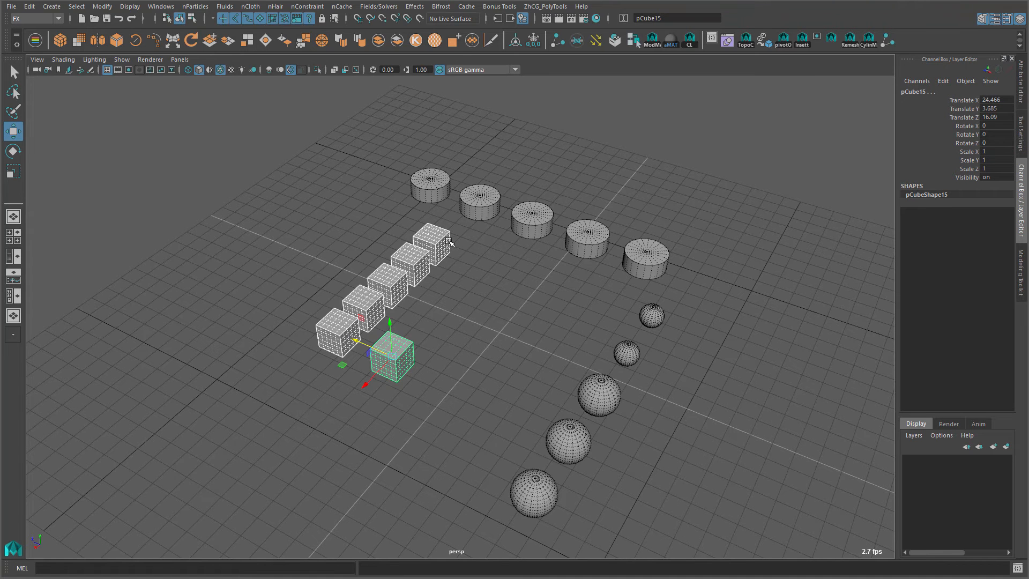
pyautogui.moveTo(491, 255)
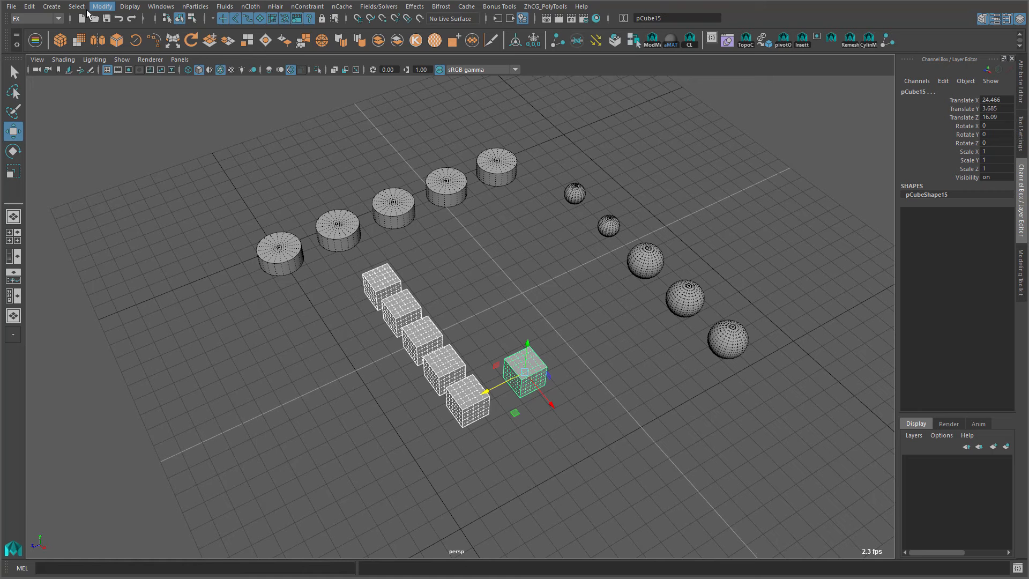
# Locate Replace Objects under the Modify menu and bring up the custom shelf button's popup
pyautogui.click(102, 7)
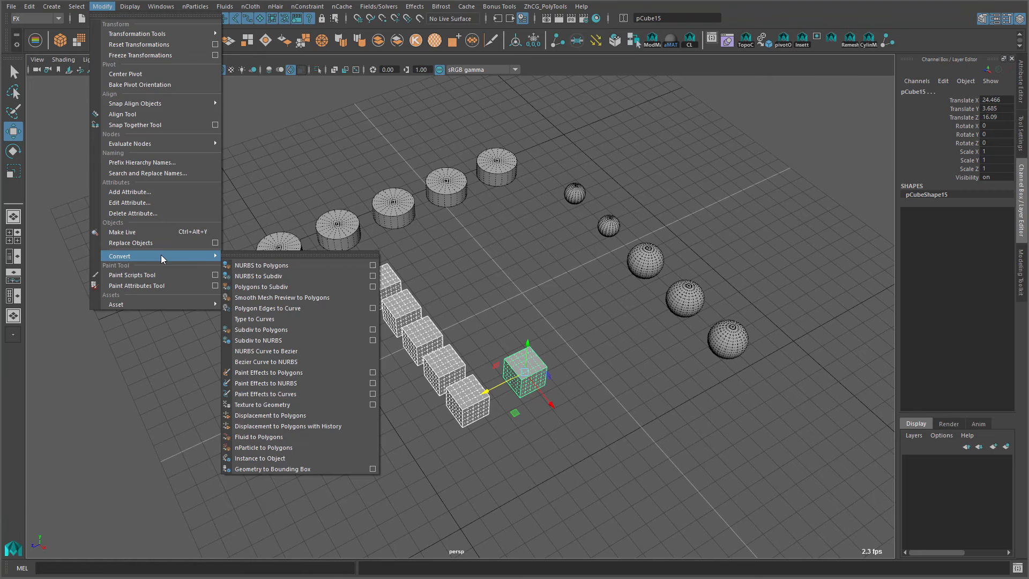
pyautogui.moveTo(464, 262)
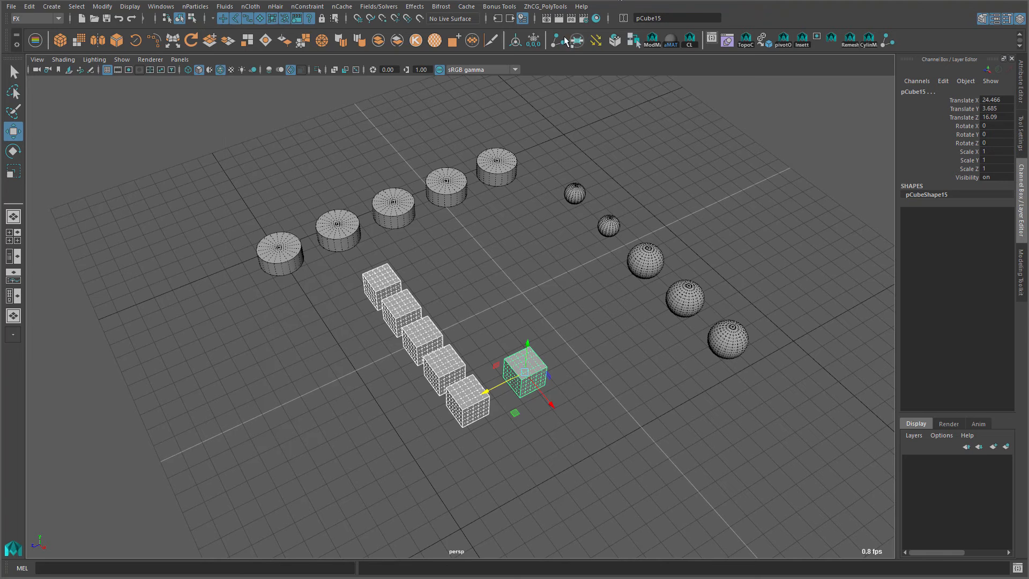
pyautogui.rightClick(575, 41)
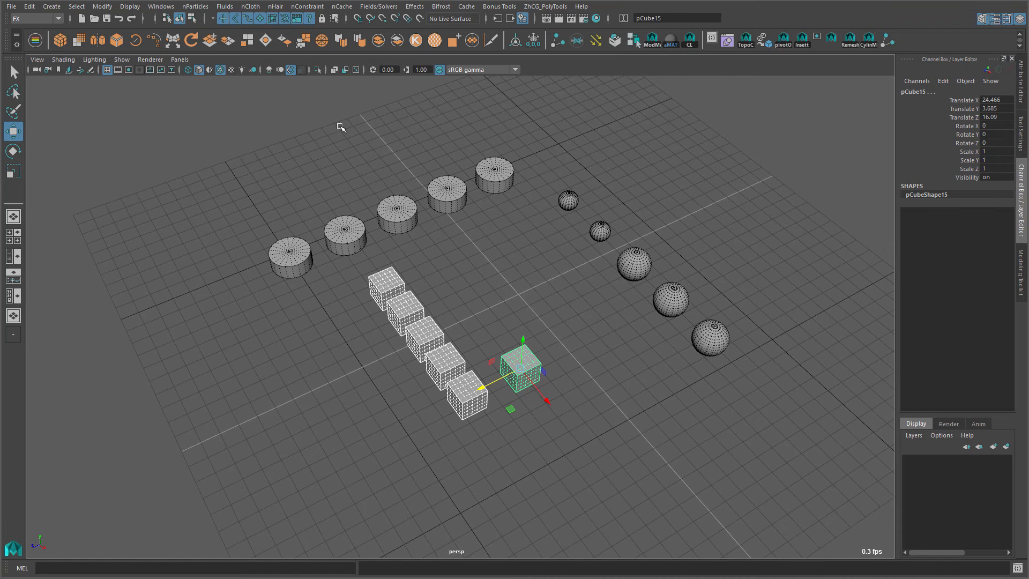
pyautogui.moveTo(761, 126)
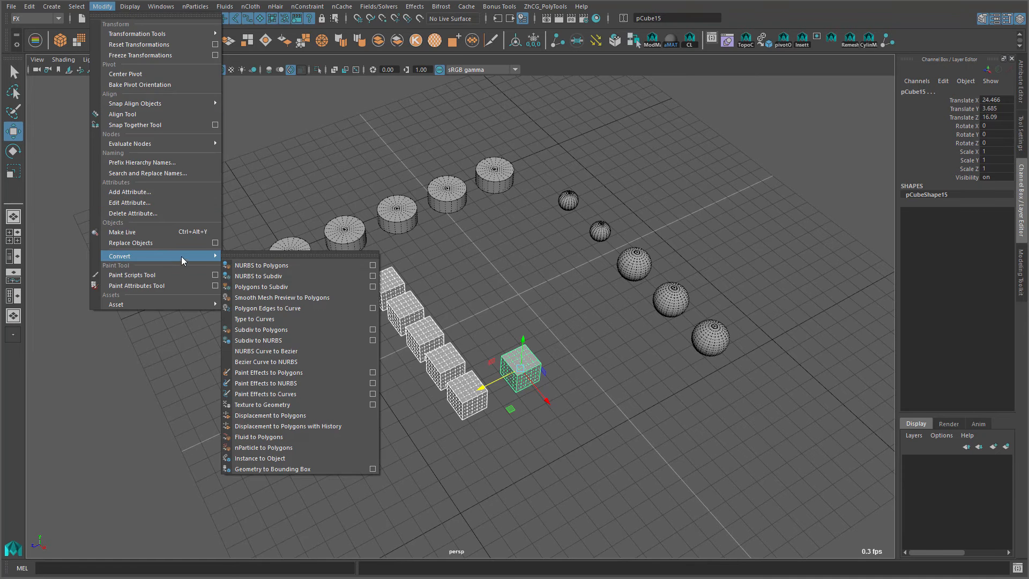
pyautogui.moveTo(129, 242)
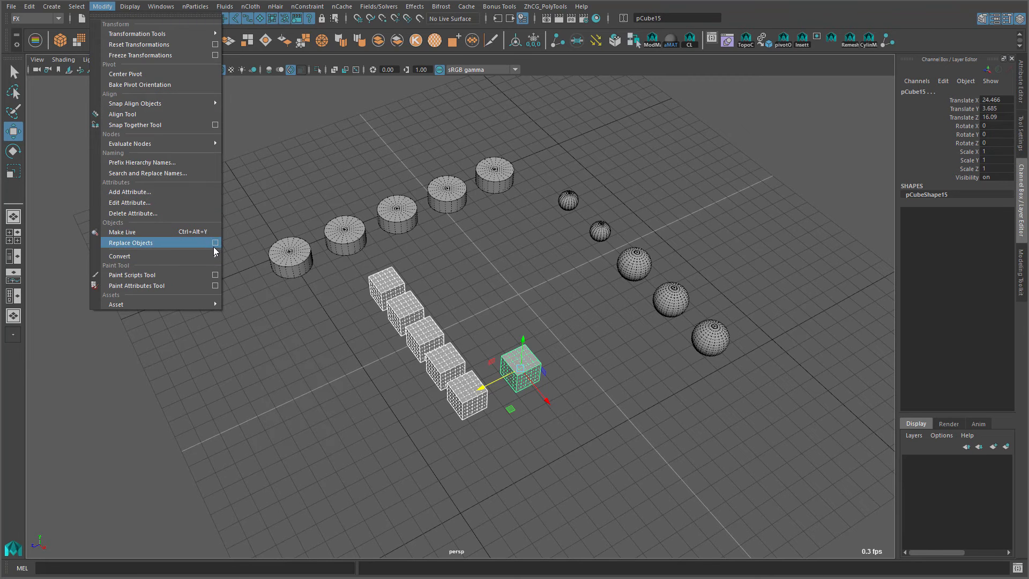
pyautogui.moveTo(284, 272)
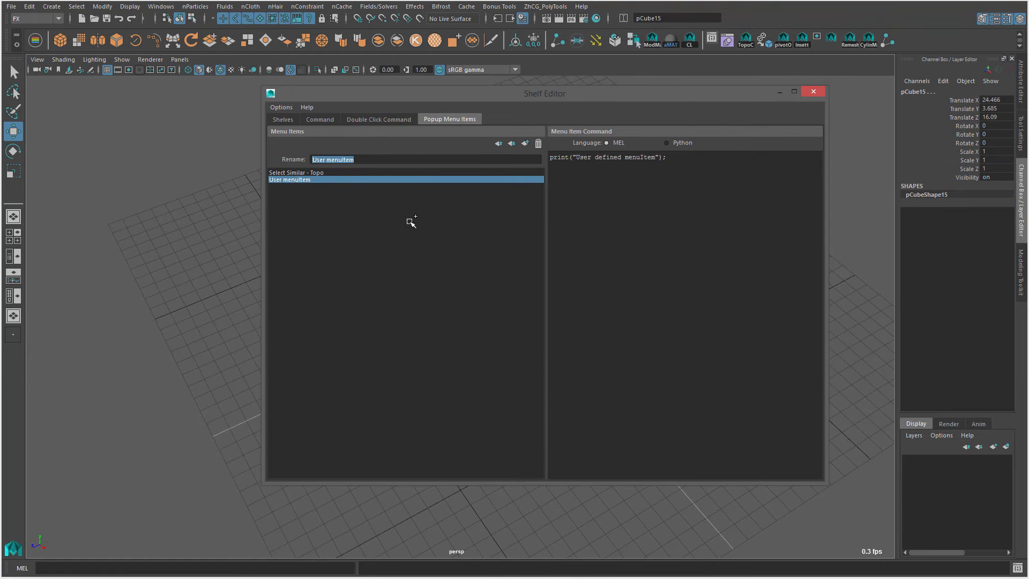
# Add a 'Replace Objects' popup item running ReplaceObjectsOptions, save the shelf editor and try the item
pyautogui.write('Replace Objects')
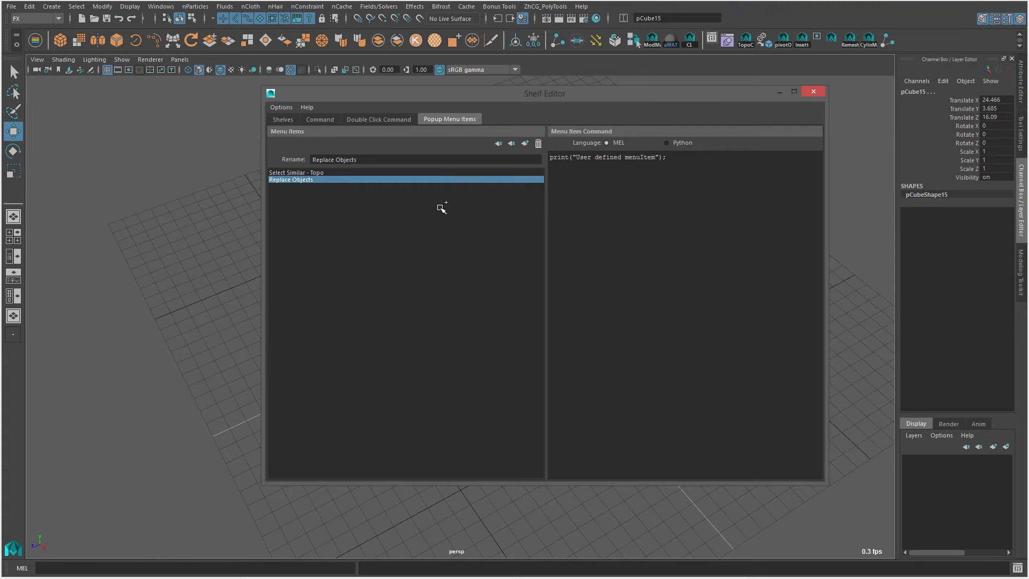
pyautogui.write('ReplaceObjectsOptions')
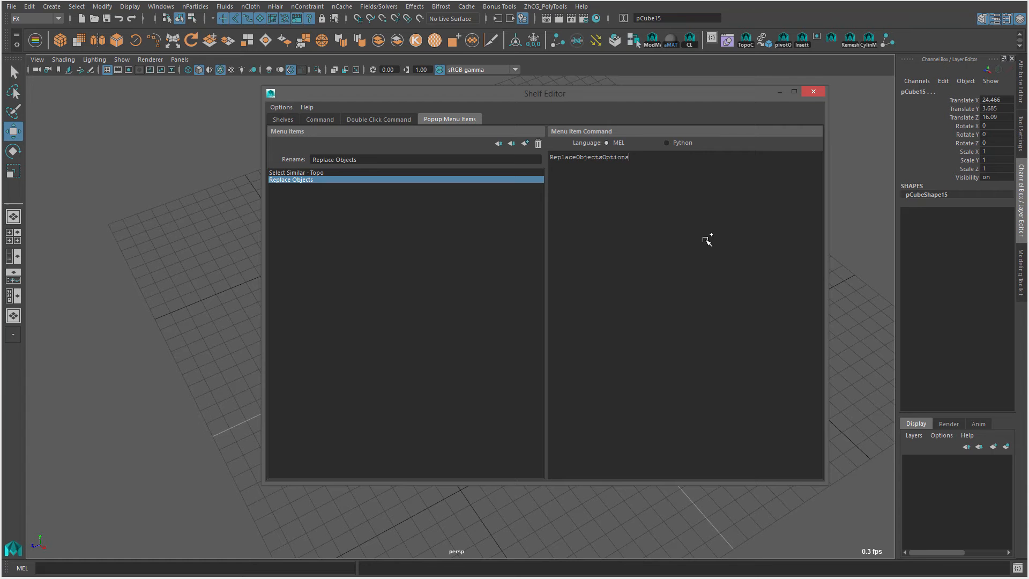
pyautogui.click(812, 91)
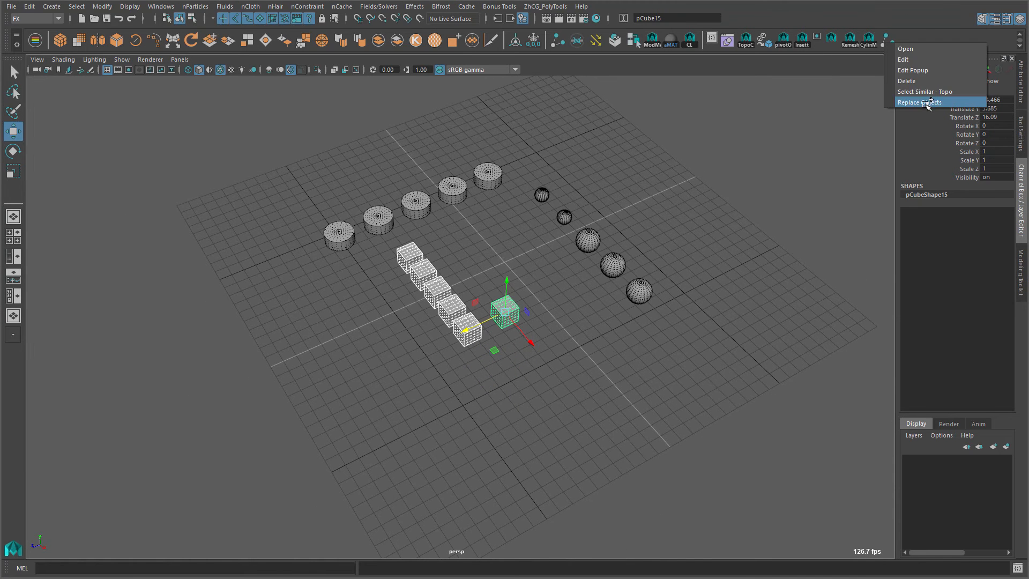
pyautogui.click(919, 103)
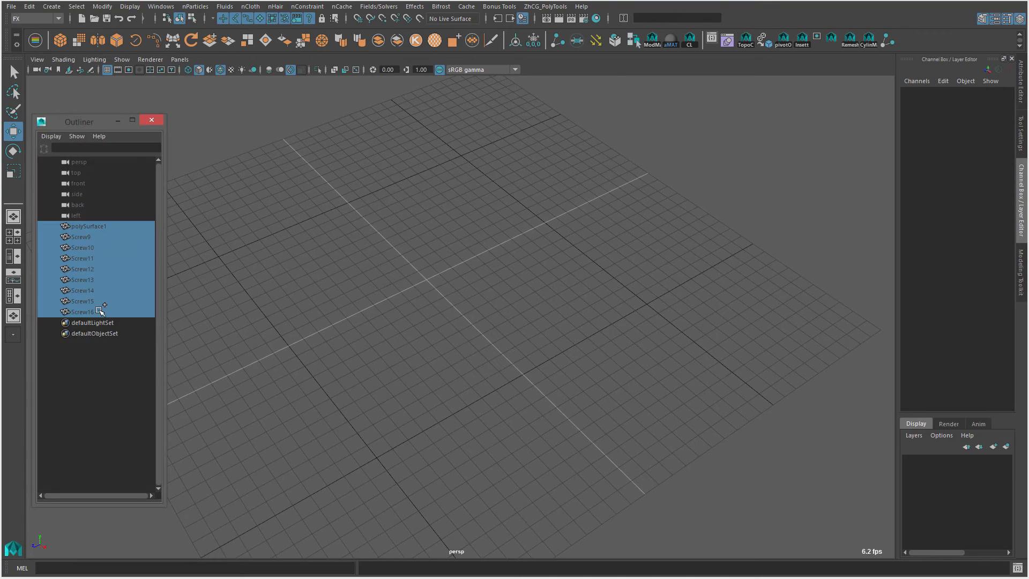
# Bring in a screw from the AI Library's Screws section onto the bracket's top corner
pyautogui.click(83, 312)
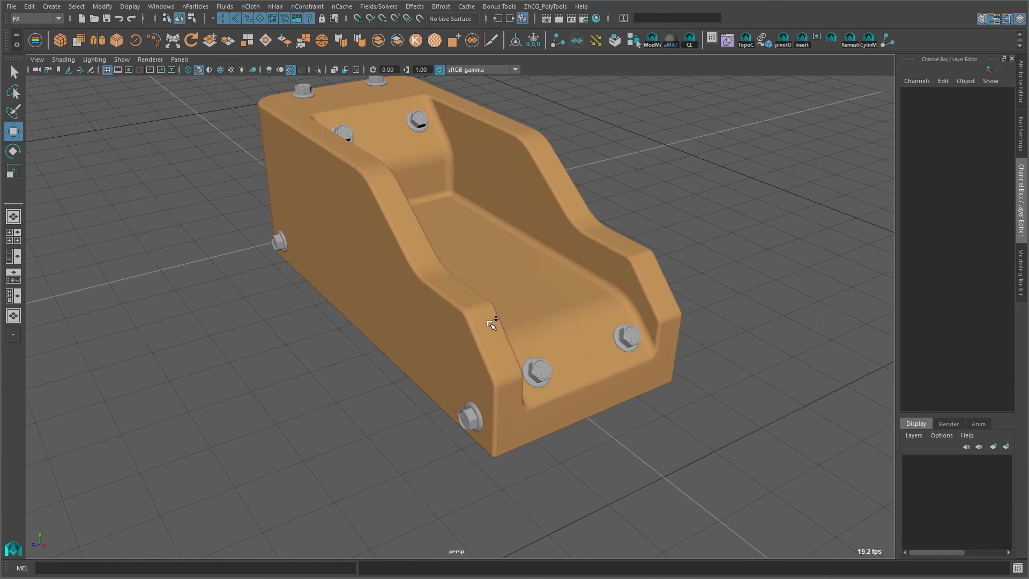
pyautogui.click(565, 379)
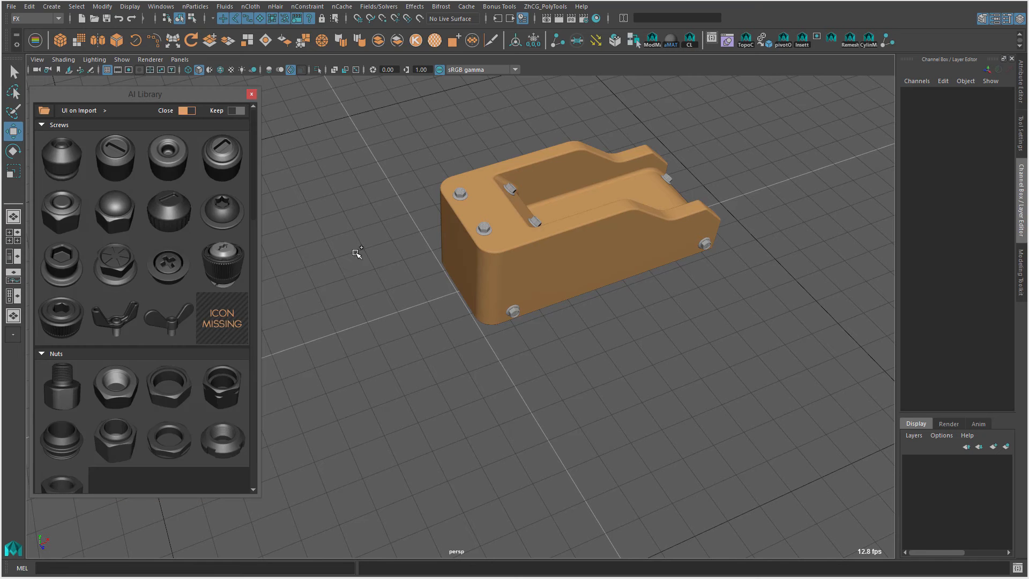
pyautogui.moveTo(174, 350)
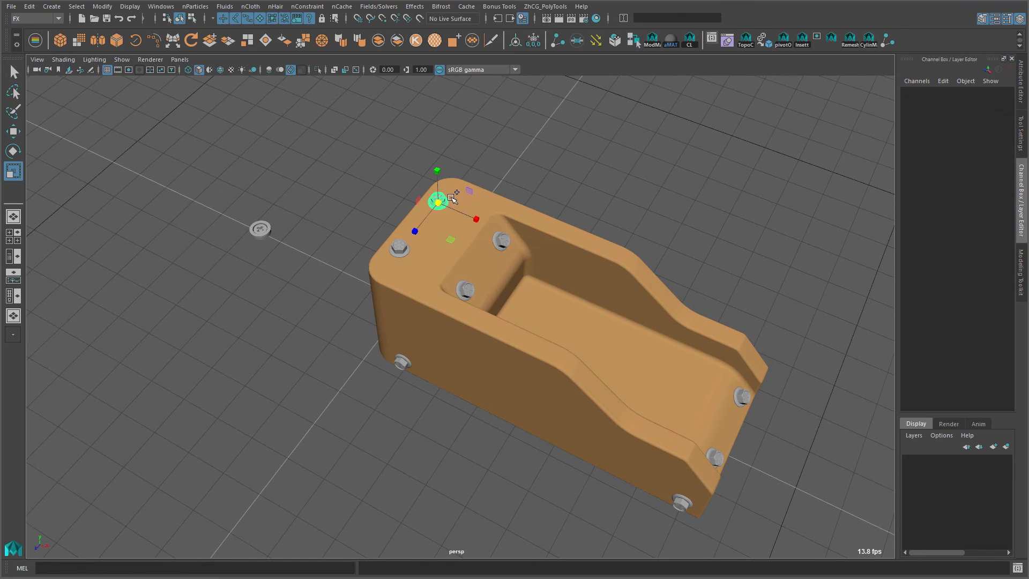
# Select all matching-topology screws via Select Similar - Topo, then bring up Replace Objects options
pyautogui.click(437, 201)
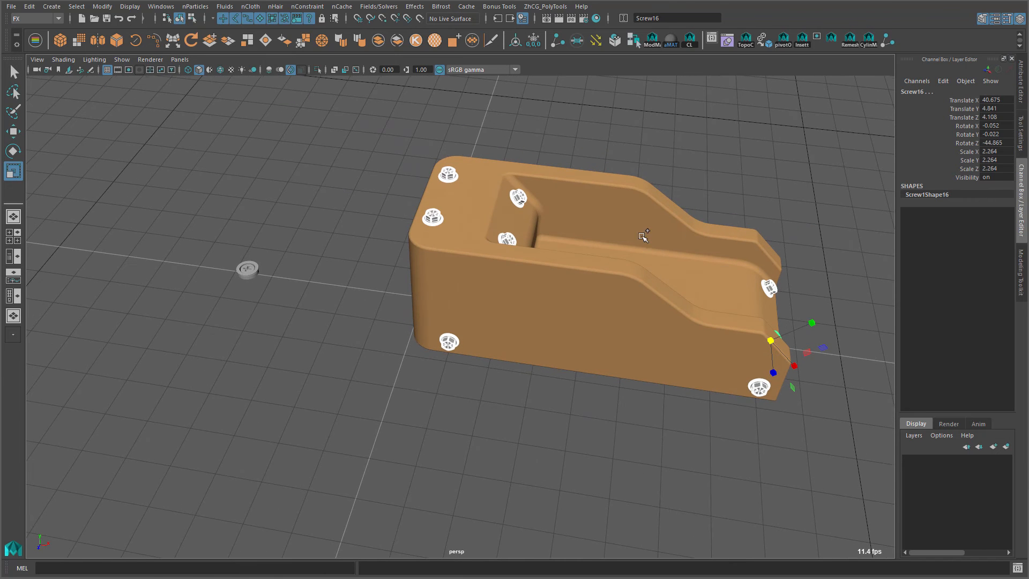
pyautogui.moveTo(250, 256)
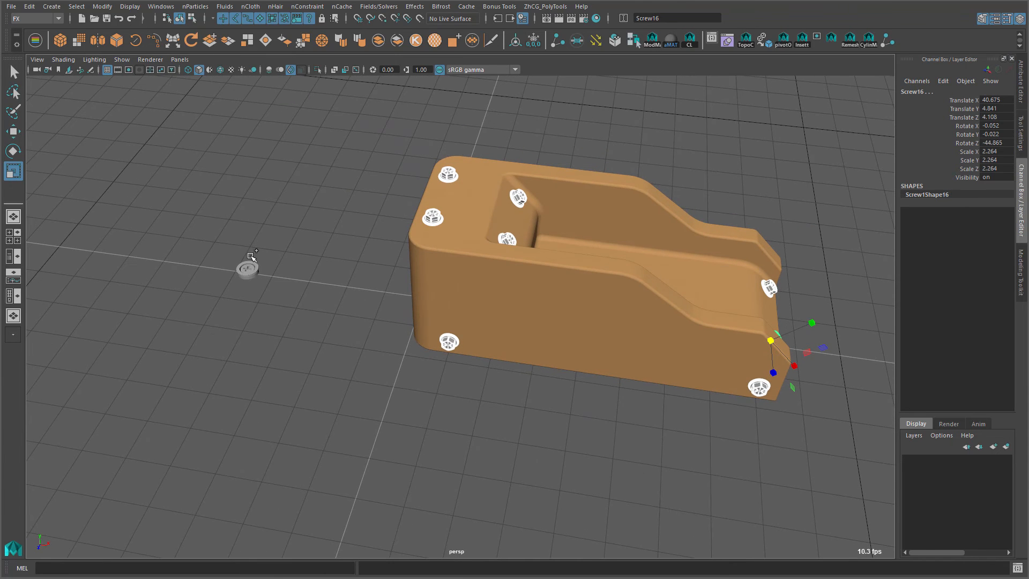
pyautogui.moveTo(247, 235)
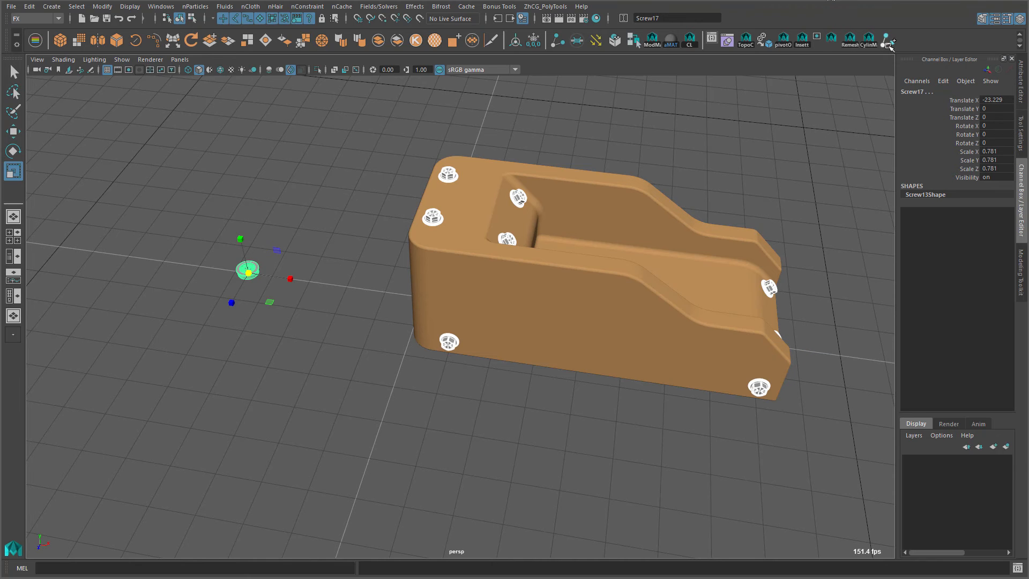
pyautogui.click(887, 42)
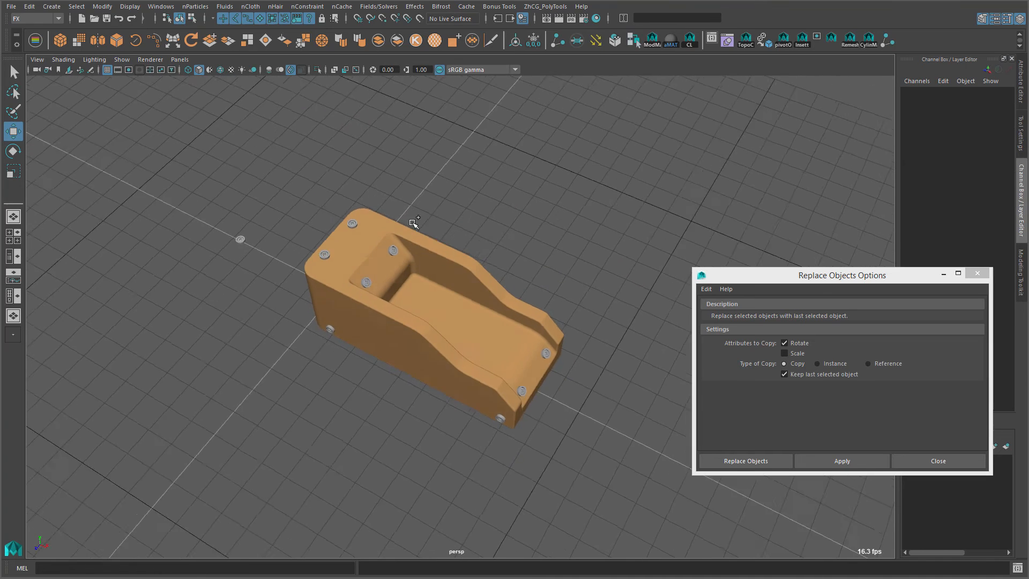
# Replace the bracket screws copying rotation and scale, then close the Replace Objects options
pyautogui.click(784, 352)
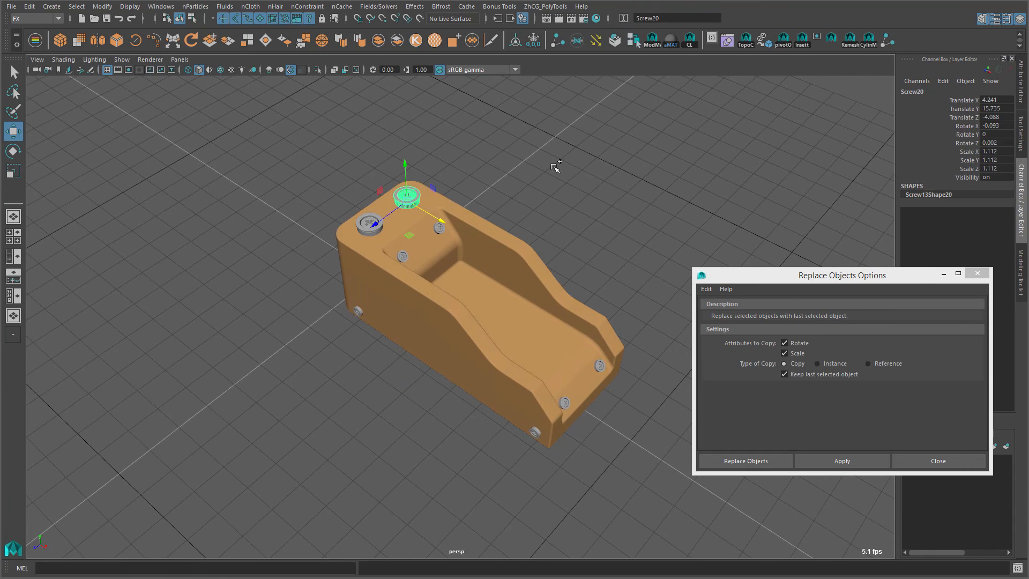
pyautogui.moveTo(891, 41)
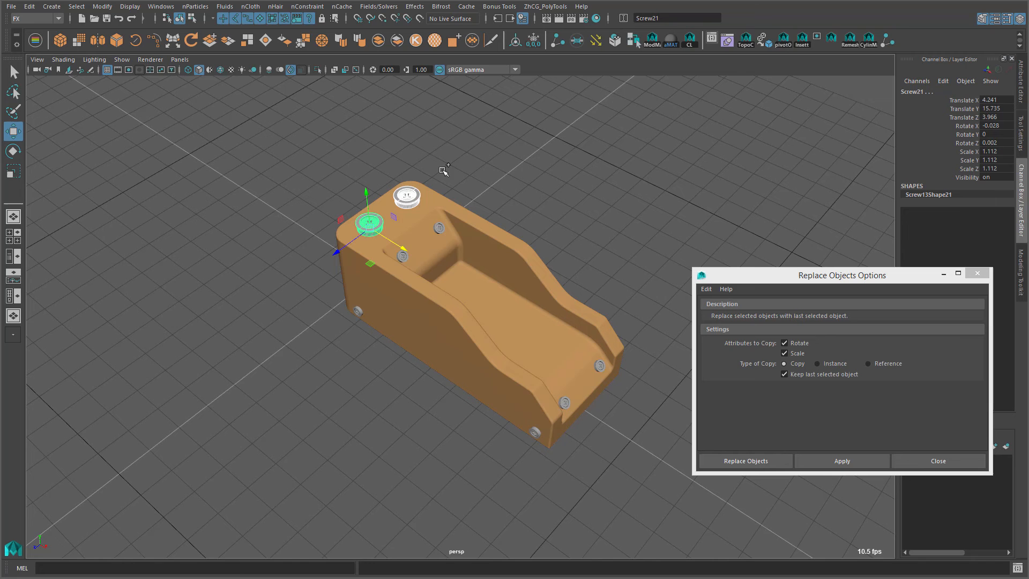
pyautogui.moveTo(550, 407)
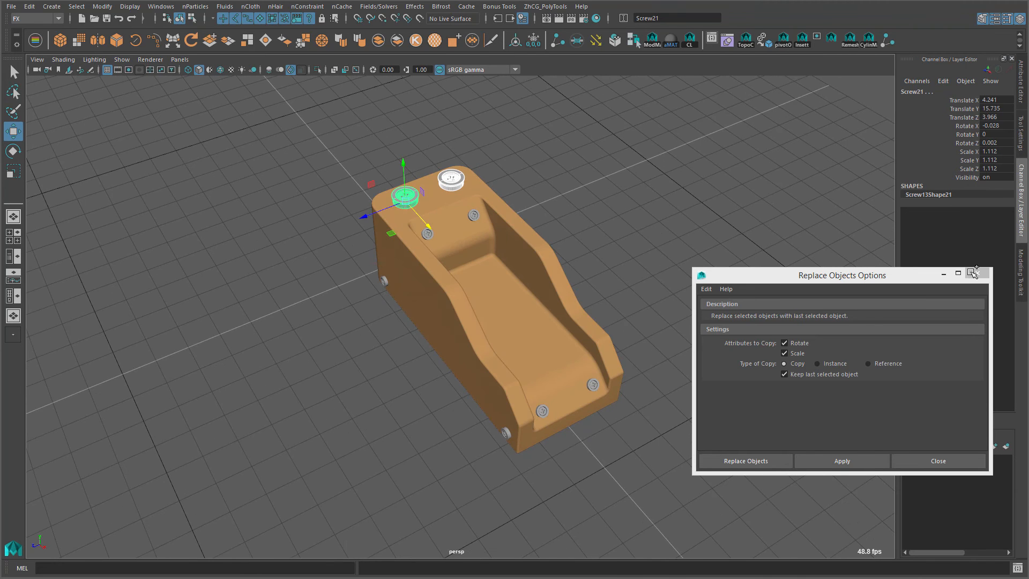
pyautogui.click(937, 460)
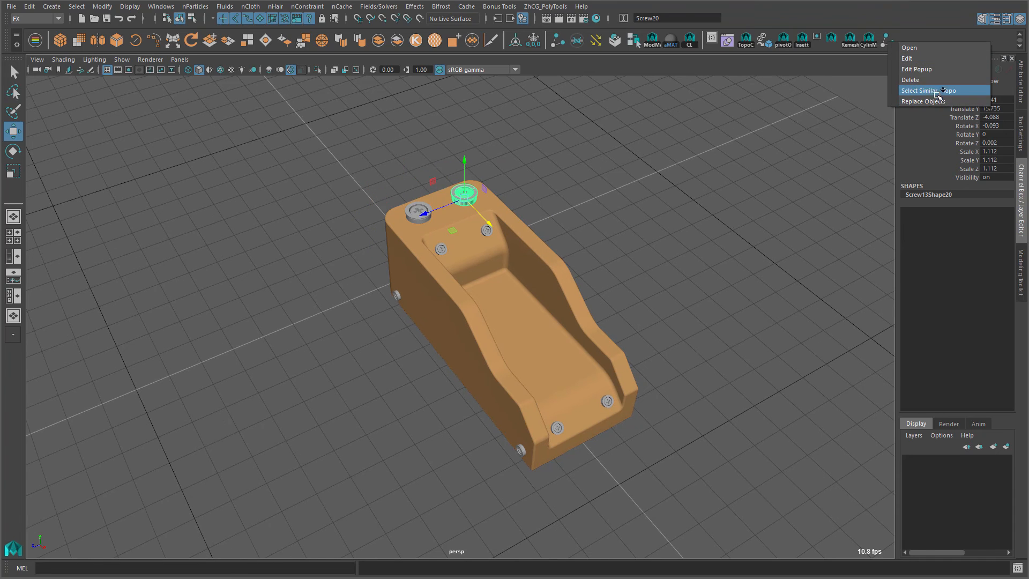
# Select the similar-topology screws again and bring in another library screw oriented to the face
pyautogui.click(928, 90)
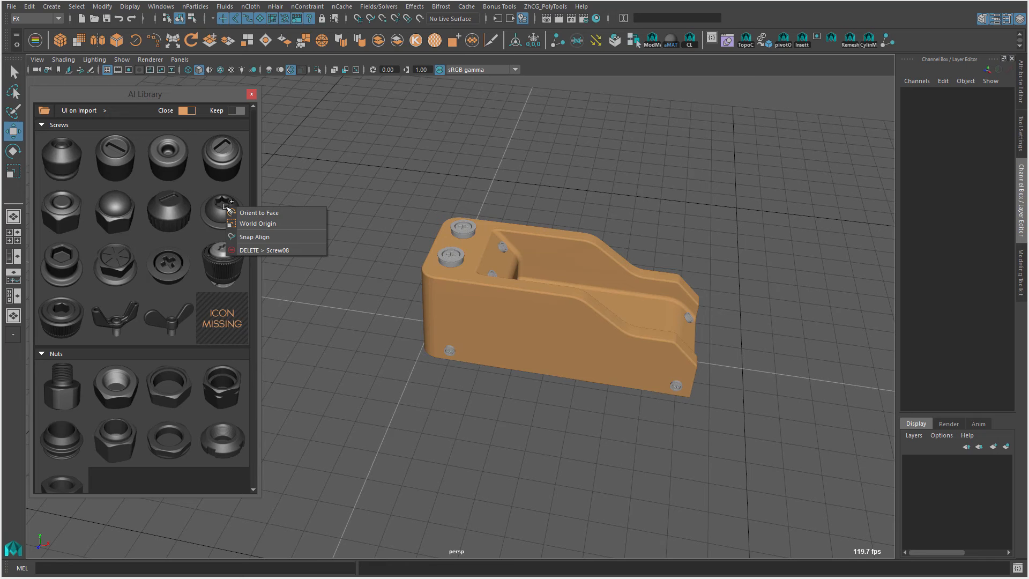
pyautogui.click(257, 223)
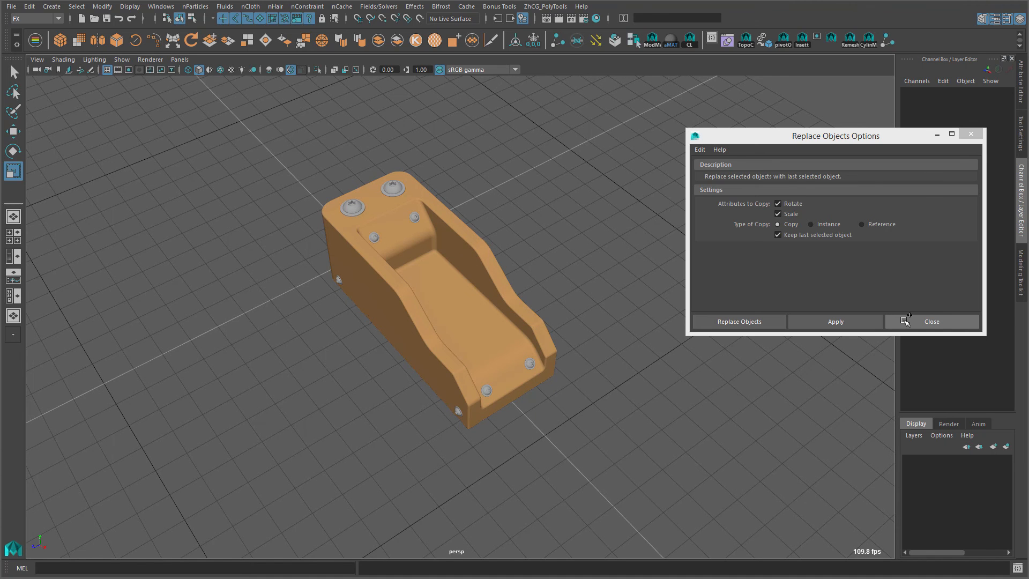
pyautogui.moveTo(361, 216)
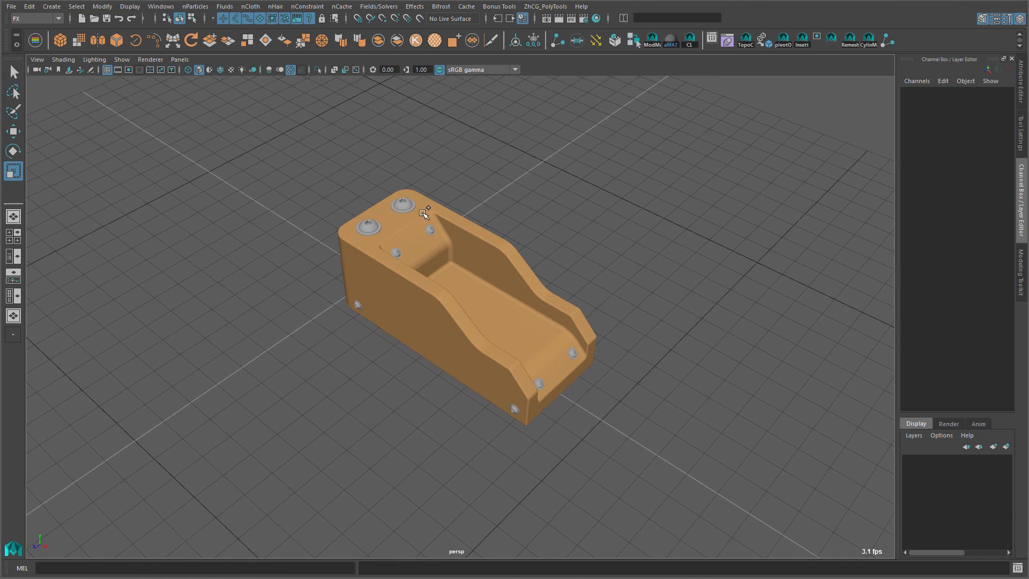
# Assign a new Blinn material to all the screws and set its color to black
pyautogui.rightClick(897, 43)
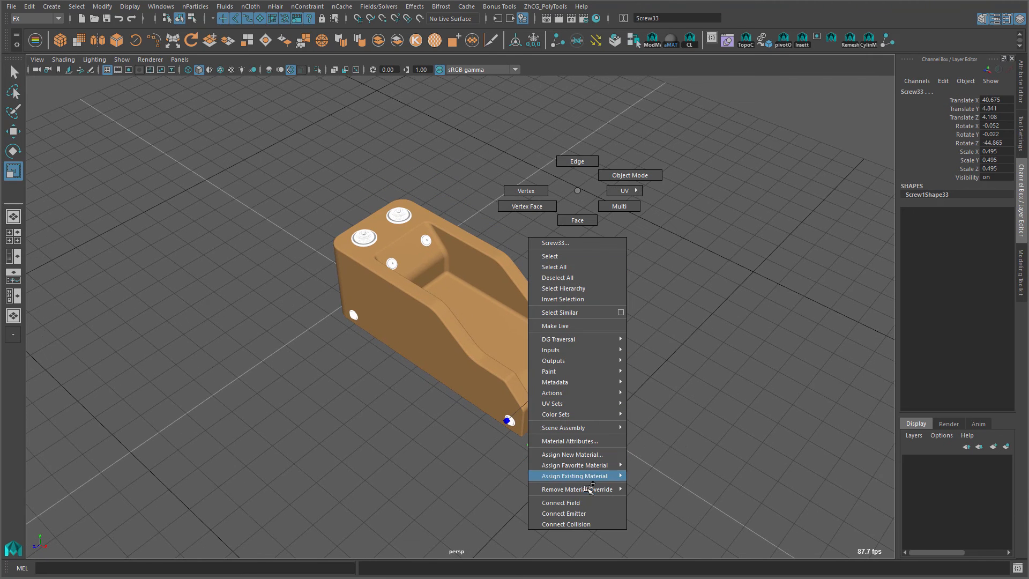
pyautogui.click(571, 455)
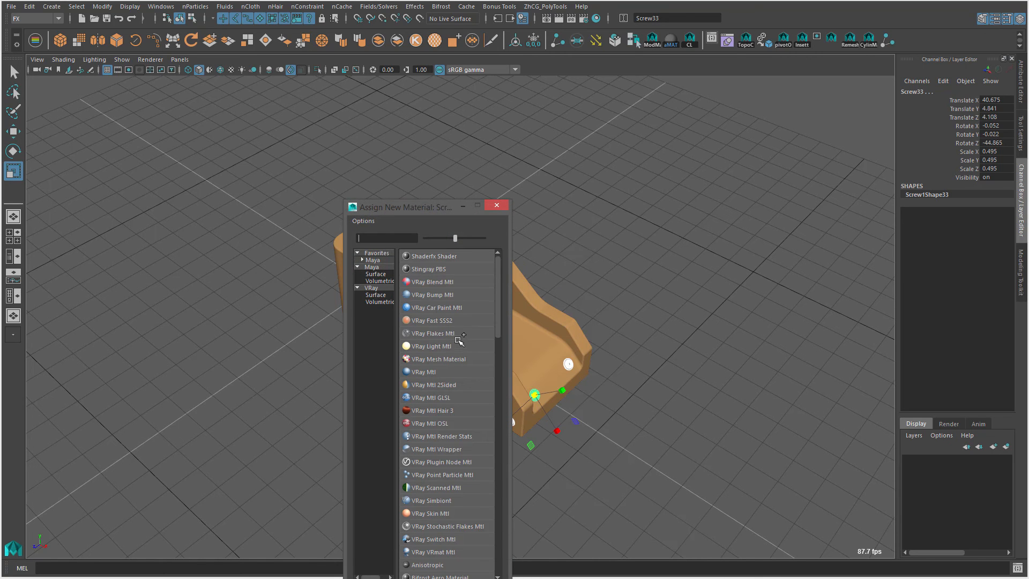
pyautogui.rightClick(508, 420)
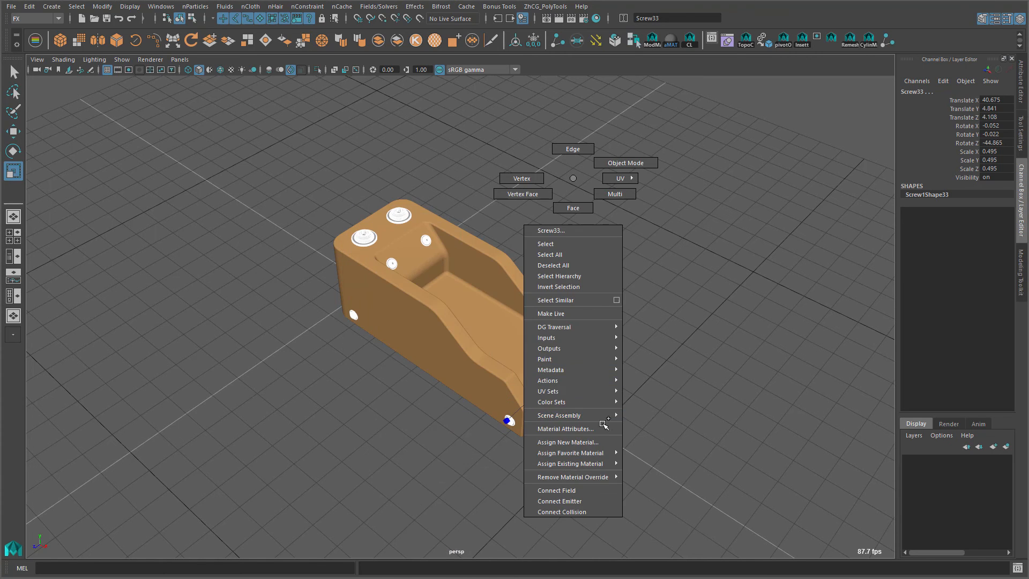
pyautogui.click(568, 442)
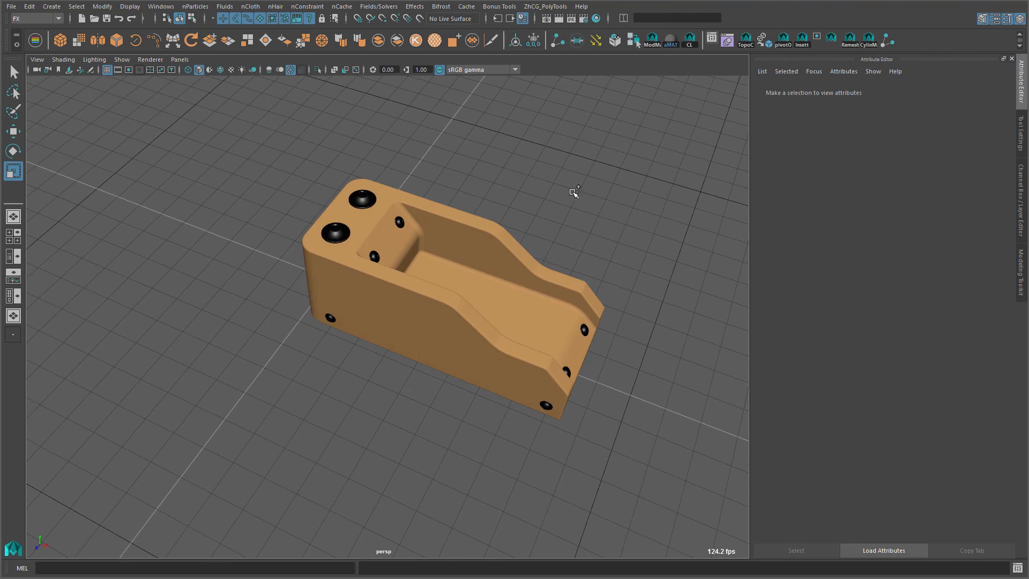
pyautogui.moveTo(627, 148)
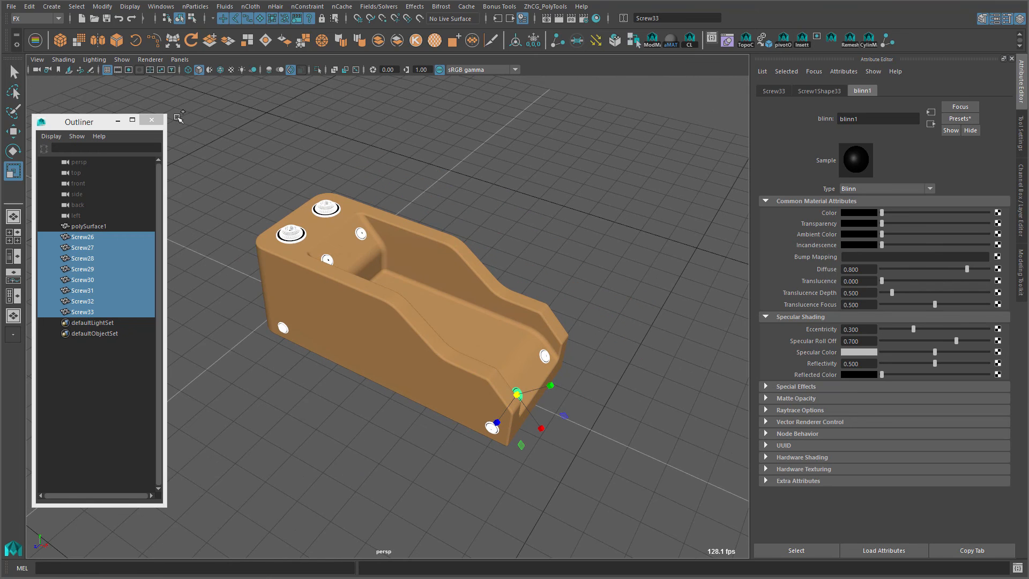
pyautogui.click(89, 226)
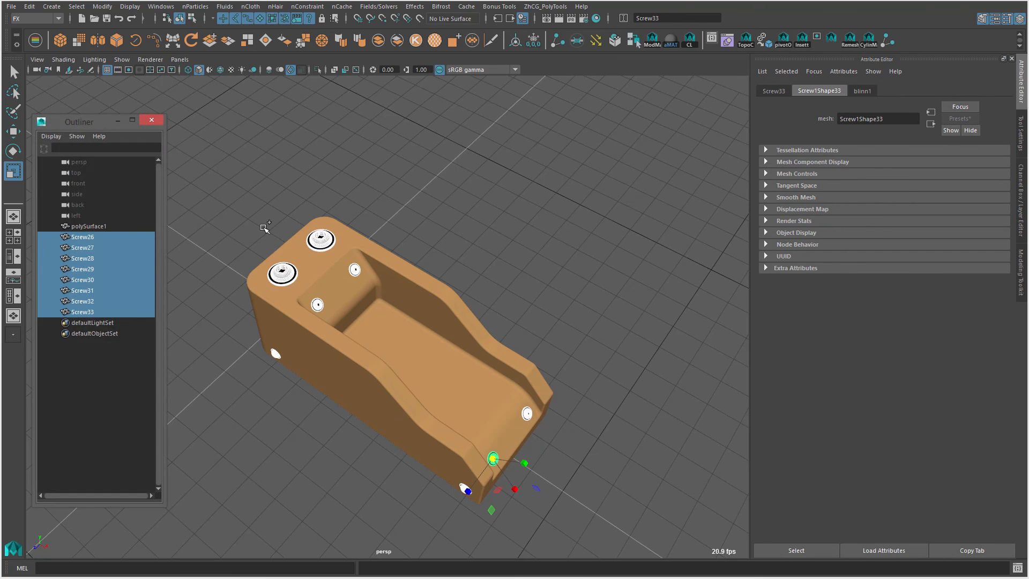
# Close the outliner and clear the selection to view the black screws on the bracket
pyautogui.click(152, 120)
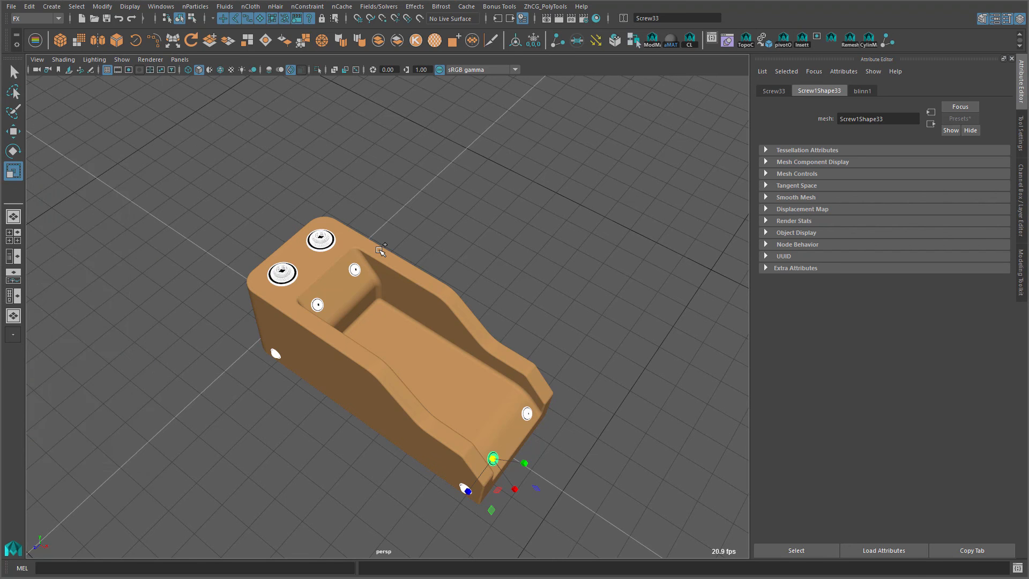
pyautogui.moveTo(380, 250); pyautogui.dragTo(424, 226)
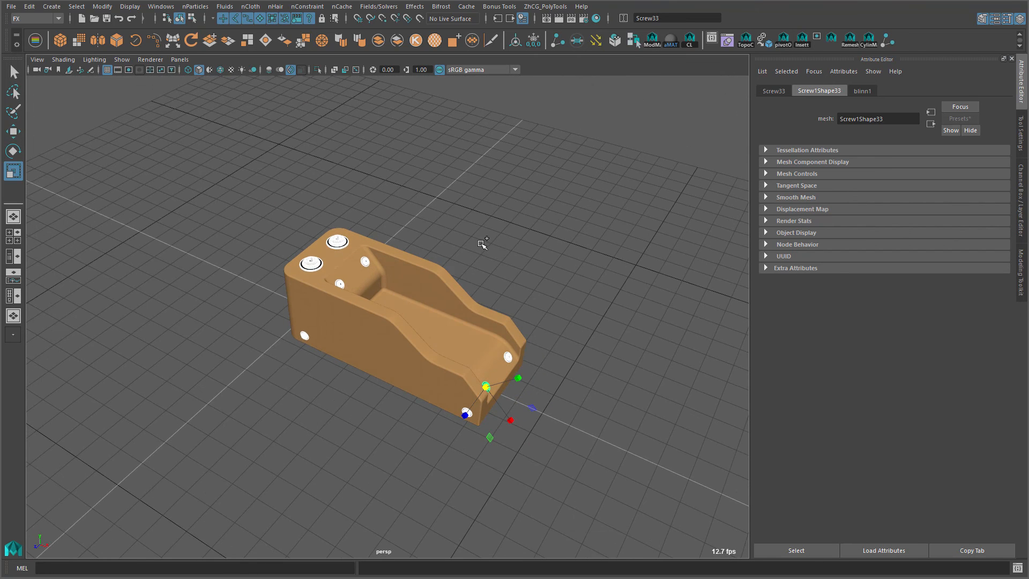
pyautogui.moveTo(501, 239)
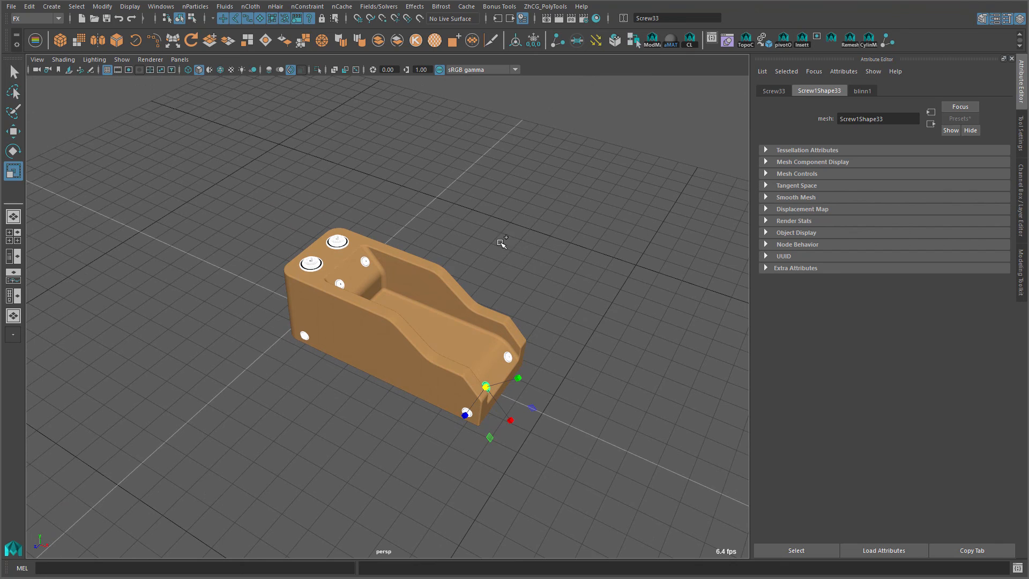
pyautogui.click(535, 231)
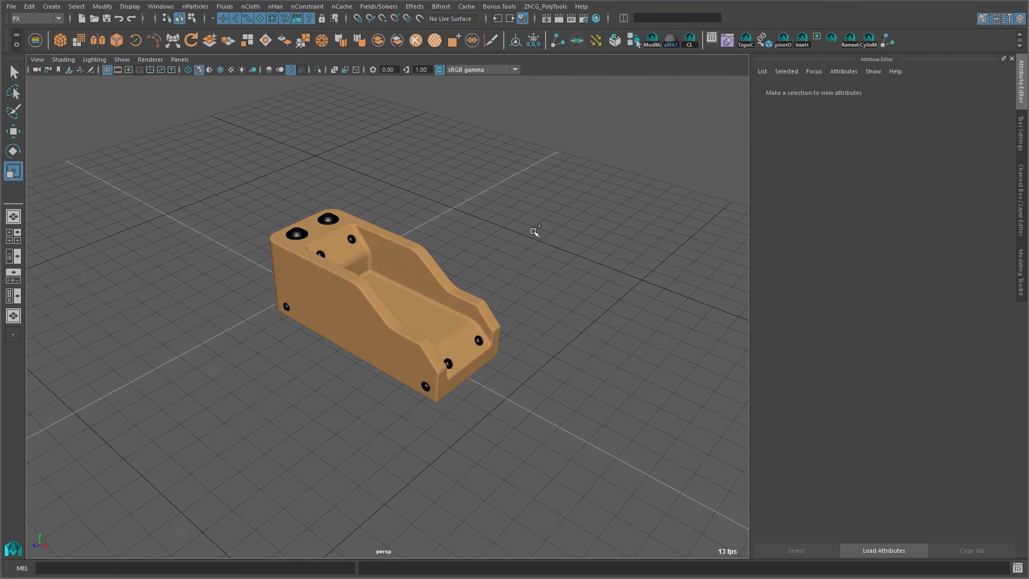
# Show the custom shelf button's Select Similar - Topo and Replace Objects popup over the finished bracket
pyautogui.rightClick(891, 42)
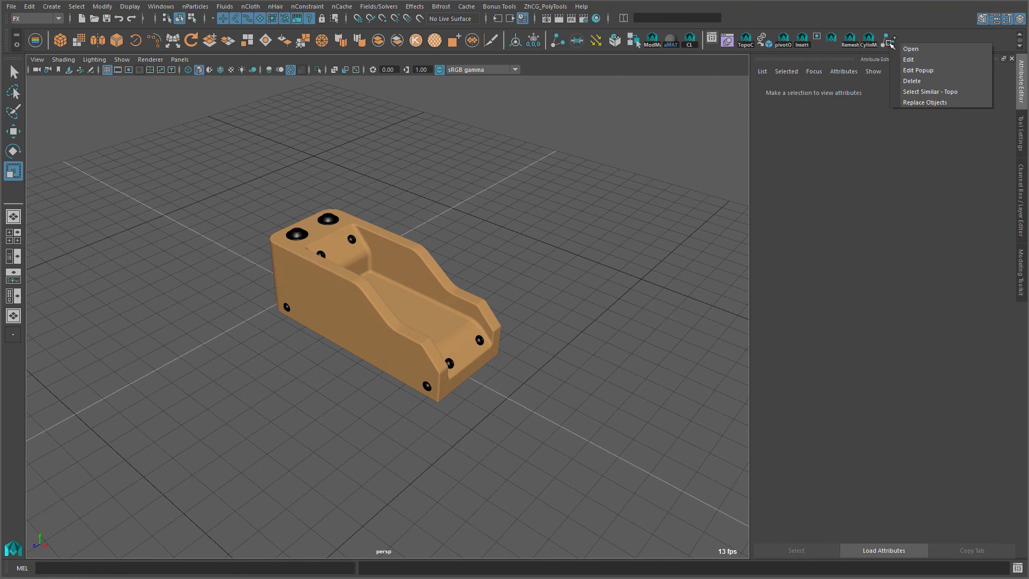
pyautogui.moveTo(931, 102)
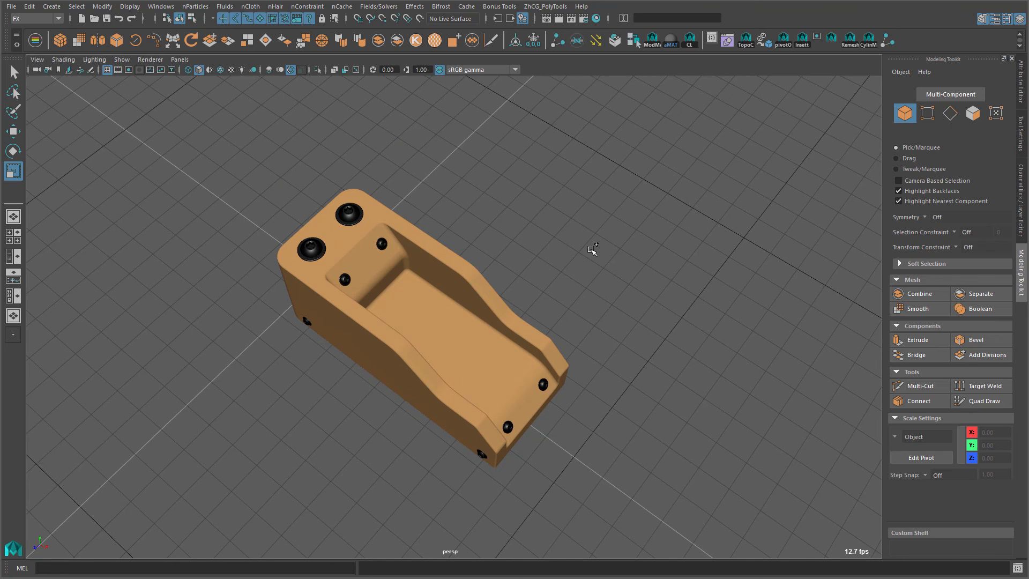
pyautogui.moveTo(561, 256)
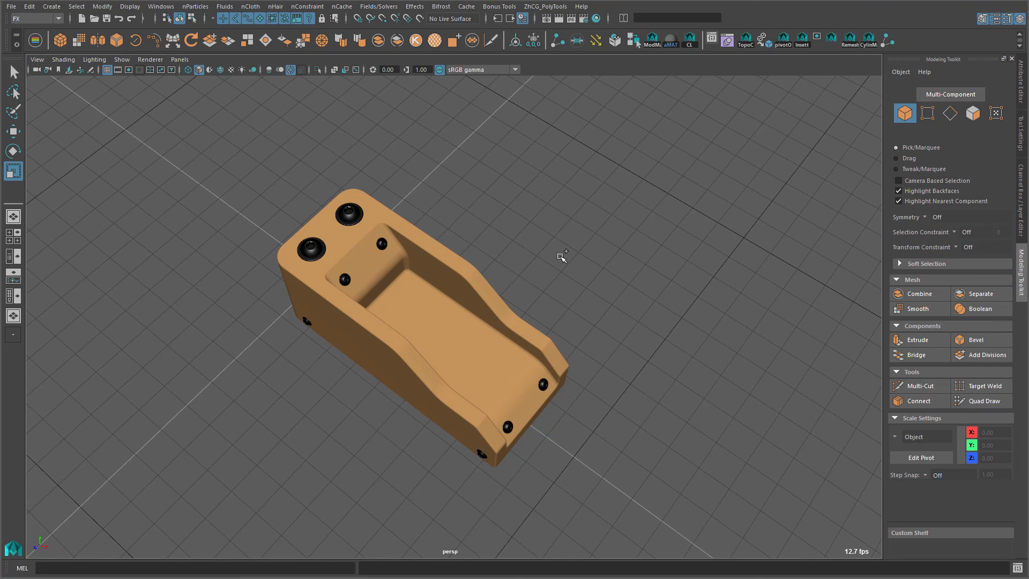